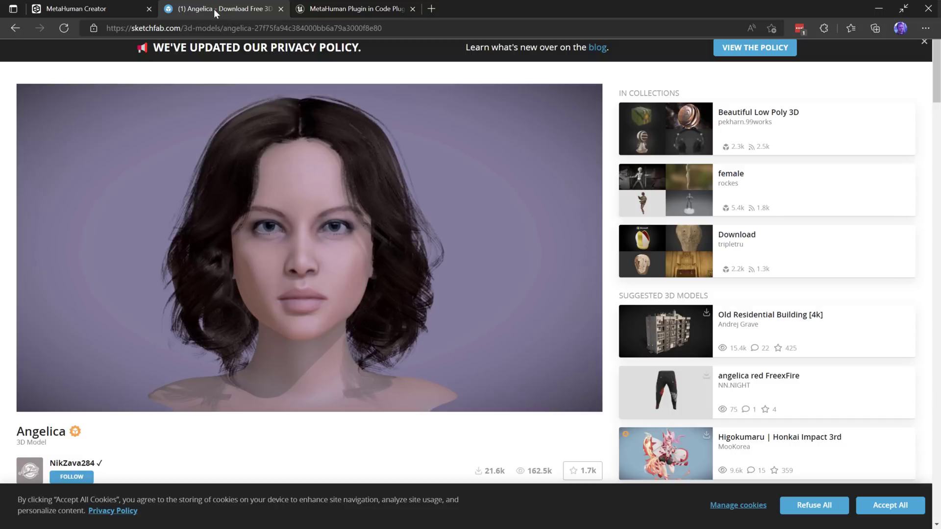
{"action": "mouse_move", "coordinate": [497, 220]}
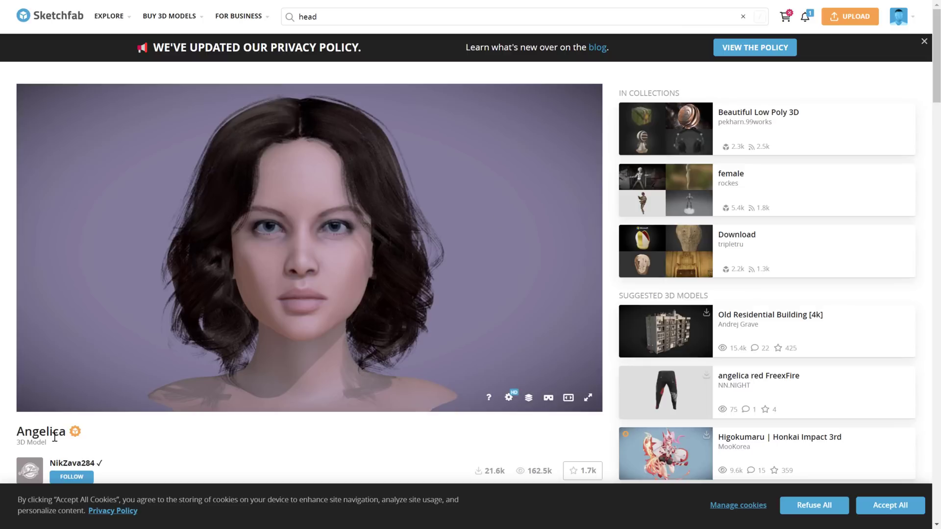
Scroll the Sketchfab Angelica head page to its download link and triangle and vertex counts
{"action": "scroll", "scroll_direction": "down", "scroll_amount": 3}
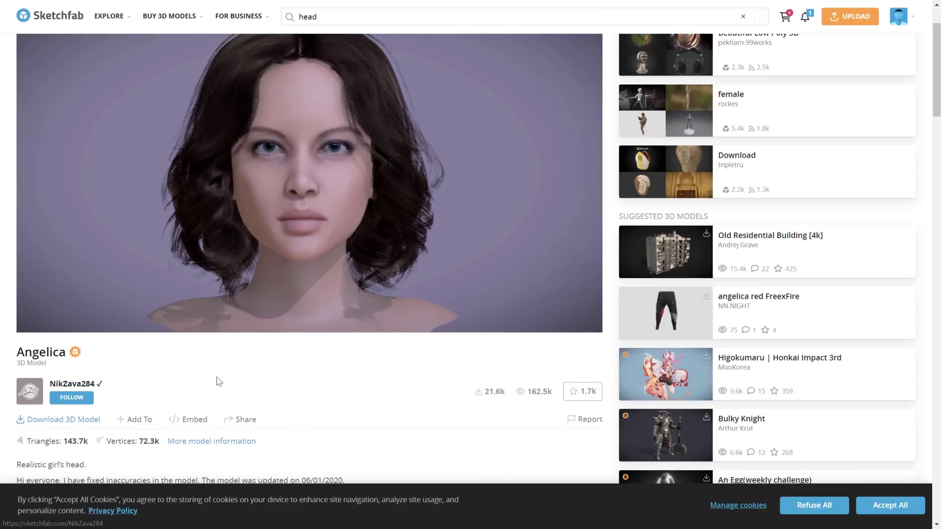
{"action": "mouse_move", "coordinate": [521, 355]}
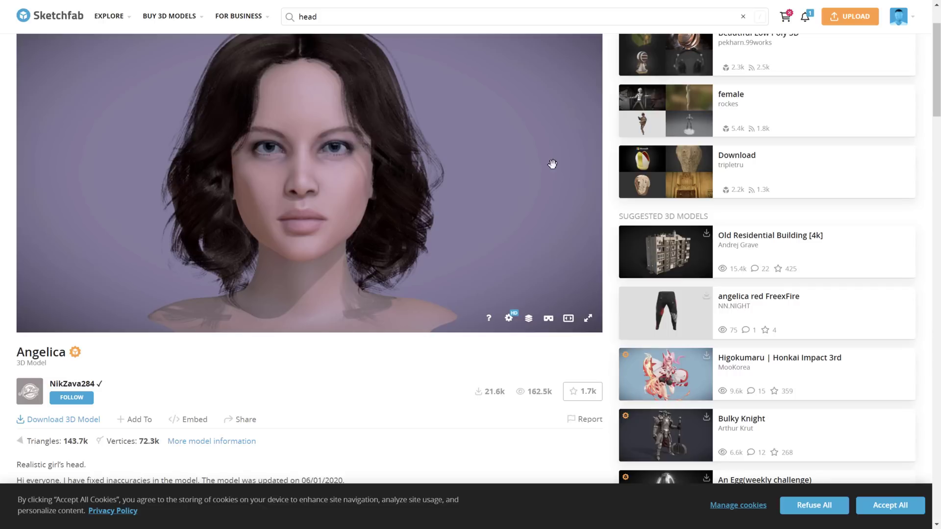
{"action": "mouse_move", "coordinate": [611, 166]}
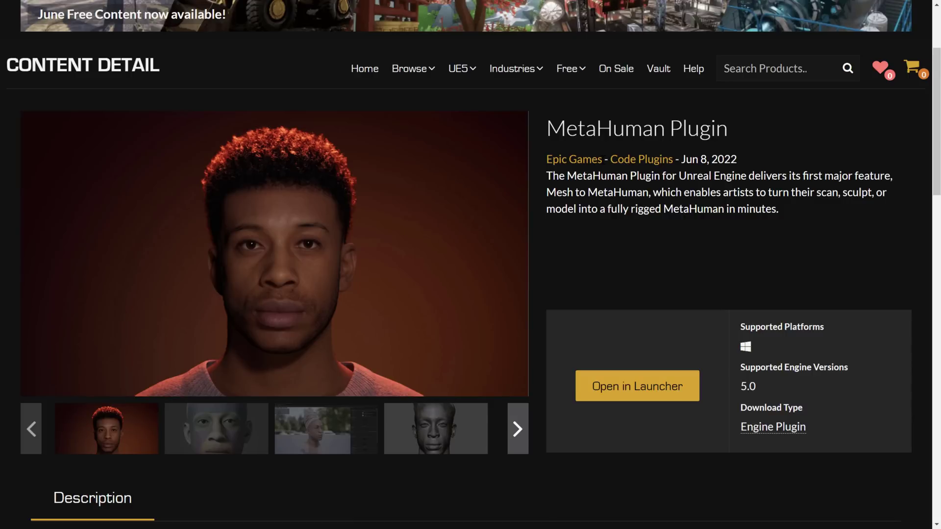
{"action": "mouse_move", "coordinate": [762, 343]}
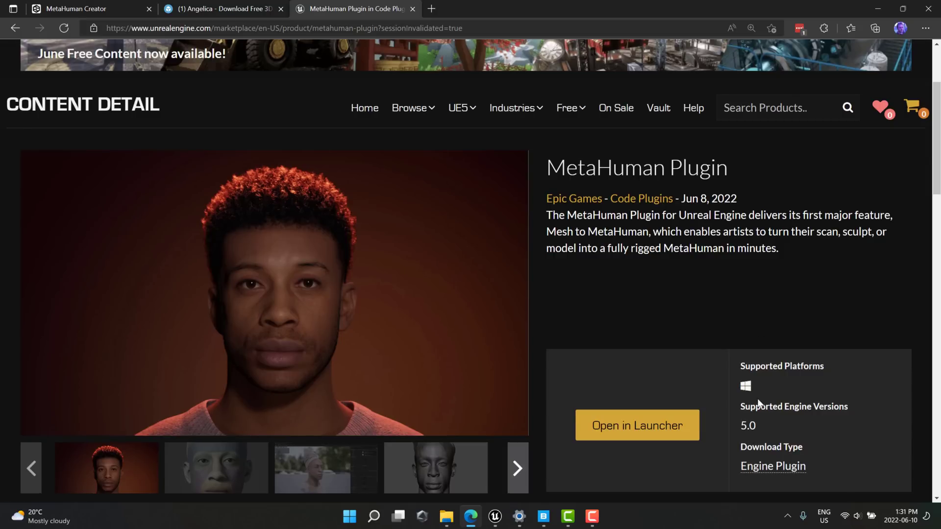
Begin importing Angy.fbx into the project, then cancel at FBX Import Options
{"action": "left_click", "coordinate": [495, 516]}
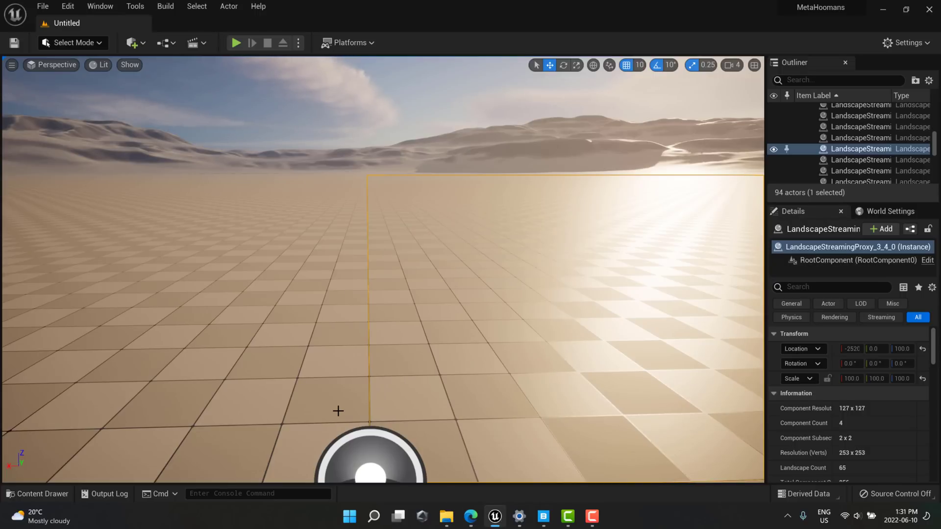
{"action": "left_click", "coordinate": [37, 493]}
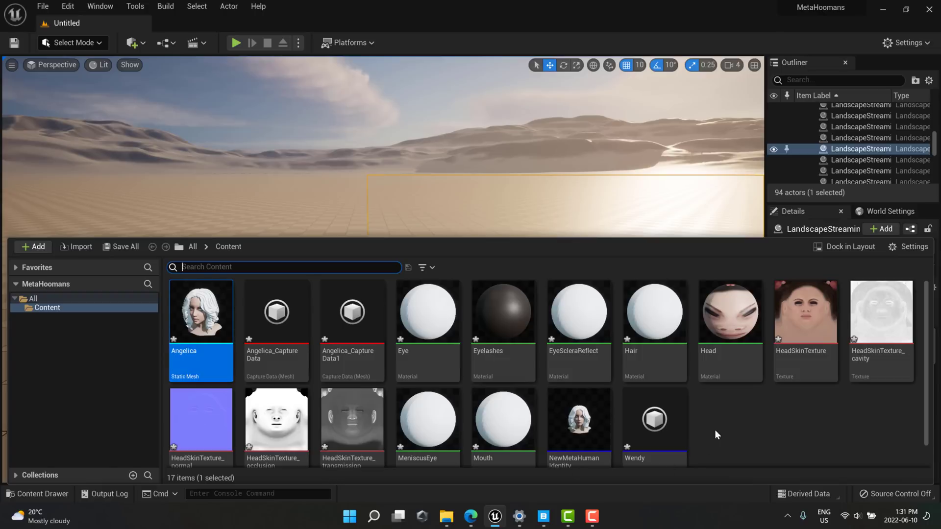
{"action": "left_click", "coordinate": [34, 247]}
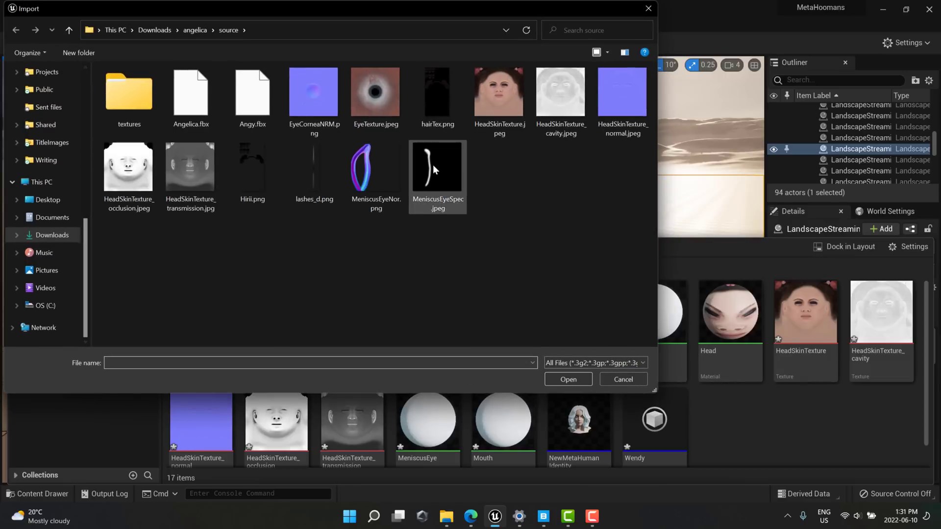
{"action": "left_click", "coordinate": [251, 92]}
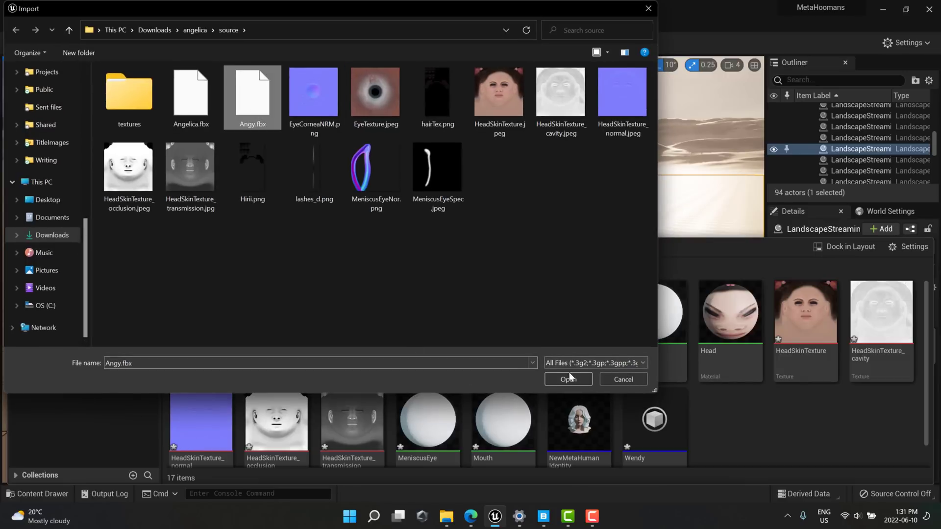
{"action": "left_click", "coordinate": [567, 379]}
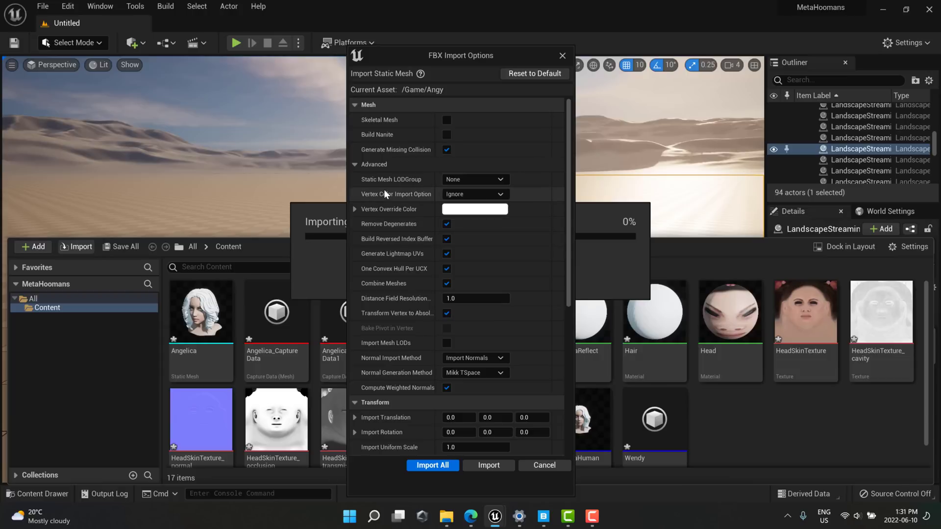
{"action": "scroll", "scroll_direction": "down", "scroll_amount": 3}
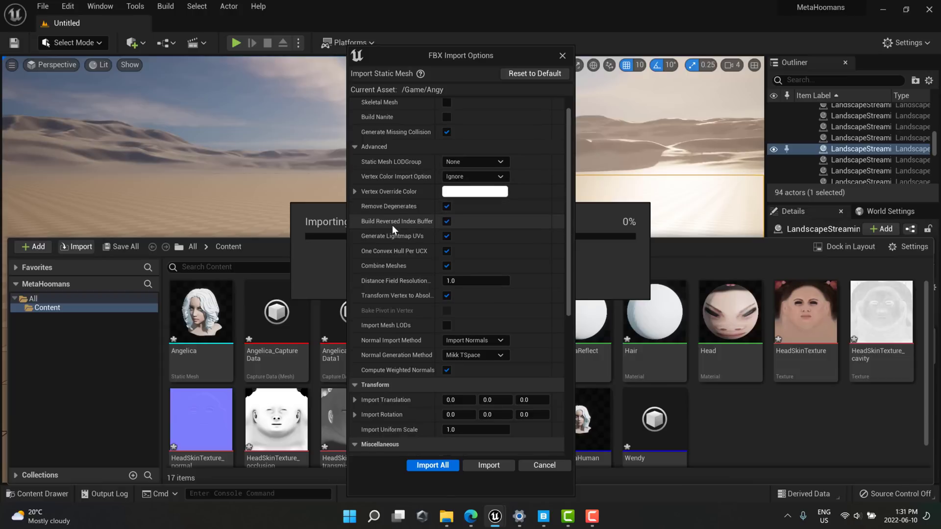
{"action": "scroll", "scroll_direction": "down", "scroll_amount": 3}
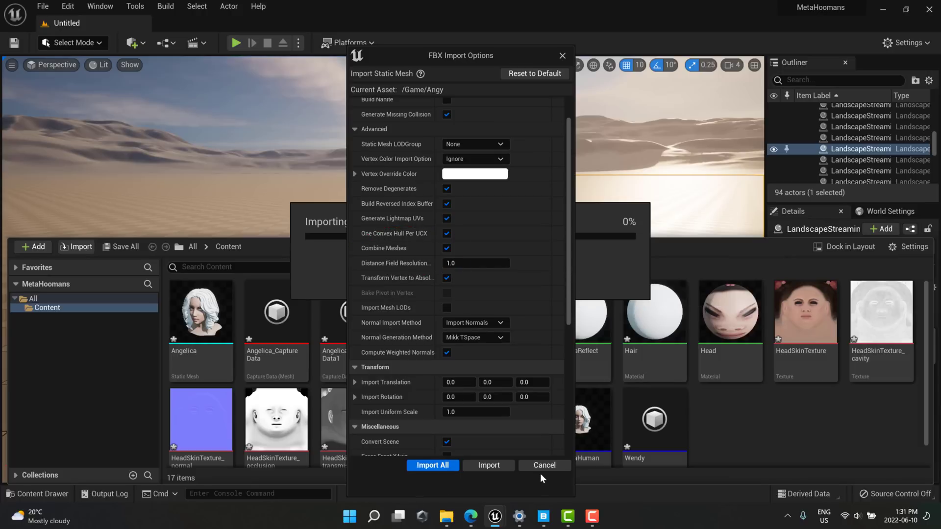
{"action": "left_click", "coordinate": [543, 465]}
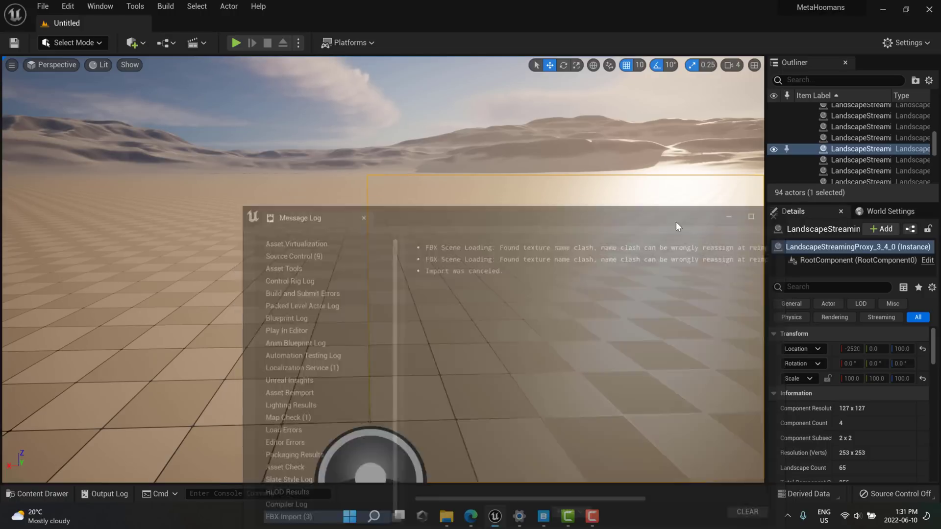
Open the Angelica static mesh to view its seven material slots, then close it
{"action": "left_click", "coordinate": [37, 494]}
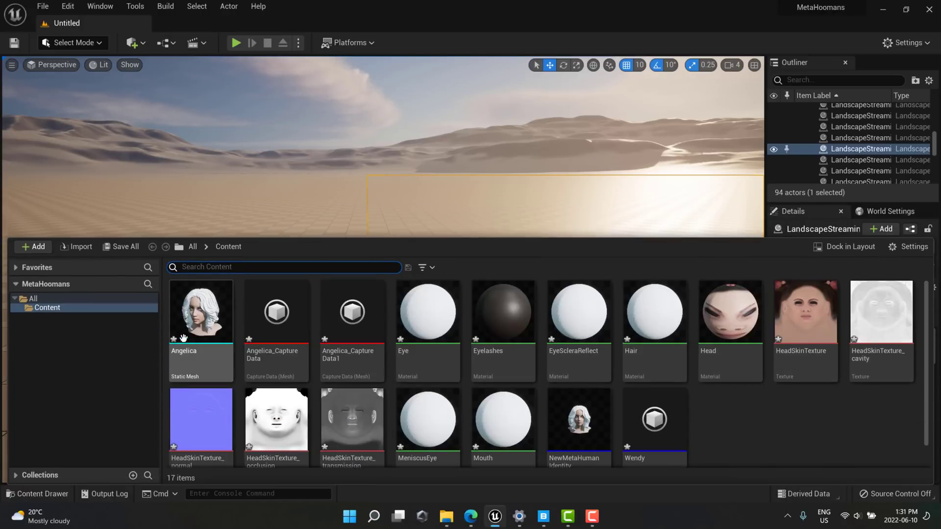
{"action": "double_click", "coordinate": [201, 311]}
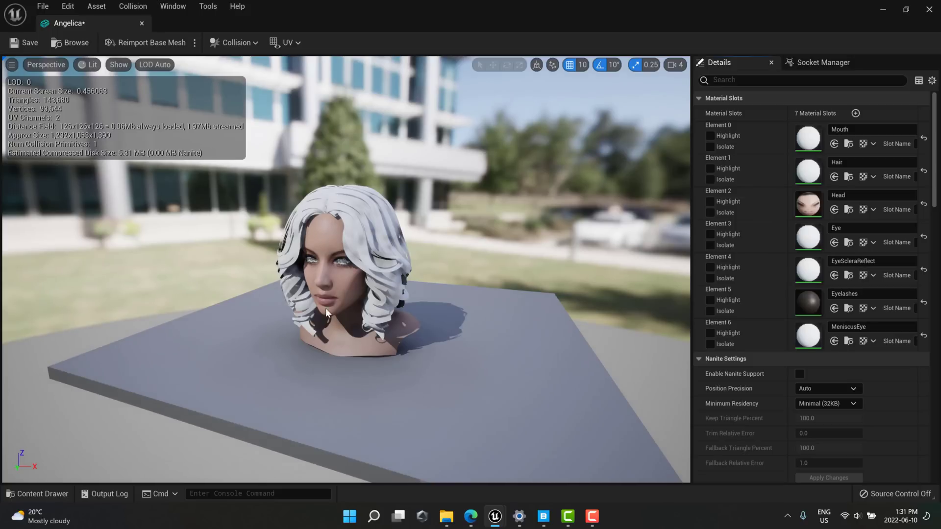
{"action": "mouse_move", "coordinate": [147, 101]}
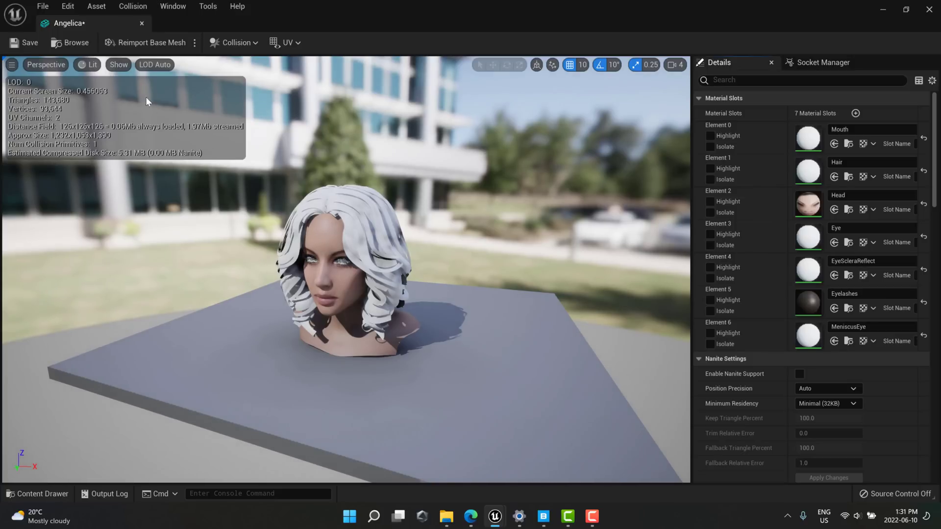
{"action": "mouse_move", "coordinate": [142, 24]}
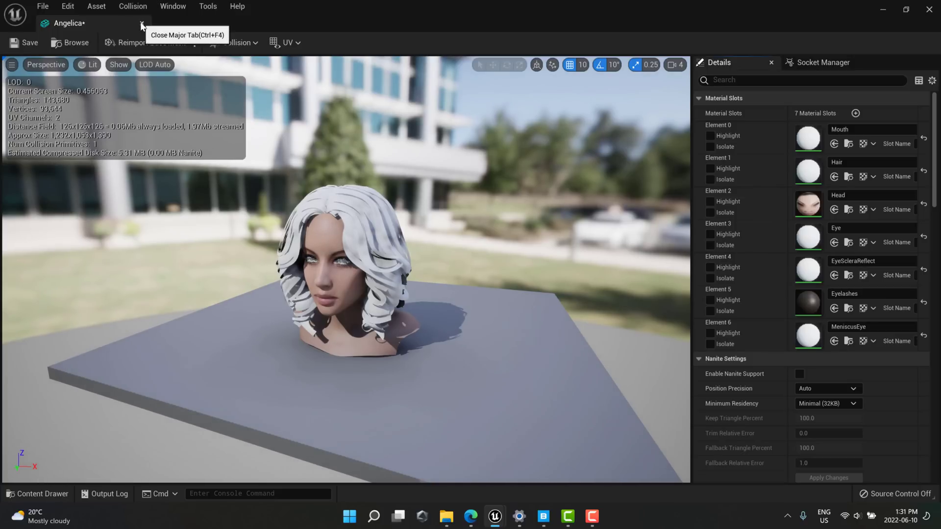
{"action": "left_click", "coordinate": [142, 26]}
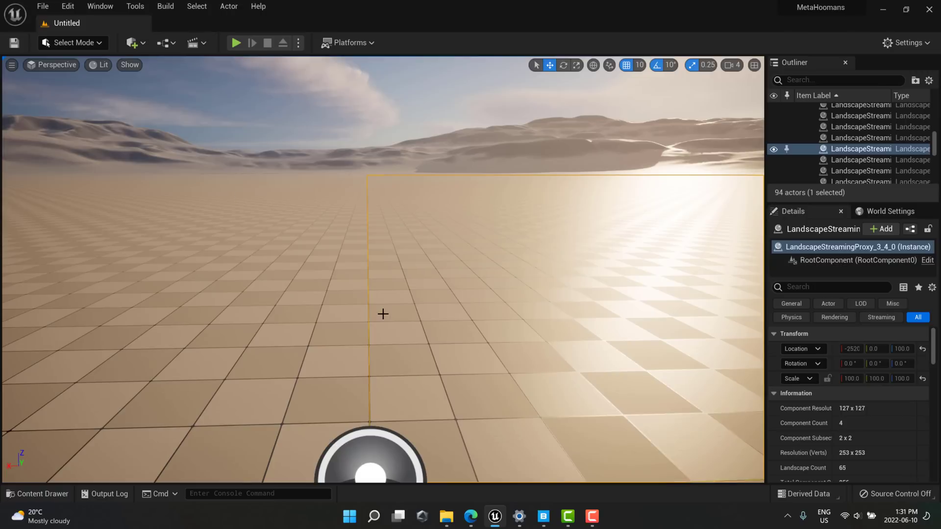
{"action": "left_click", "coordinate": [37, 494]}
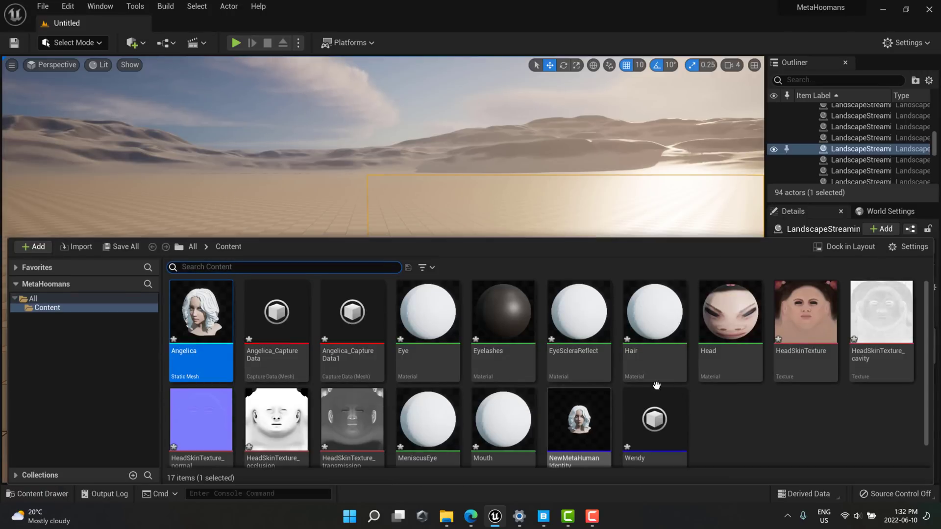
Check the MetaHuman plugin with a 'meta' plugin search, then create identity asset Angy
{"action": "left_click", "coordinate": [33, 245]}
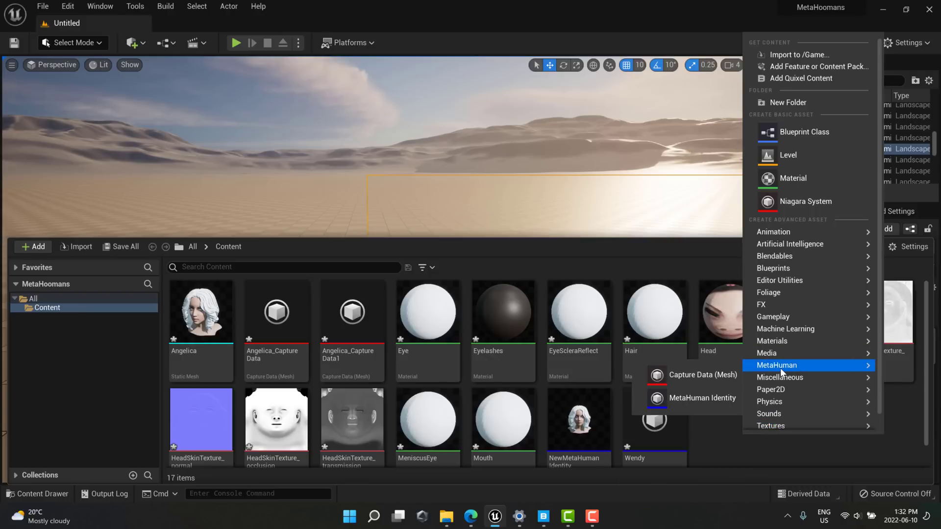
{"action": "mouse_move", "coordinate": [66, 6]}
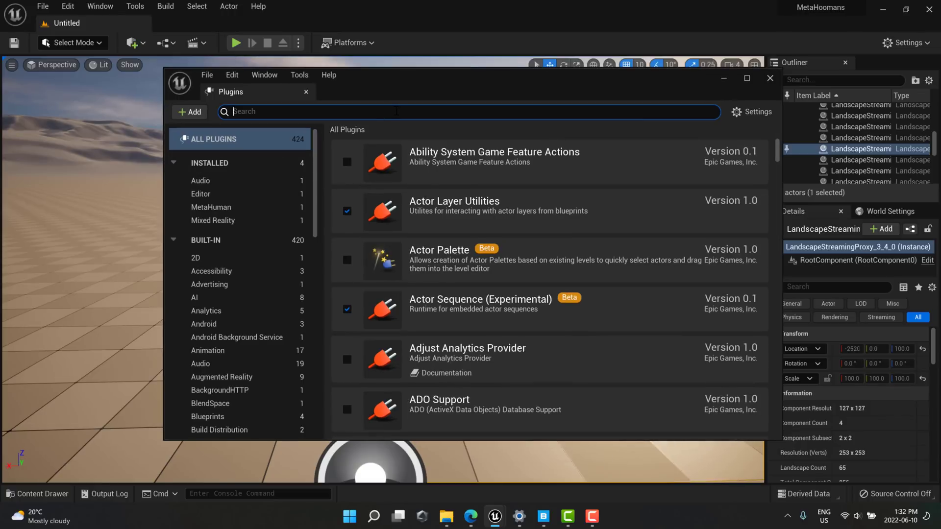
{"action": "type", "text": "meta"}
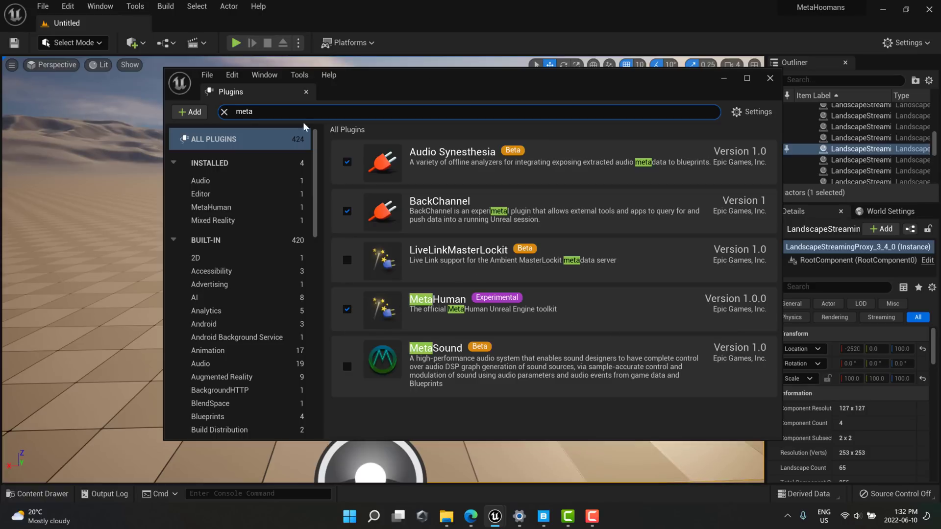
{"action": "left_click", "coordinate": [768, 78]}
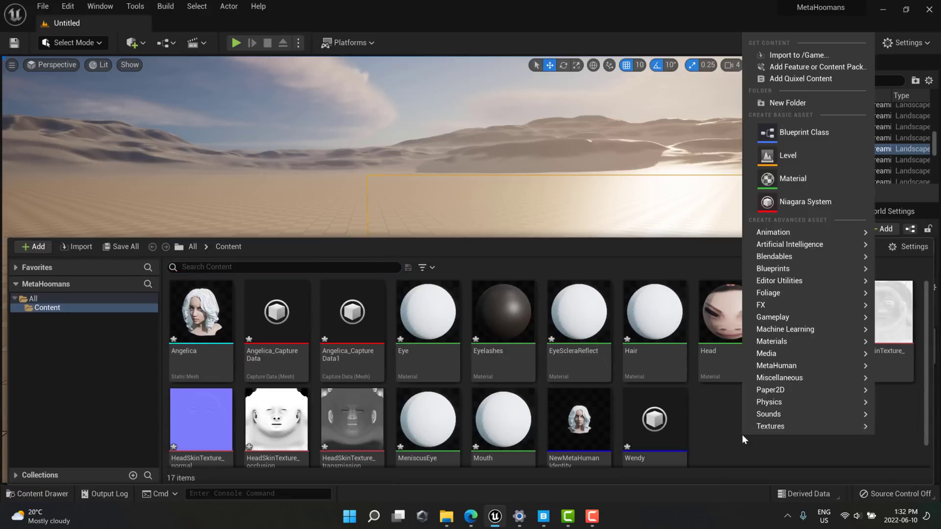
{"action": "mouse_move", "coordinate": [775, 366]}
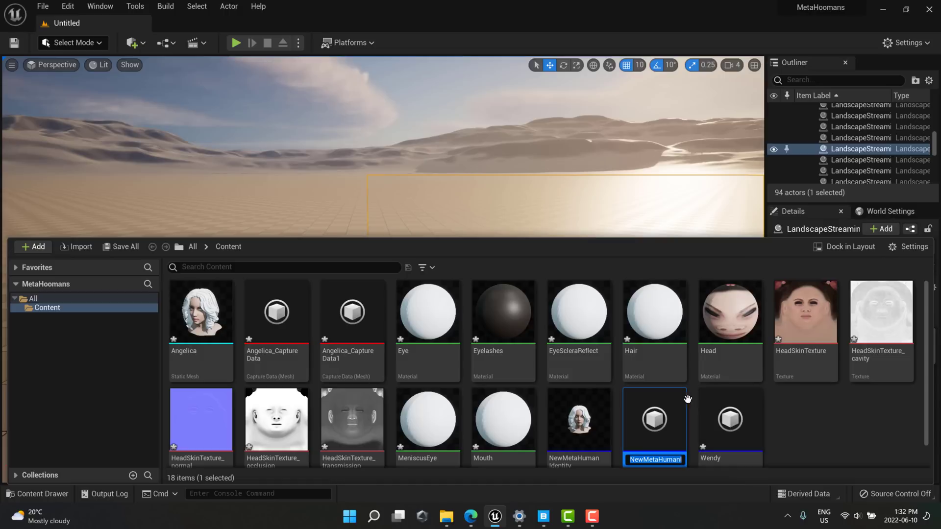
{"action": "type", "text": "Angy"}
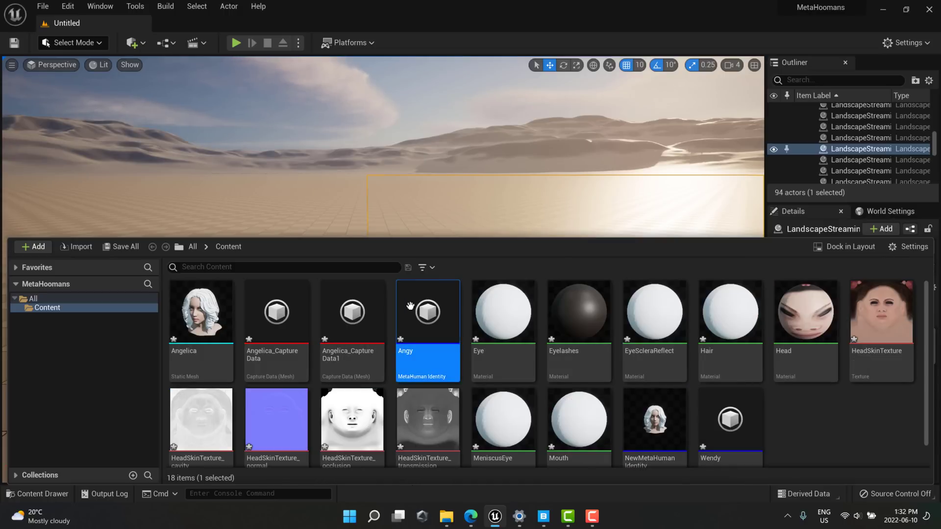
Open Angy, add the Angelica head mesh as Face and Body components, and frame the head
{"action": "double_click", "coordinate": [427, 311]}
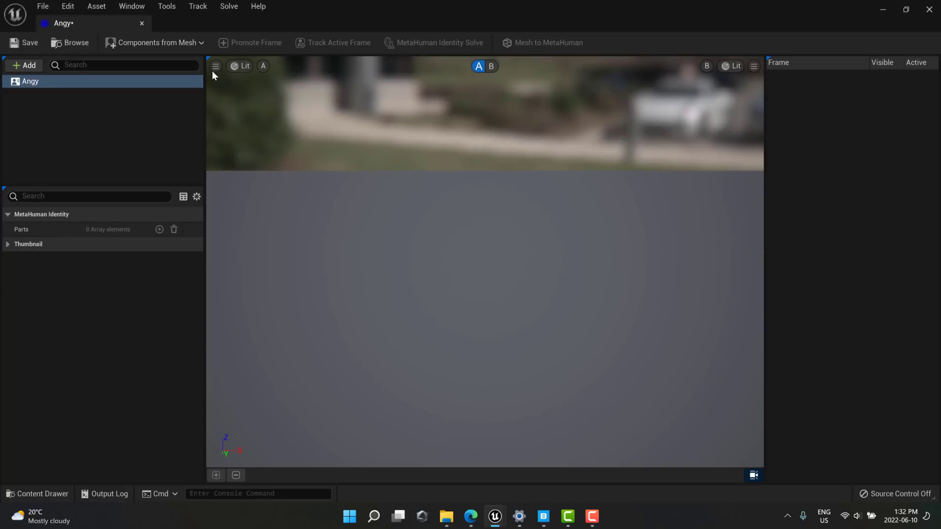
{"action": "mouse_move", "coordinate": [177, 289]}
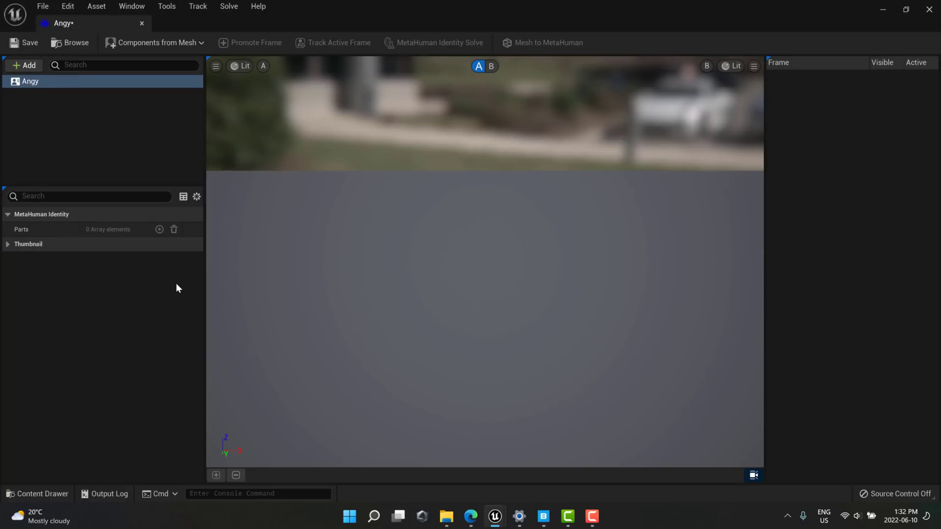
{"action": "mouse_move", "coordinate": [133, 99]}
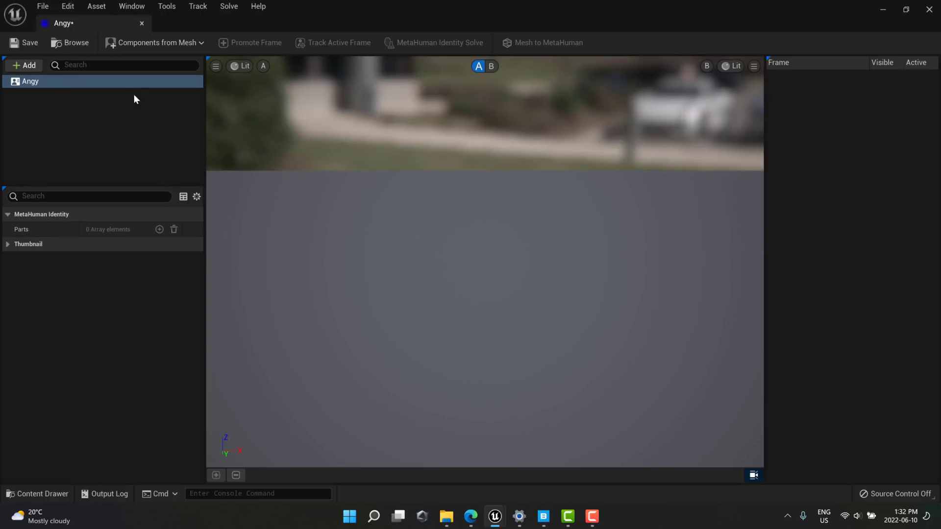
{"action": "left_click", "coordinate": [154, 42]}
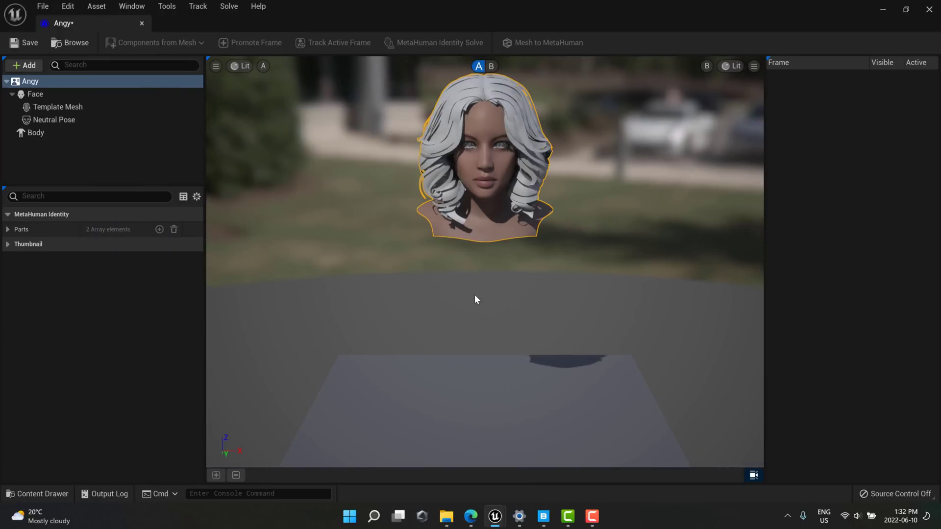
{"action": "mouse_move", "coordinate": [552, 277]}
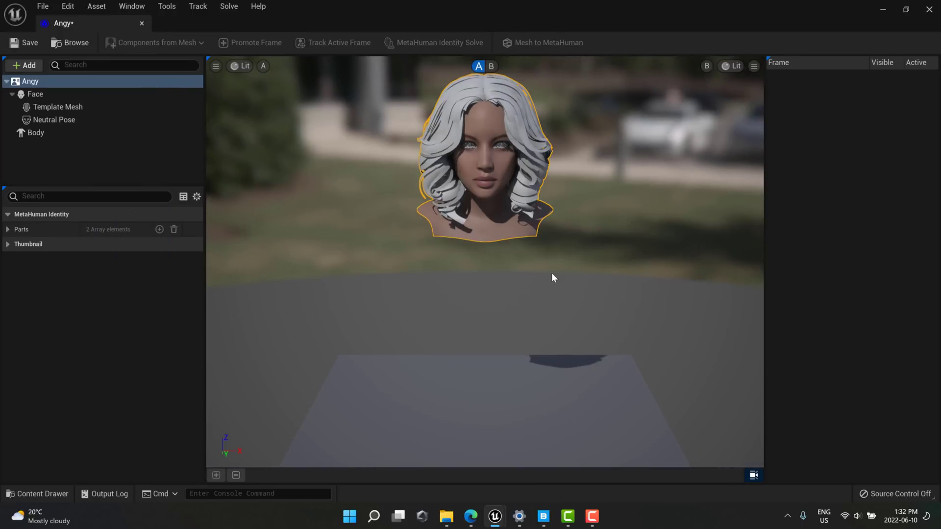
{"action": "left_click", "coordinate": [215, 66]}
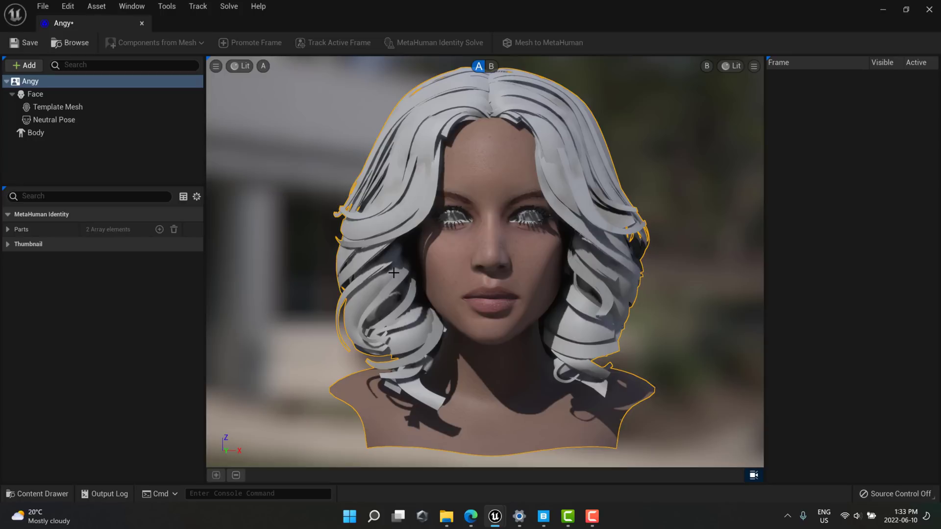
Give Angy the second body type with the Height slider at maximum
{"action": "left_click", "coordinate": [36, 133]}
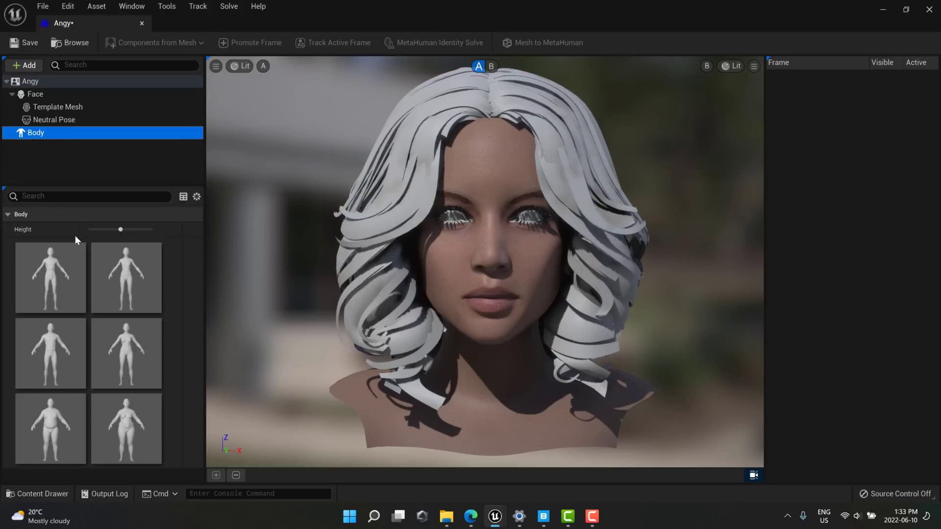
{"action": "left_click", "coordinate": [125, 277]}
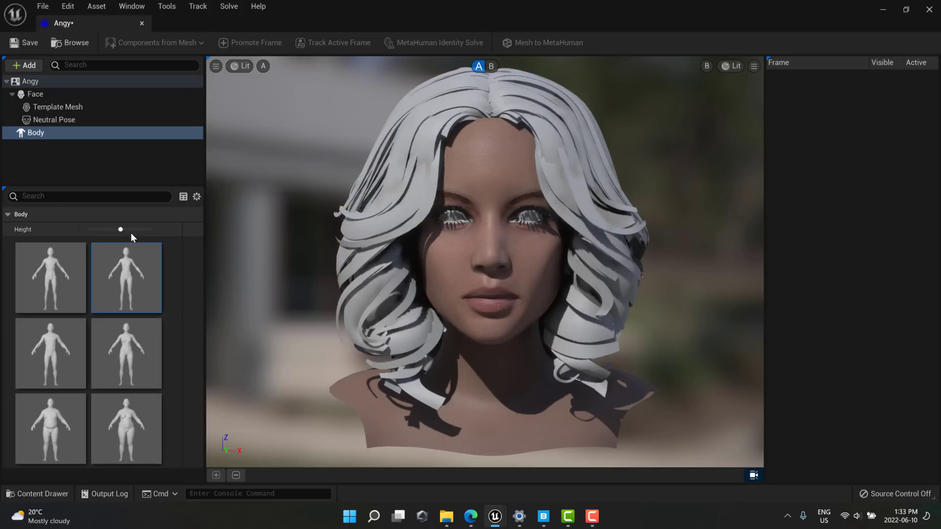
{"action": "left_click_drag", "start_coordinate": [120, 229], "coordinate": [150, 229]}
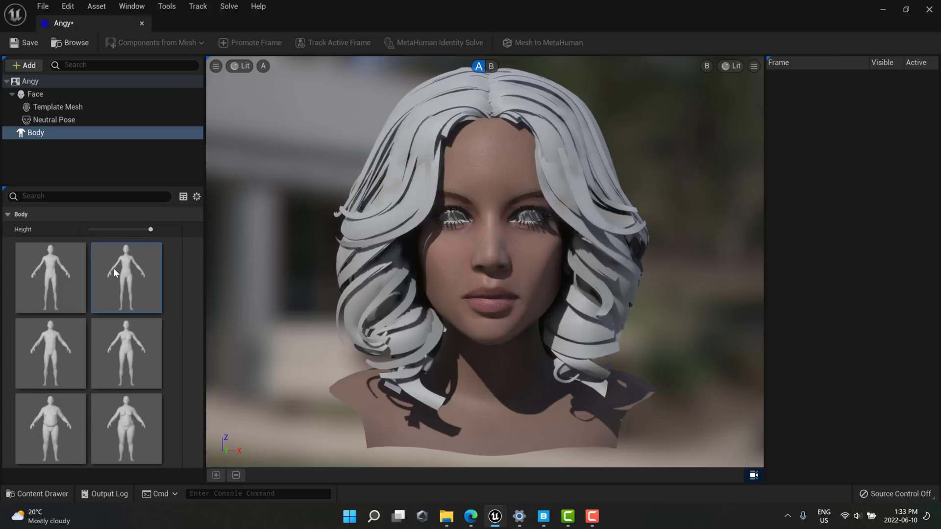
{"action": "mouse_move", "coordinate": [69, 224]}
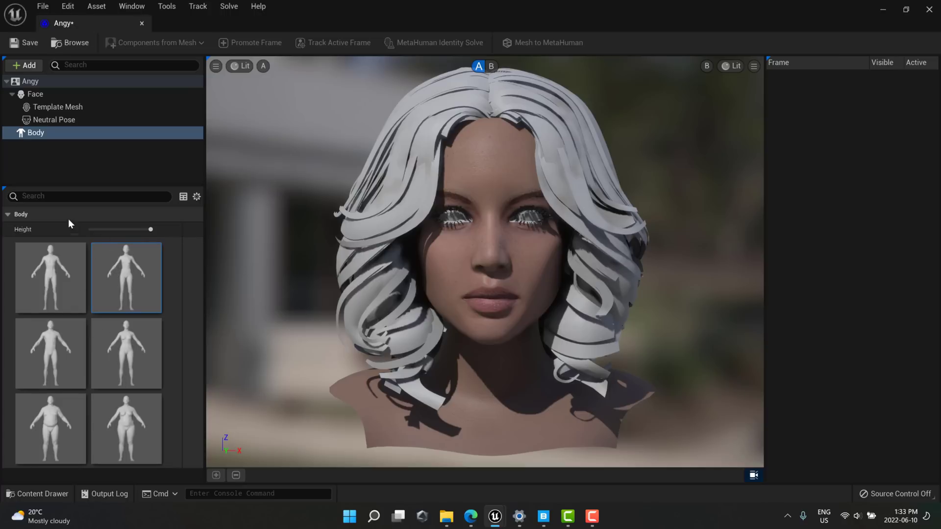
{"action": "left_click", "coordinate": [54, 119]}
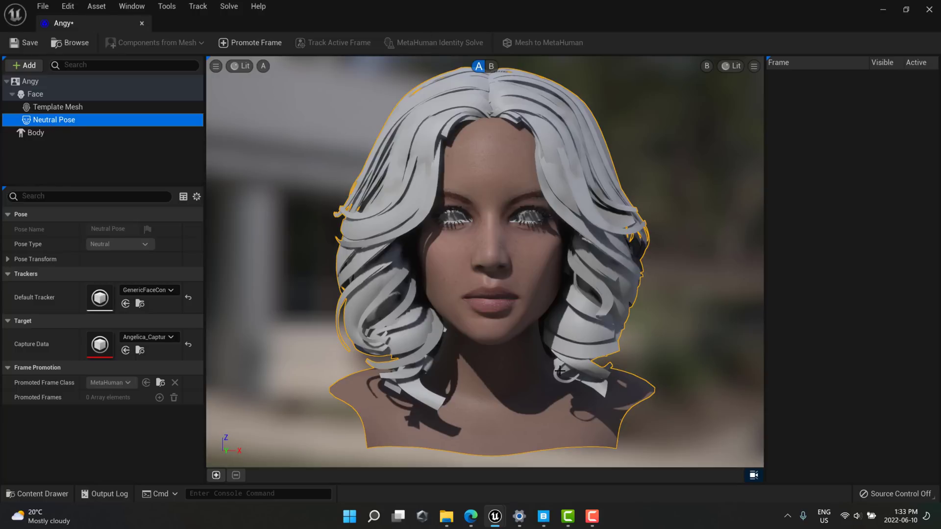
{"action": "mouse_move", "coordinate": [622, 395]}
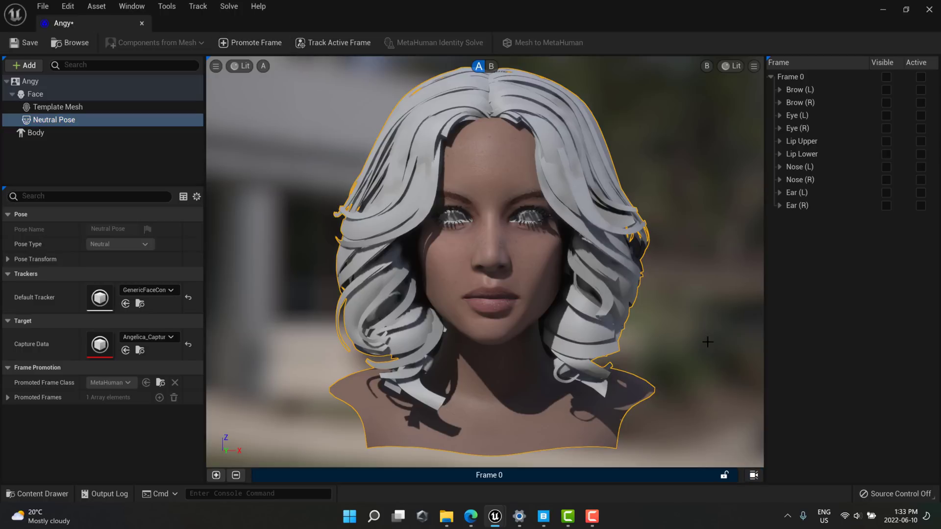
{"action": "mouse_move", "coordinate": [505, 190]}
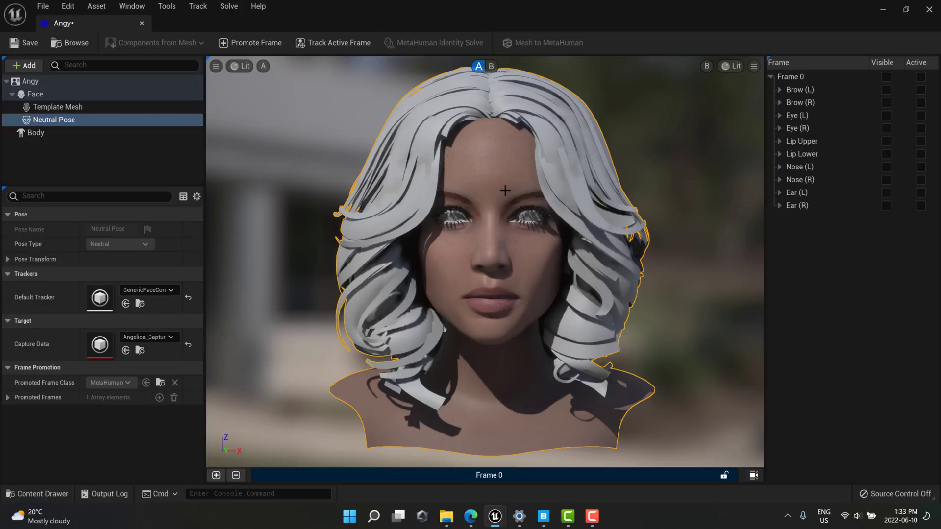
{"action": "mouse_move", "coordinate": [326, 43]}
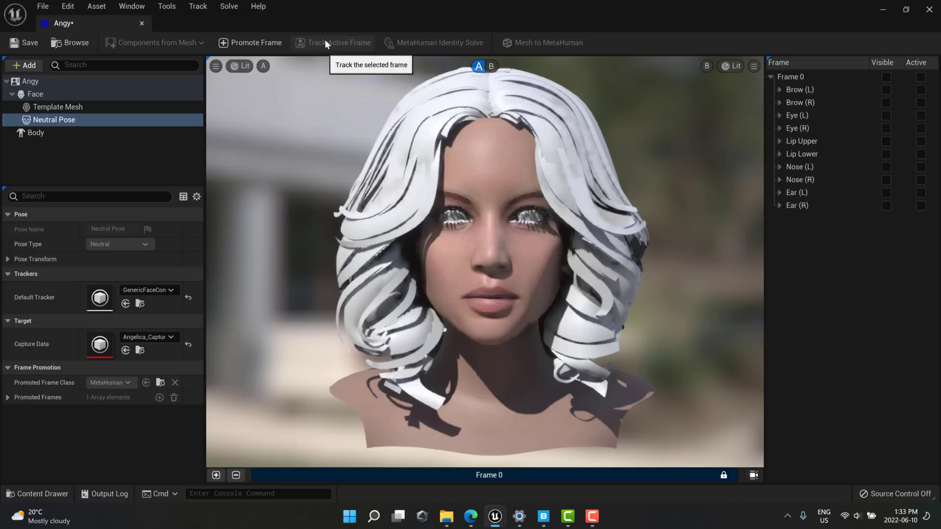
Track facial landmarks for eyes, nose and lips on the promoted neutral-pose frame
{"action": "left_click", "coordinate": [333, 42]}
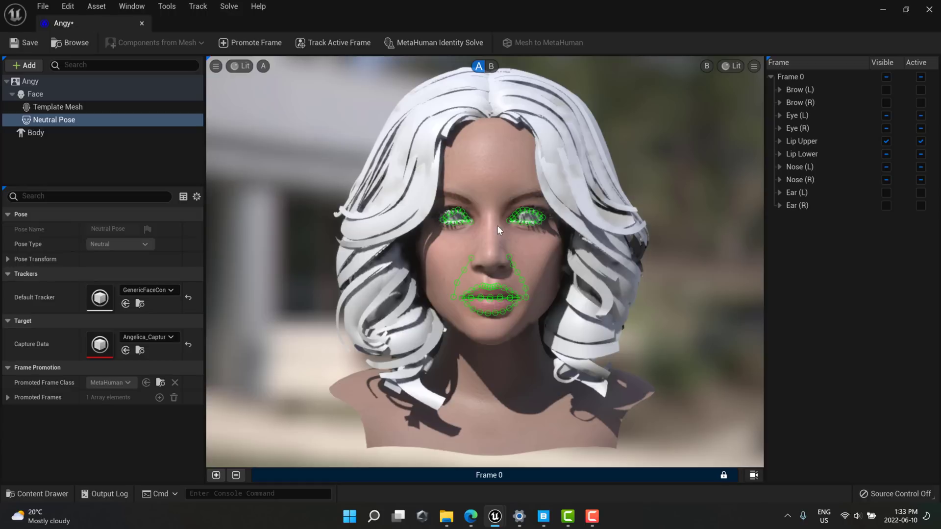
{"action": "mouse_move", "coordinate": [537, 217]}
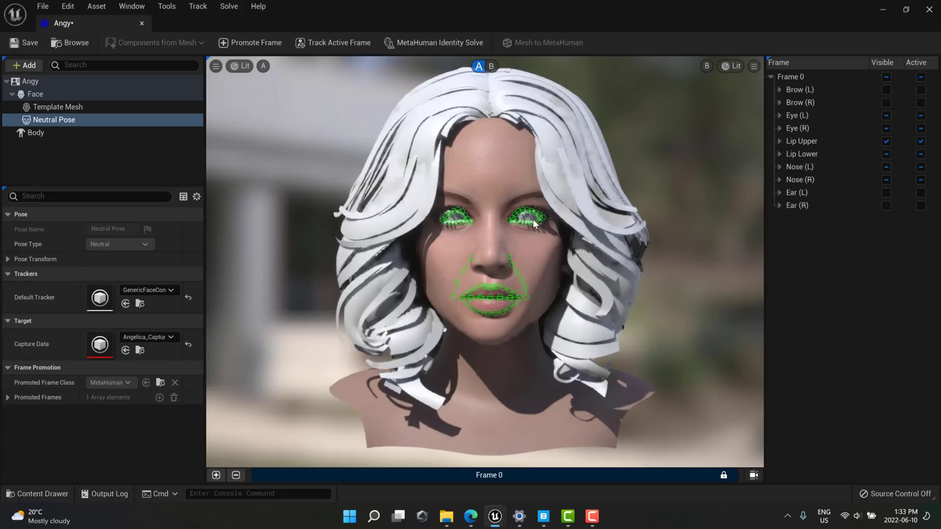
{"action": "mouse_move", "coordinate": [496, 221]}
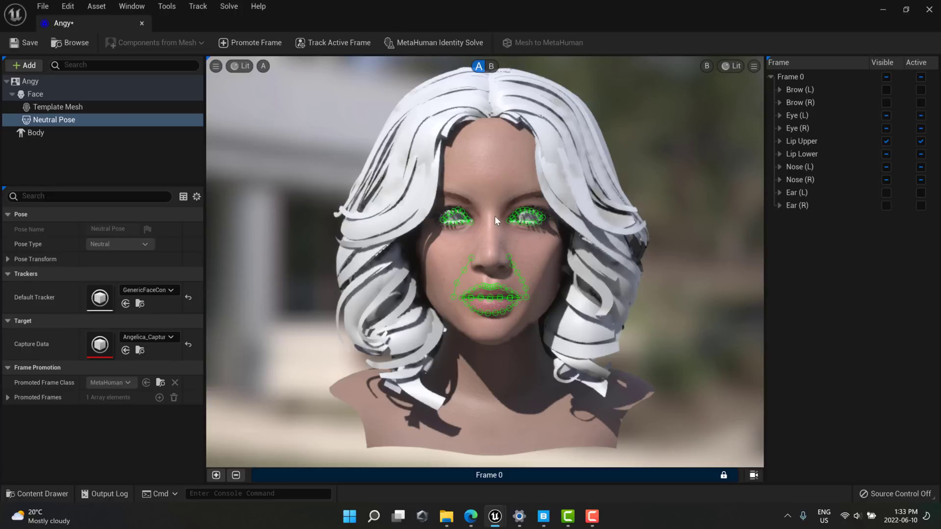
{"action": "mouse_move", "coordinate": [380, 139]}
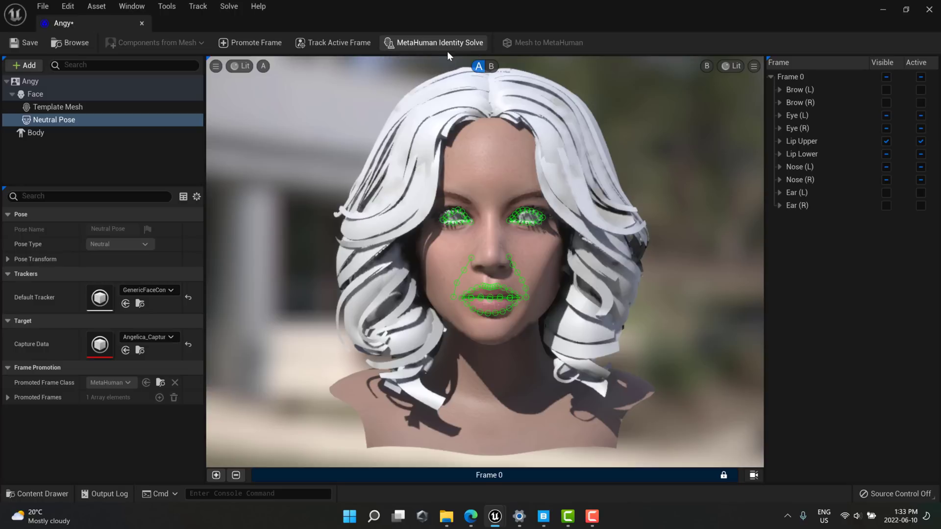
Solve Angy's identity, submit Mesh to MetaHuman, and acknowledge the availability confirmation
{"action": "left_click", "coordinate": [433, 42]}
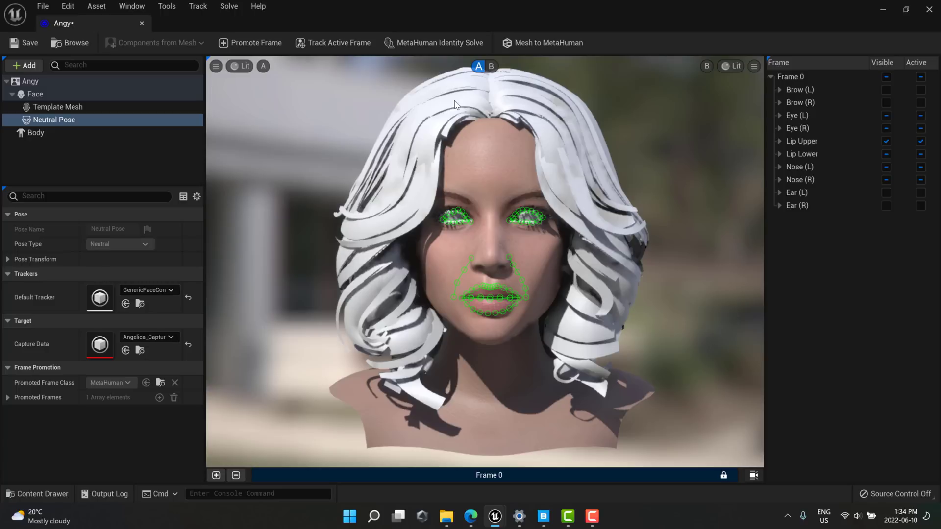
{"action": "mouse_move", "coordinate": [541, 43]}
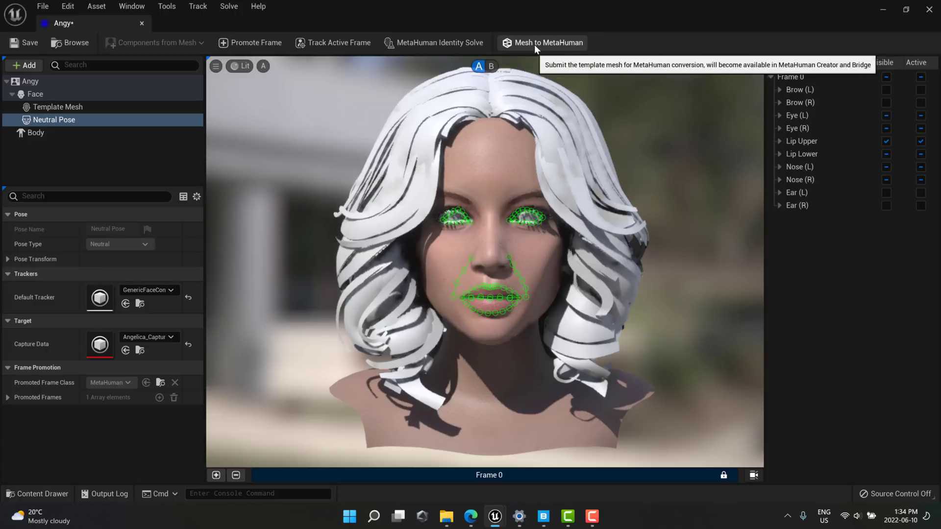
{"action": "left_click", "coordinate": [547, 43]}
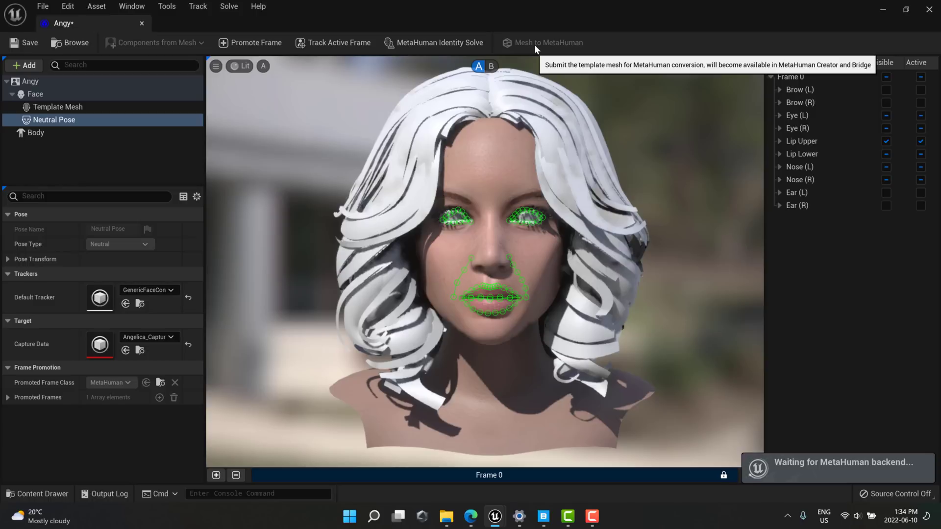
{"action": "left_click", "coordinate": [547, 43]}
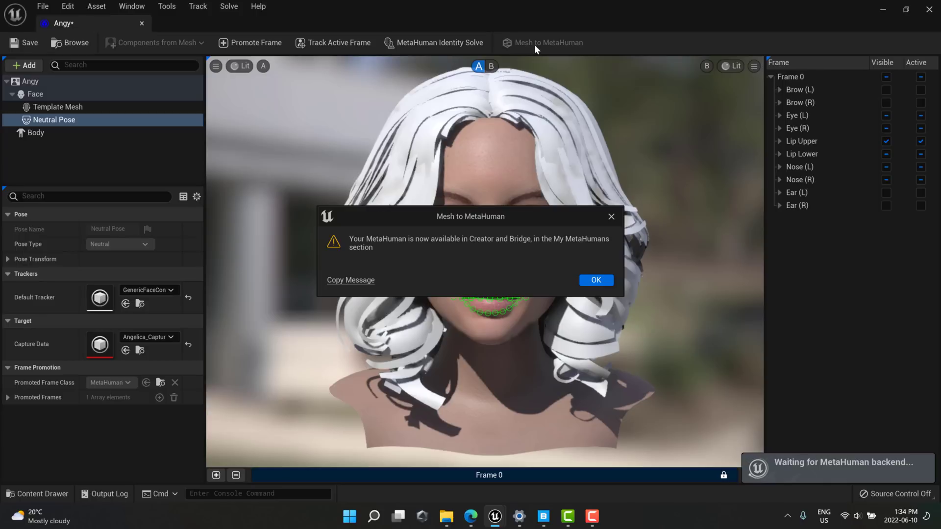
{"action": "mouse_move", "coordinate": [446, 243]}
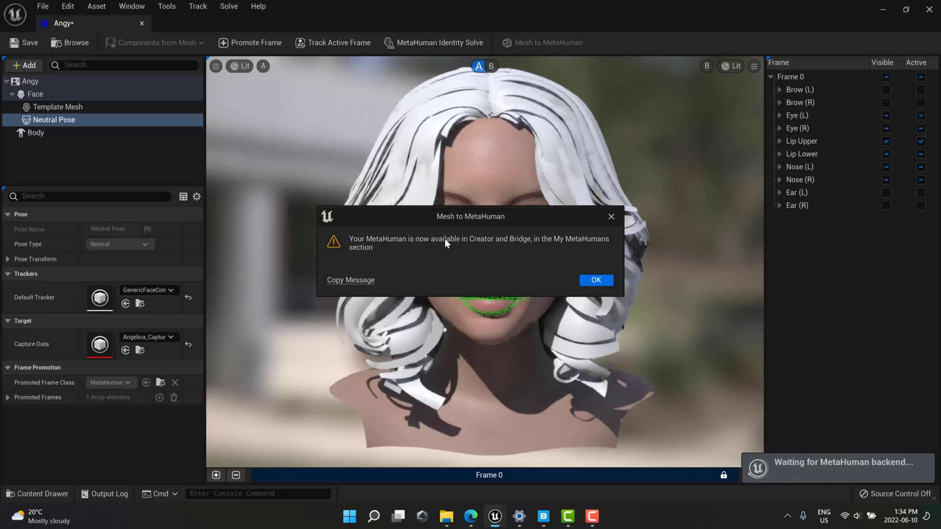
{"action": "mouse_move", "coordinate": [569, 246]}
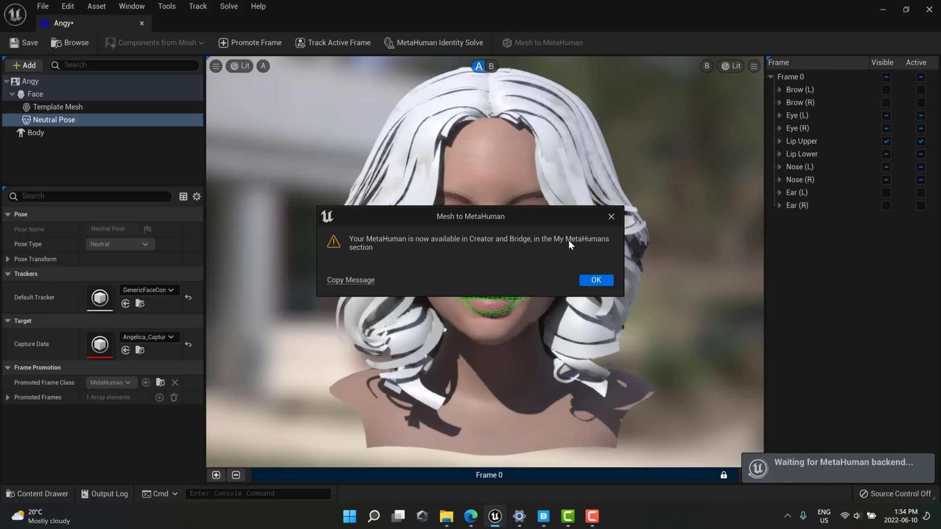
{"action": "left_click", "coordinate": [594, 280]}
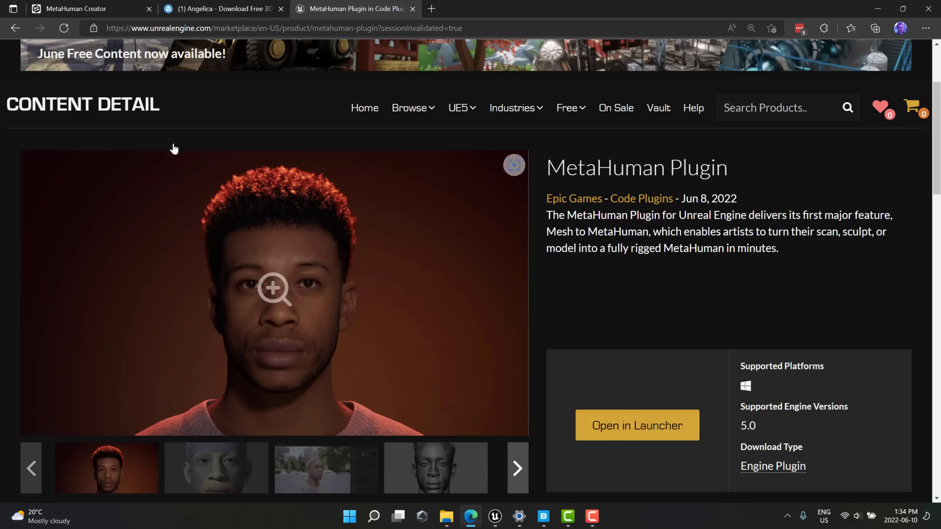
Refresh My MetaHumans in MetaHuman Creator so the Angy entry appears
{"action": "left_click", "coordinate": [76, 9]}
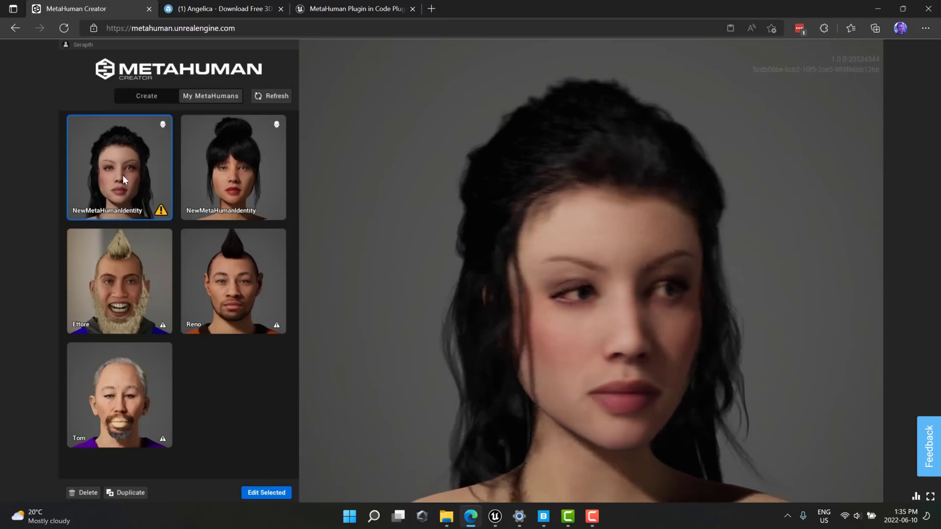
{"action": "left_click", "coordinate": [271, 96]}
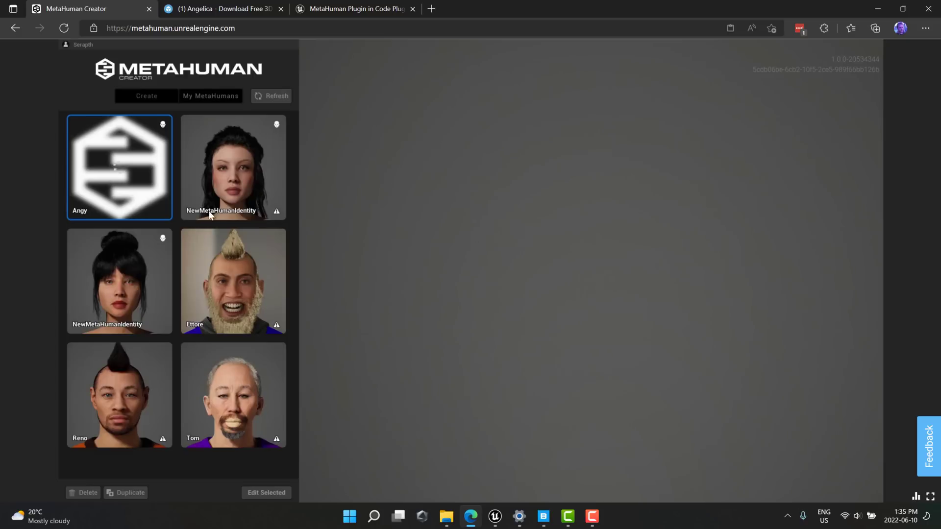
{"action": "mouse_move", "coordinate": [303, 215]}
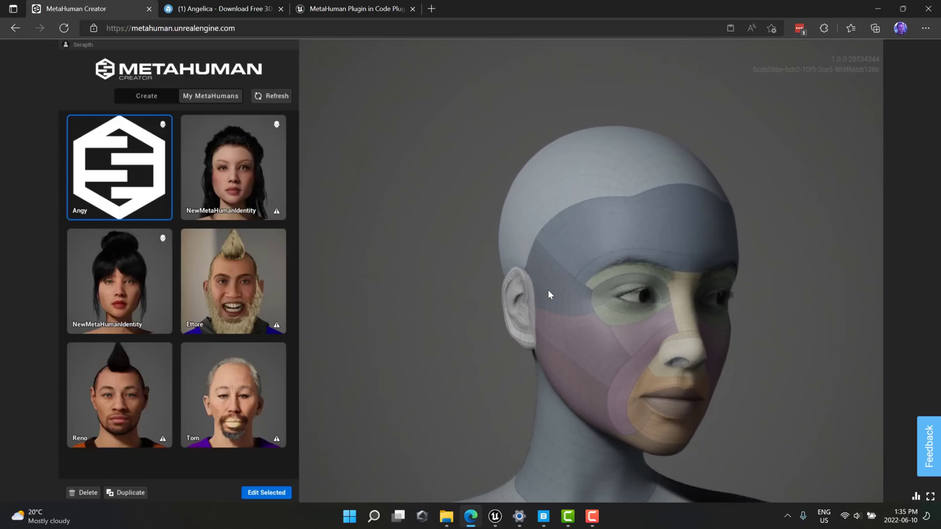
Open Angy for editing and preview facial expressions, then Body ROM and Face ROM animations
{"action": "left_click", "coordinate": [267, 492]}
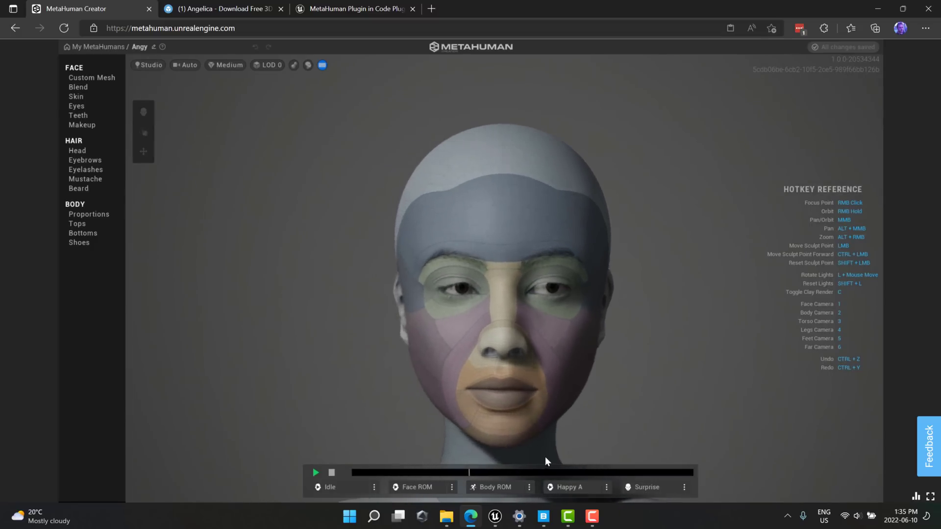
{"action": "left_click", "coordinate": [647, 486]}
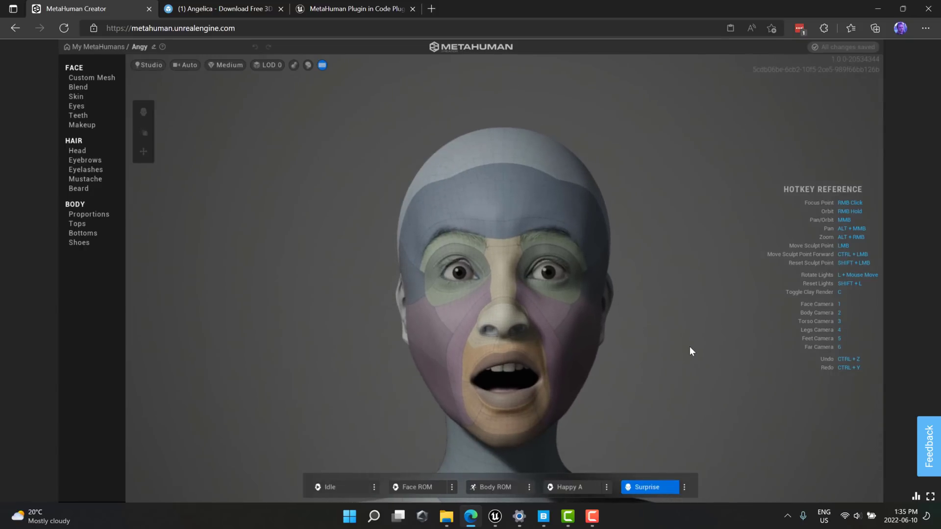
{"action": "left_click", "coordinate": [683, 486]}
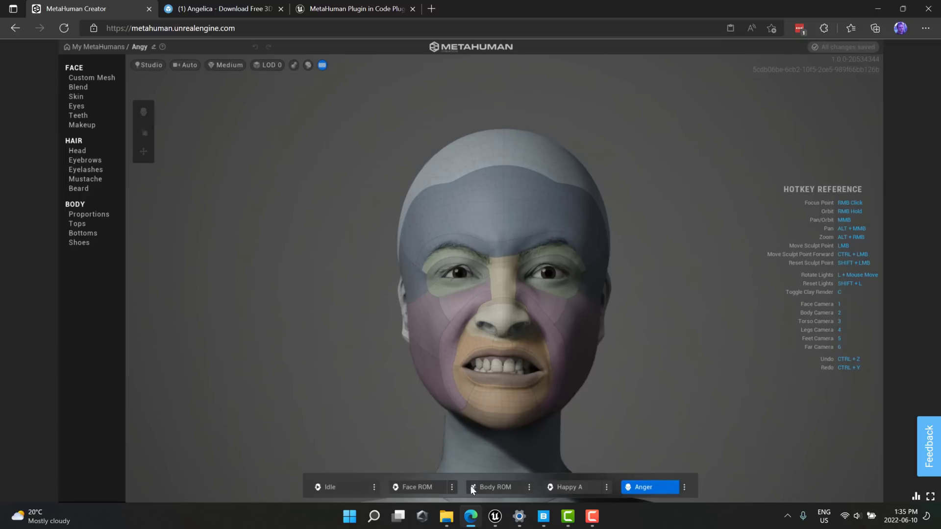
{"action": "left_click", "coordinate": [495, 486]}
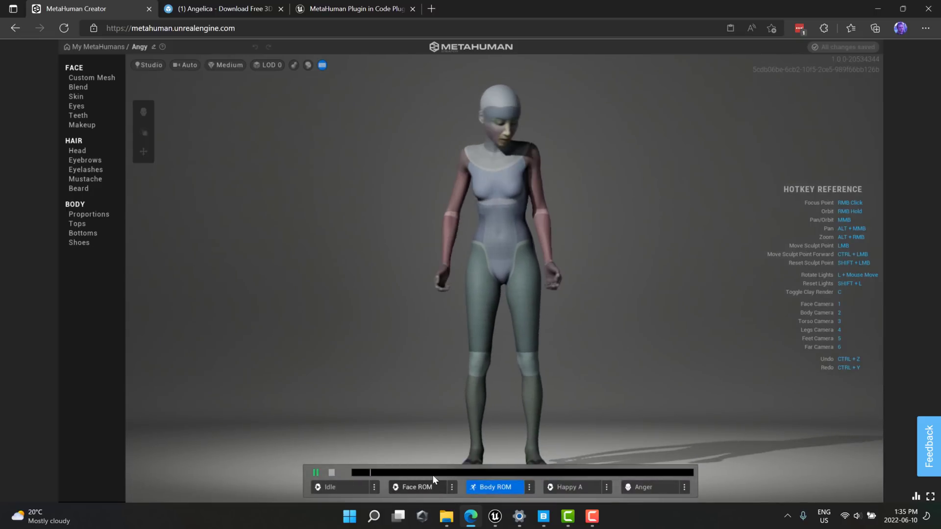
{"action": "left_click", "coordinate": [414, 487]}
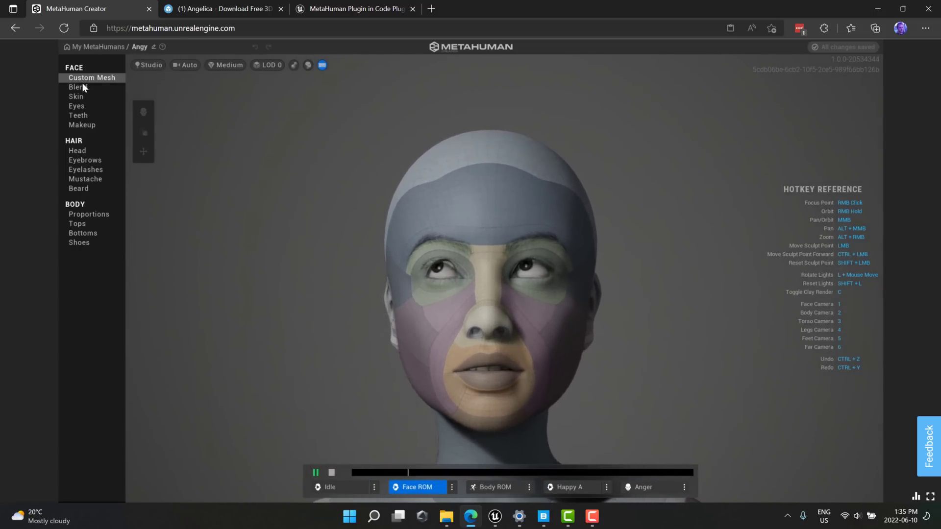
Adjust Angy's skin tone in Face > Skin and apply the no-freckles preset
{"action": "left_click", "coordinate": [78, 88]}
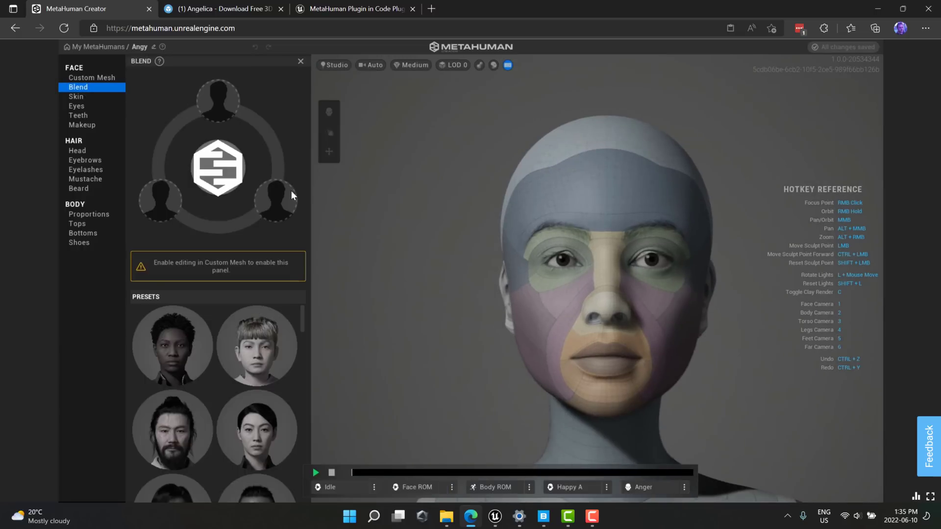
{"action": "mouse_move", "coordinate": [218, 168]}
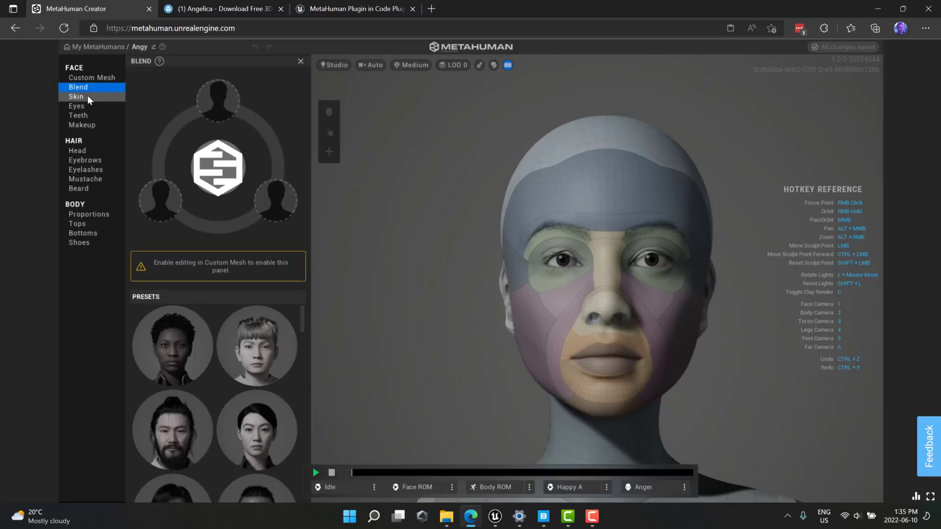
{"action": "left_click", "coordinate": [76, 96]}
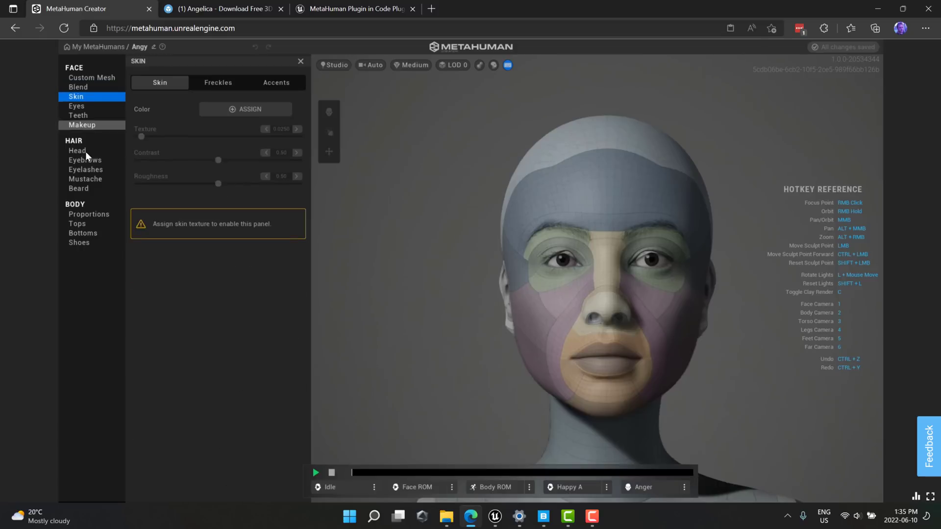
{"action": "left_click", "coordinate": [245, 110]}
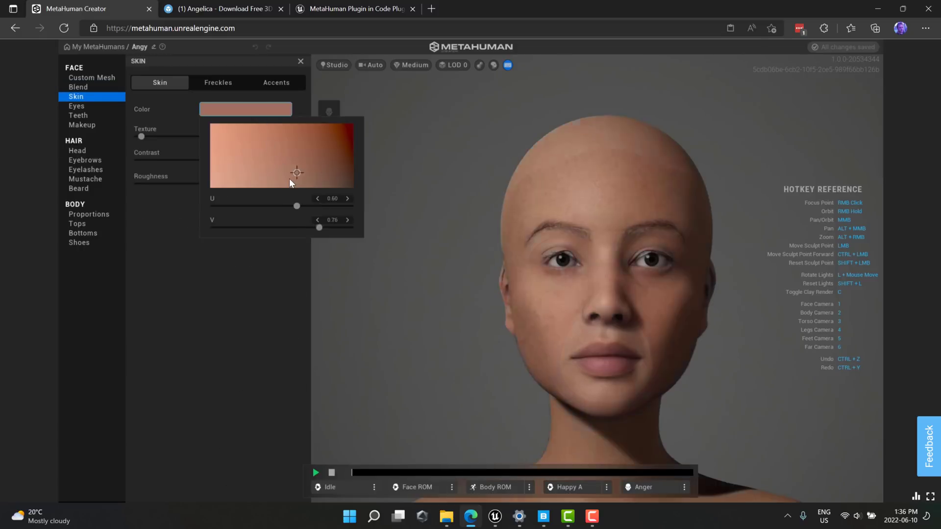
{"action": "left_click_drag", "start_coordinate": [296, 173], "coordinate": [283, 177]}
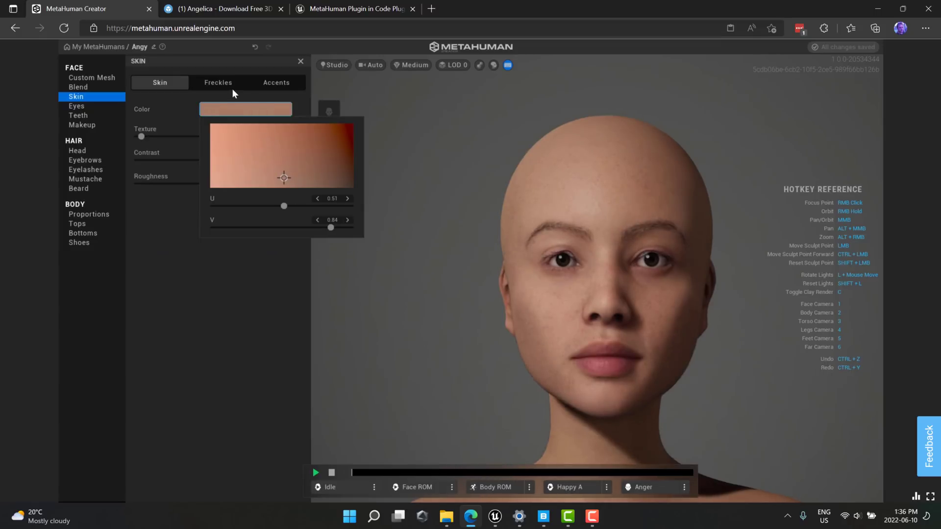
{"action": "left_click", "coordinate": [217, 82]}
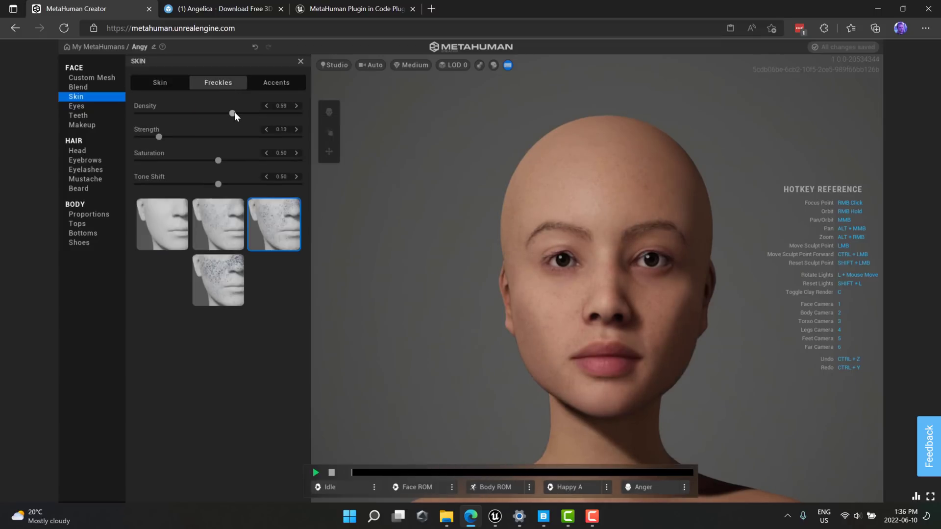
{"action": "left_click", "coordinate": [218, 224]}
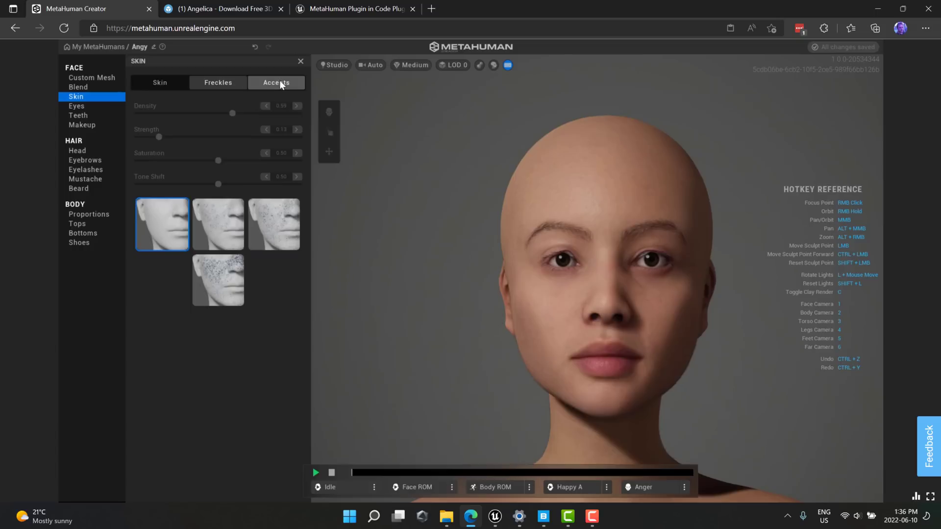
{"action": "left_click", "coordinate": [276, 83]}
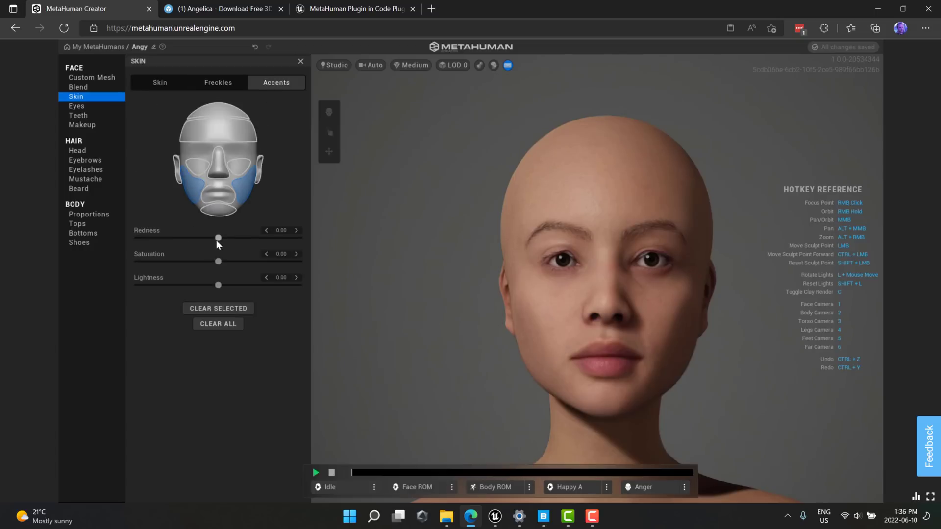
{"action": "mouse_move", "coordinate": [76, 106]}
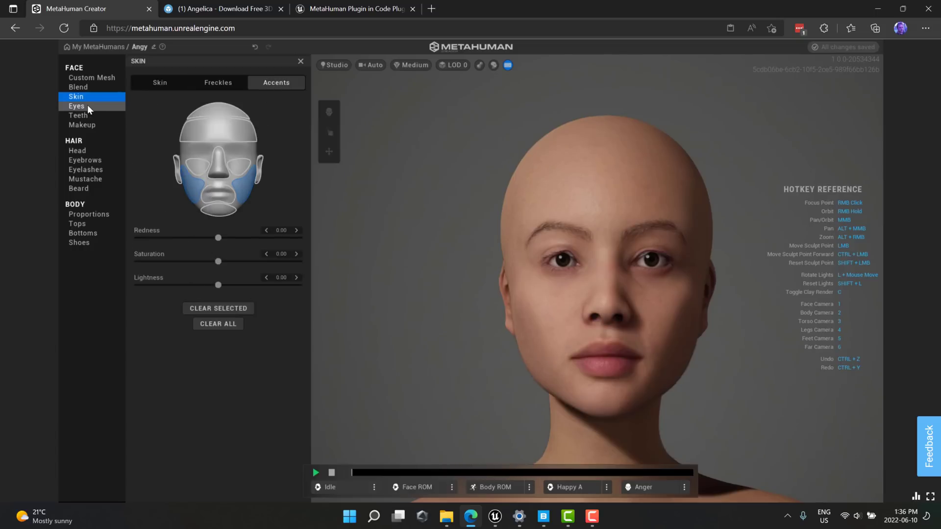
Give Angy a pale grey eye preset, then look over the sclera and iris settings
{"action": "left_click", "coordinate": [77, 106]}
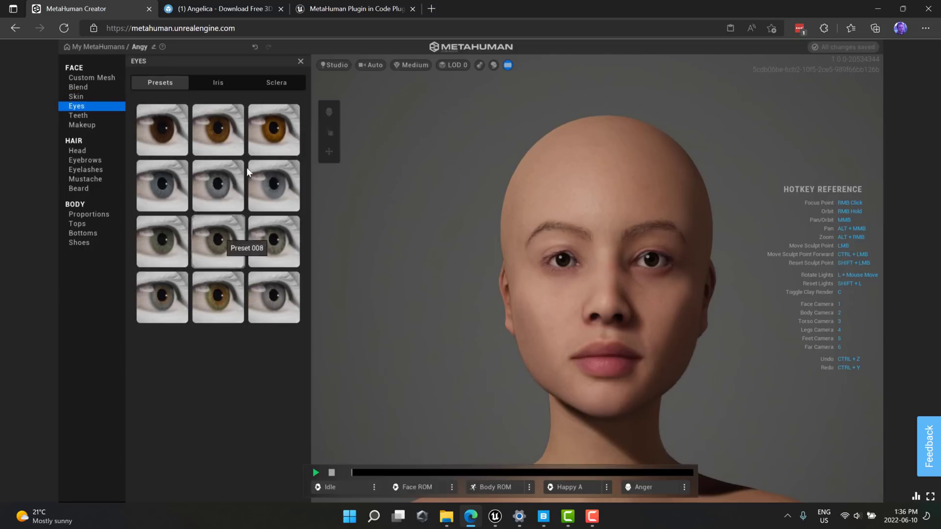
{"action": "left_click", "coordinate": [273, 186]}
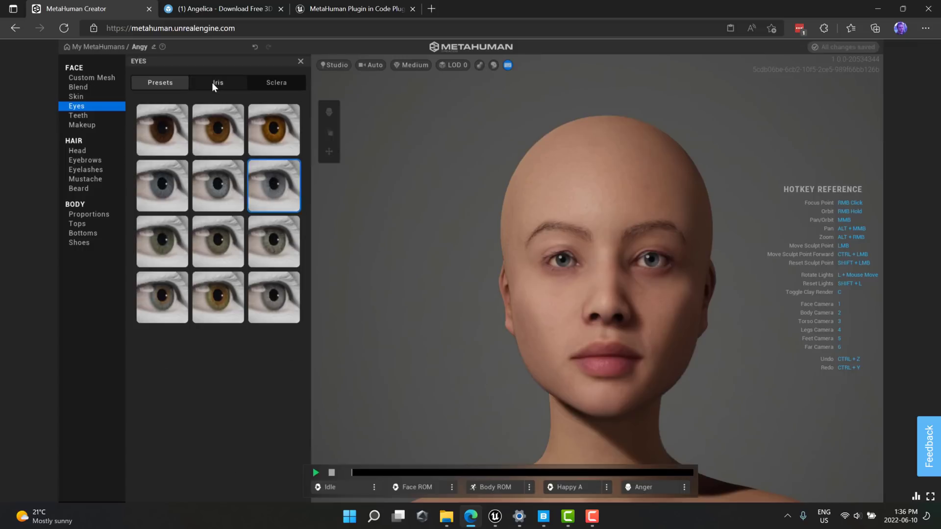
{"action": "left_click", "coordinate": [276, 82]}
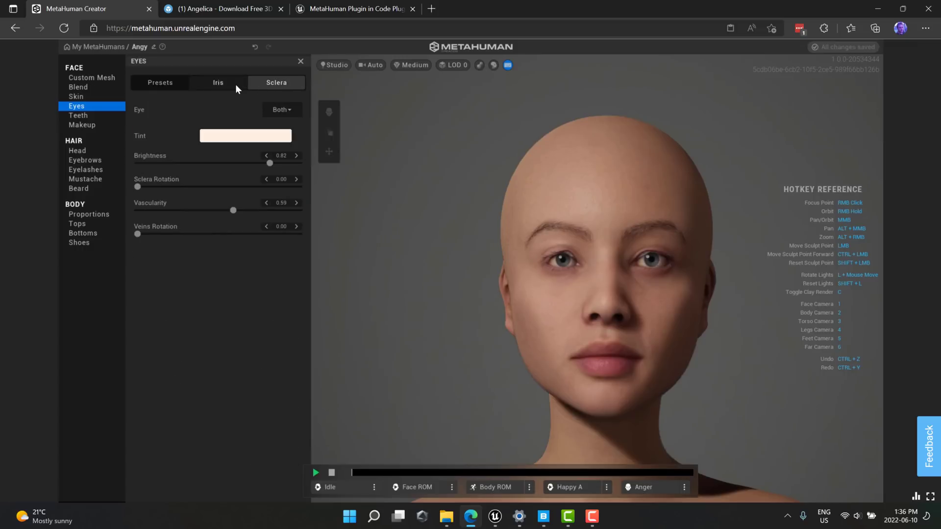
{"action": "left_click", "coordinate": [217, 82]}
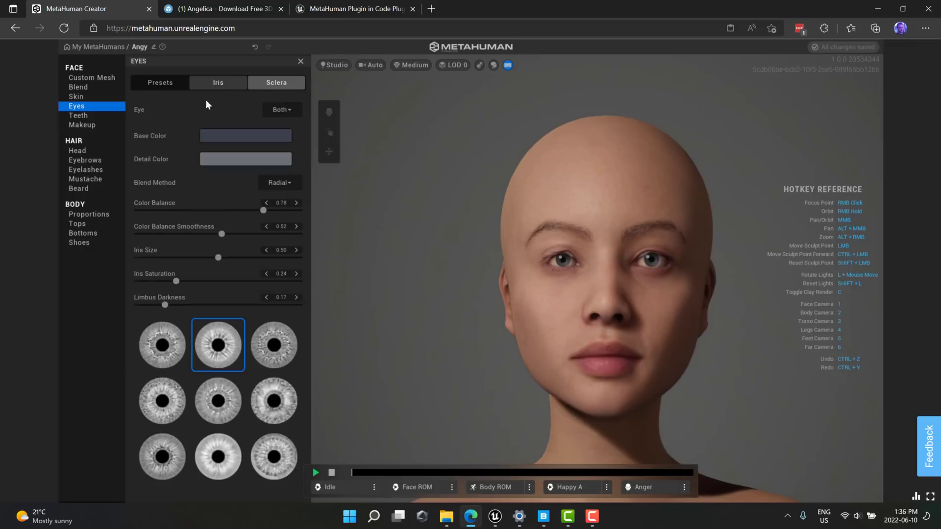
Change Angy's tooth colour in Face > Teeth
{"action": "left_click", "coordinate": [78, 115]}
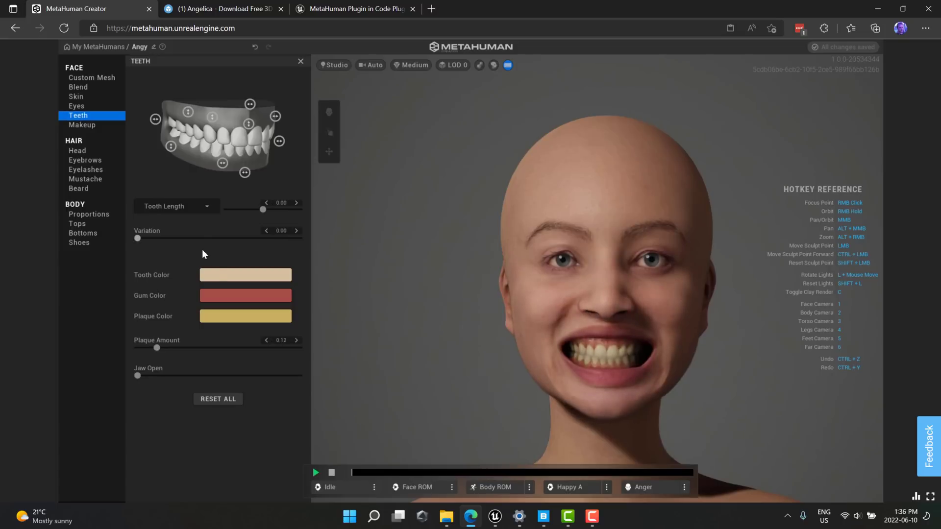
{"action": "left_click", "coordinate": [245, 275]}
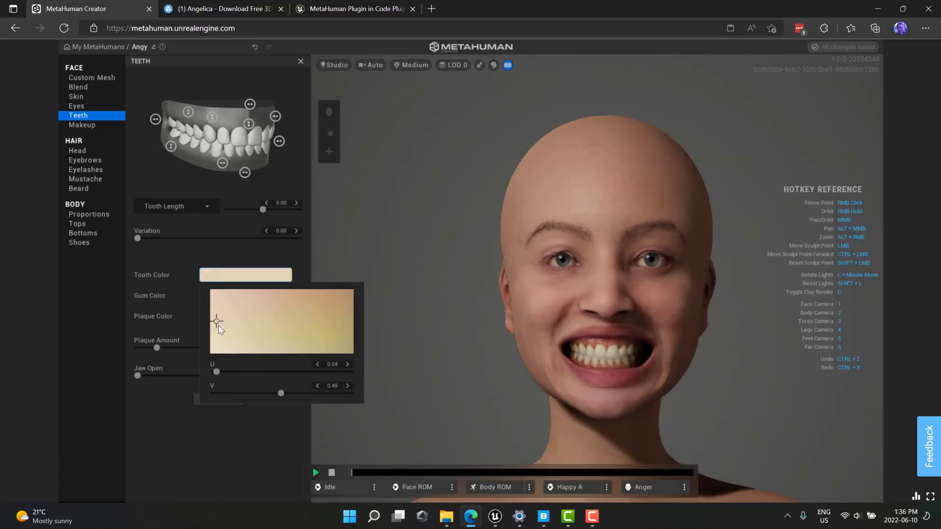
{"action": "left_click_drag", "start_coordinate": [217, 322], "coordinate": [215, 334]}
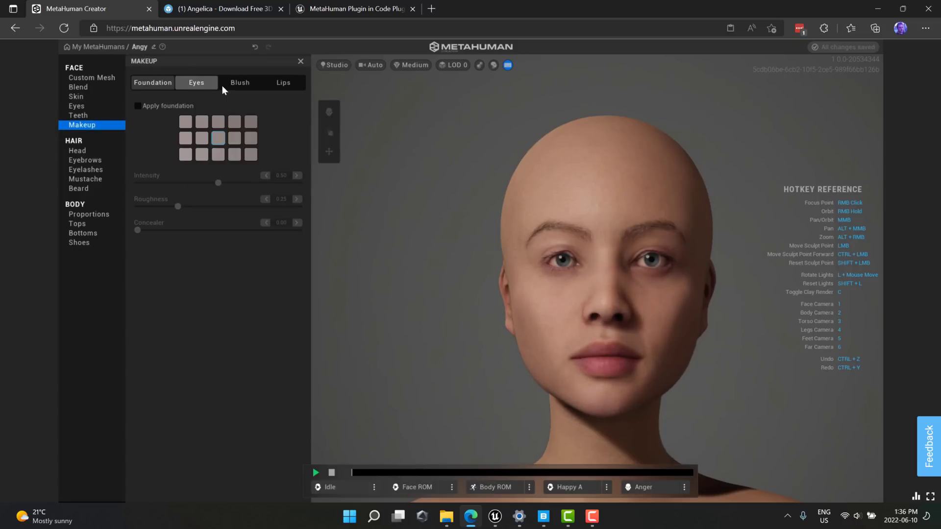
Apply a rounded cheek blush and lower its intensity
{"action": "left_click", "coordinate": [239, 83]}
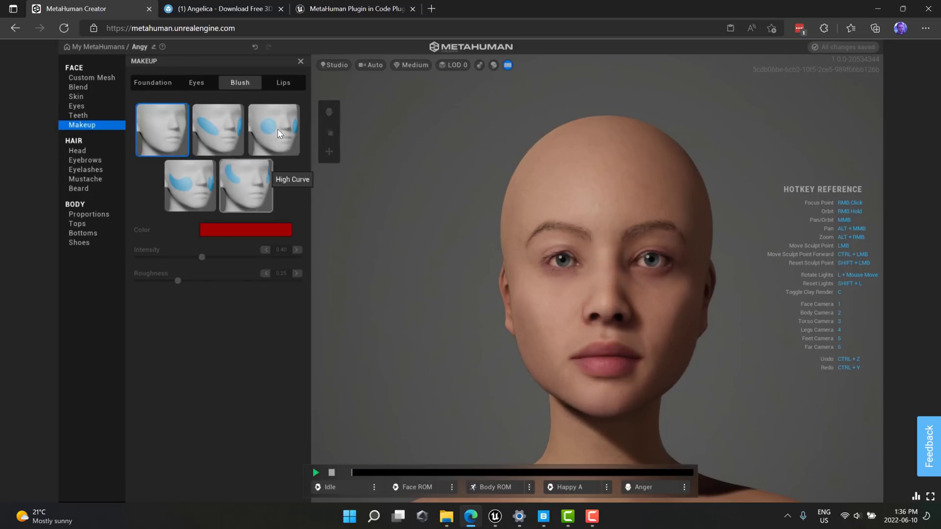
{"action": "left_click", "coordinate": [273, 131]}
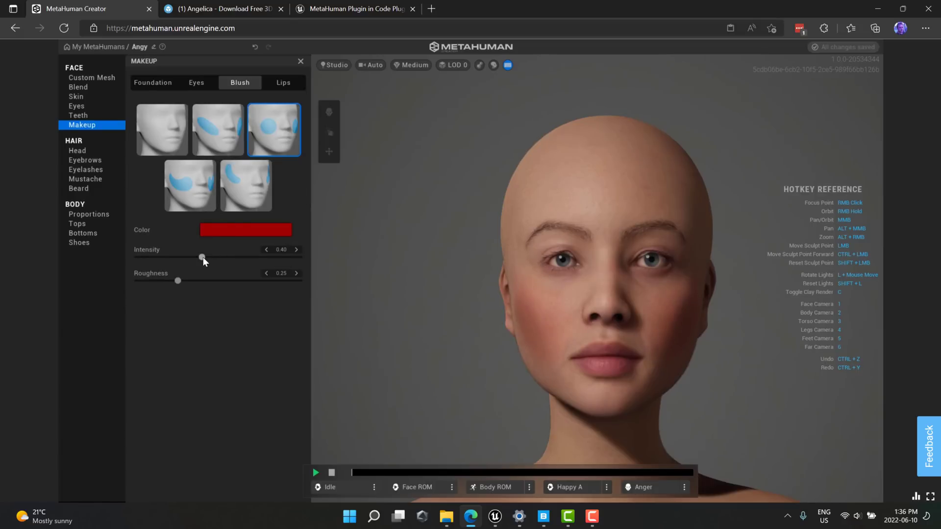
{"action": "left_click_drag", "start_coordinate": [201, 256], "coordinate": [182, 257]}
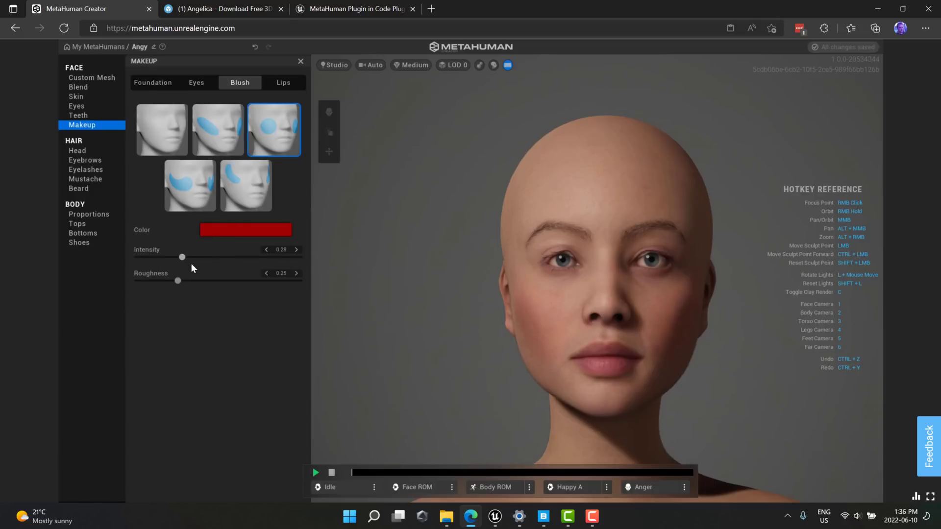
{"action": "left_click", "coordinate": [76, 151]}
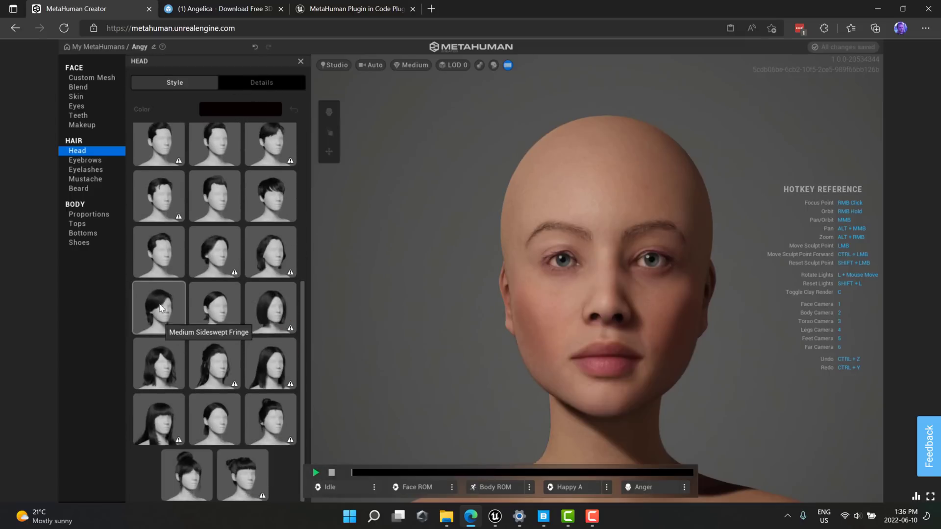
{"action": "mouse_move", "coordinate": [269, 307]}
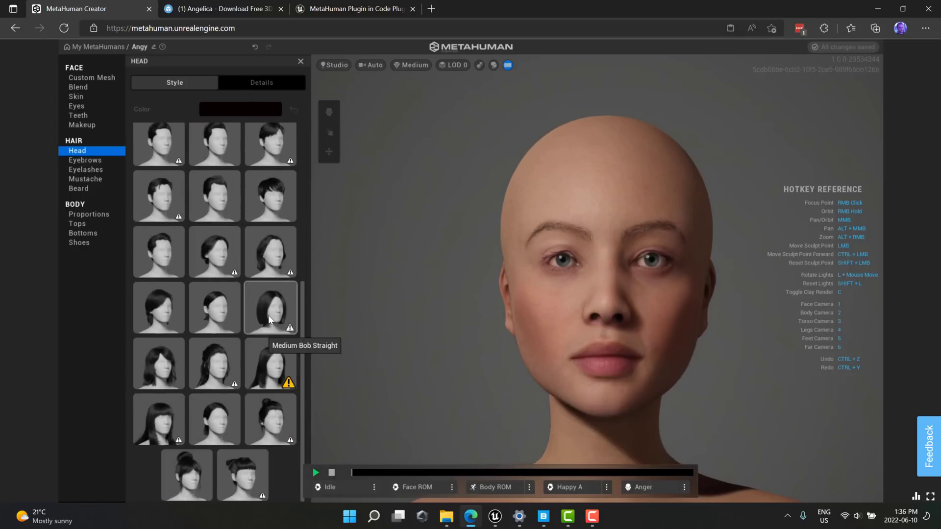
{"action": "mouse_move", "coordinate": [270, 363]}
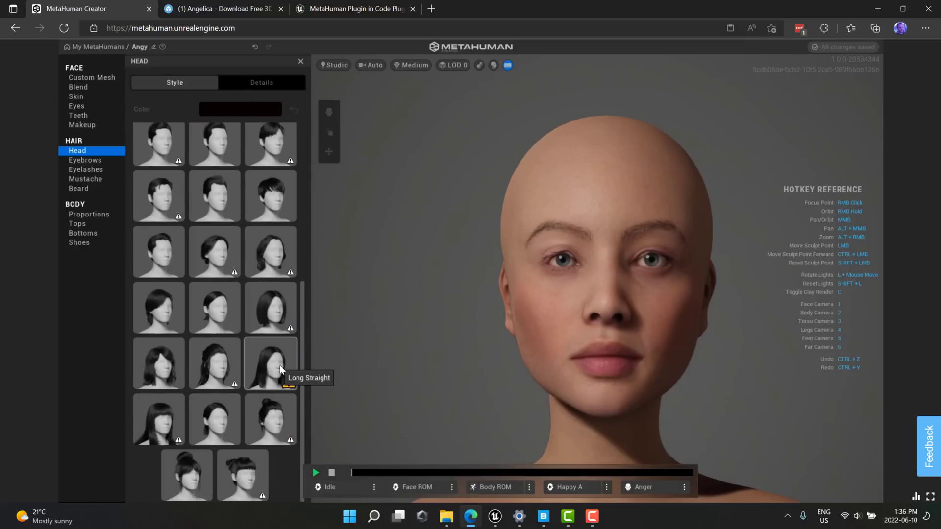
Choose Long Straight hair, lower its roughness slightly and add salt-and-pepper grey strands
{"action": "left_click", "coordinate": [269, 364]}
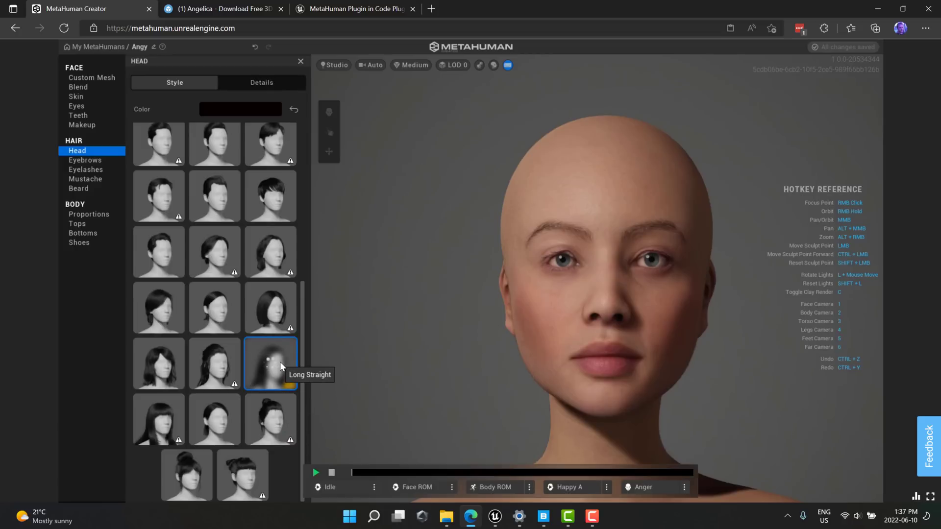
{"action": "left_click", "coordinate": [270, 364]}
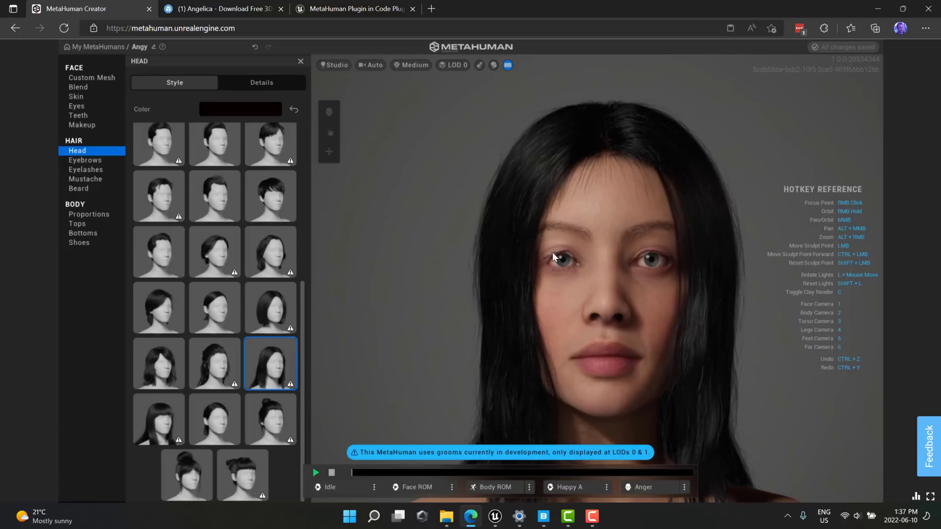
{"action": "left_click", "coordinate": [261, 82]}
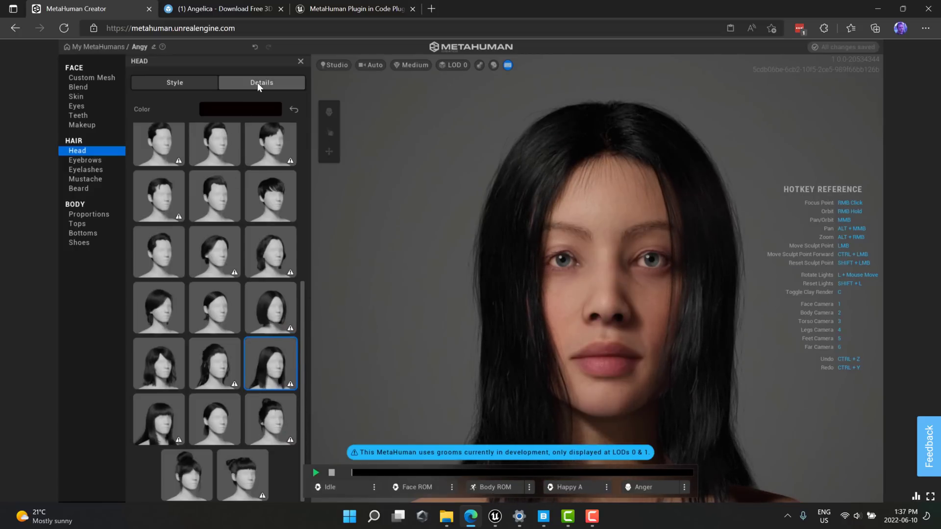
{"action": "left_click", "coordinate": [261, 82]}
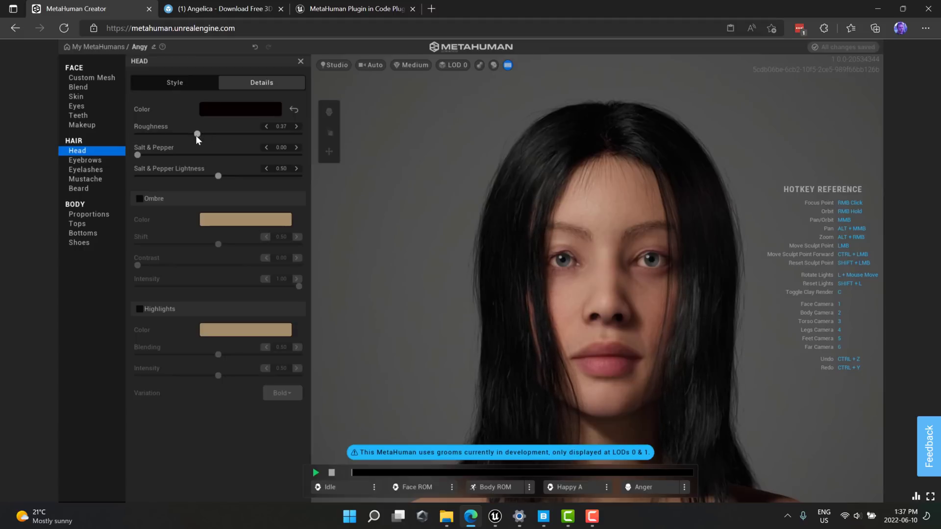
{"action": "left_click_drag", "start_coordinate": [196, 133], "coordinate": [192, 134]}
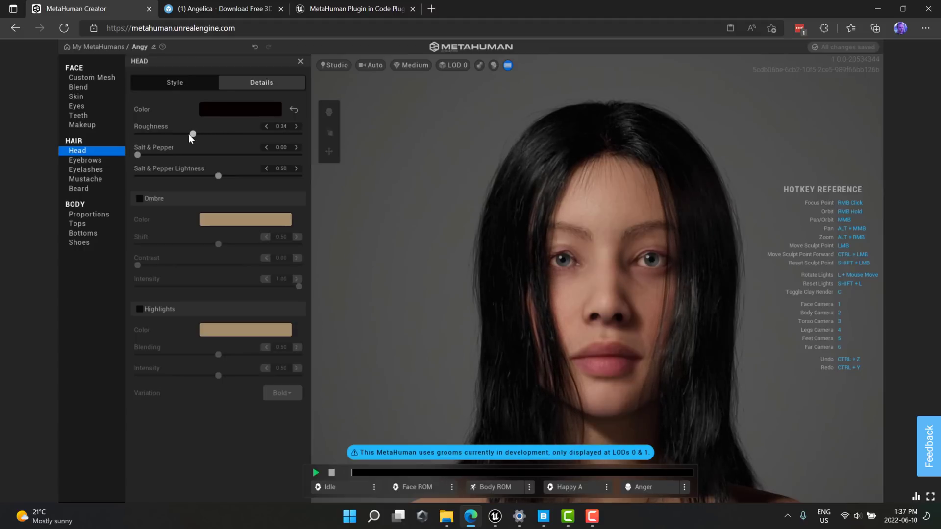
{"action": "left_click_drag", "start_coordinate": [137, 155], "coordinate": [195, 154]}
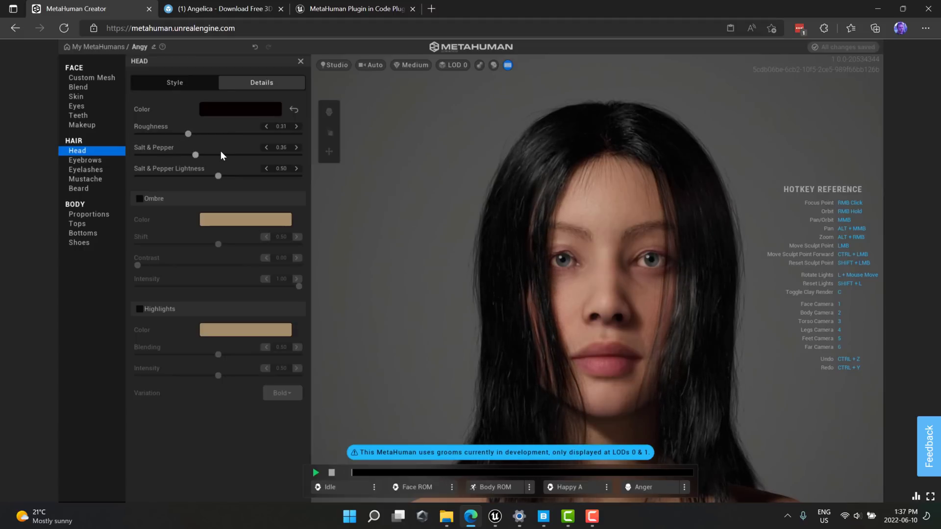
{"action": "left_click_drag", "start_coordinate": [195, 154], "coordinate": [198, 155]}
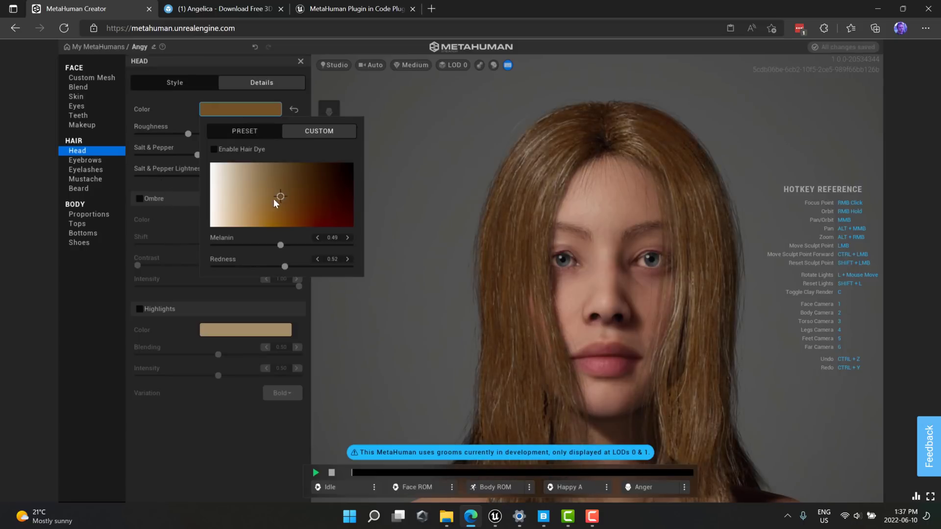
Try golden blonde, ginger and brown hair tones before settling on light blonde
{"action": "left_click_drag", "start_coordinate": [280, 196], "coordinate": [263, 207]}
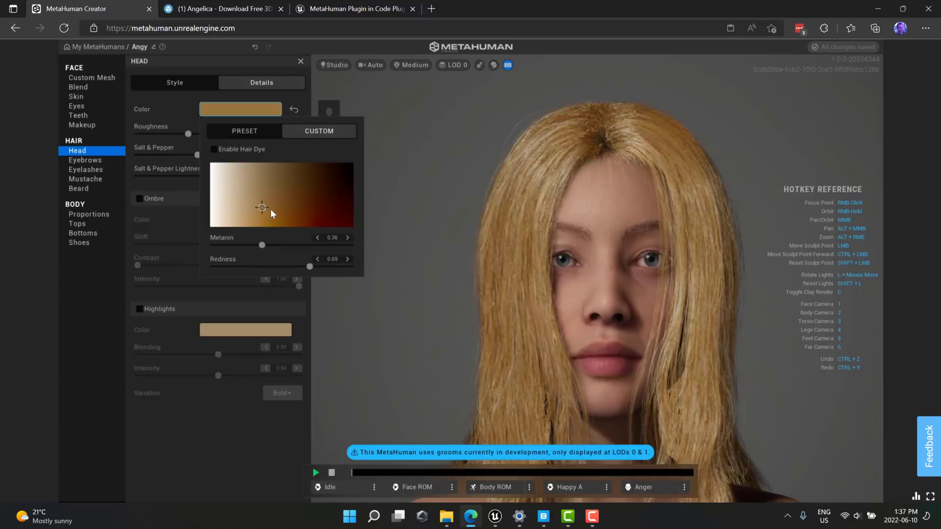
{"action": "left_click_drag", "start_coordinate": [261, 207], "coordinate": [277, 211]}
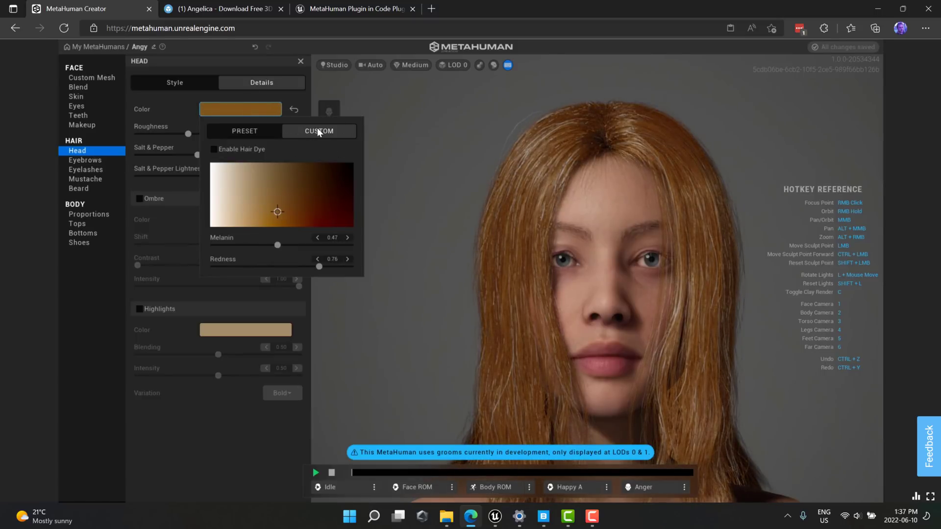
{"action": "left_click_drag", "start_coordinate": [277, 211], "coordinate": [315, 187]}
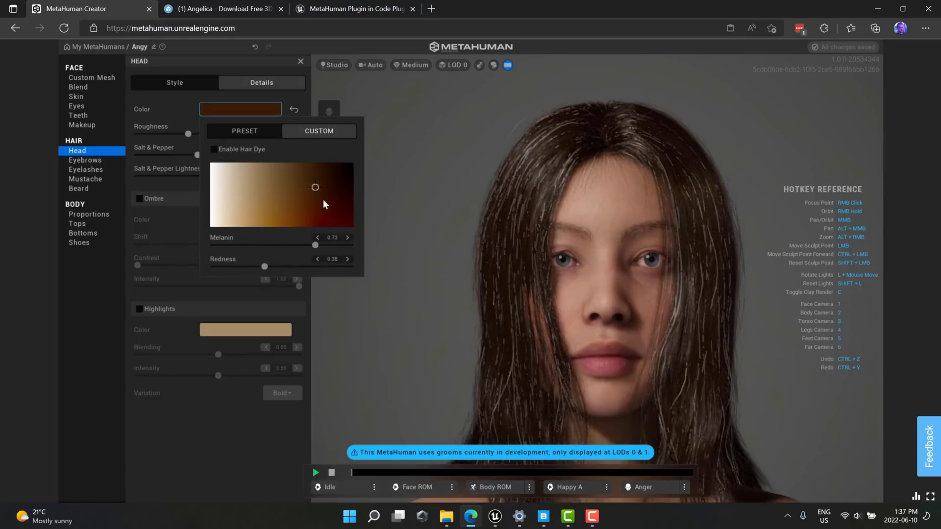
{"action": "left_click", "coordinate": [253, 186]}
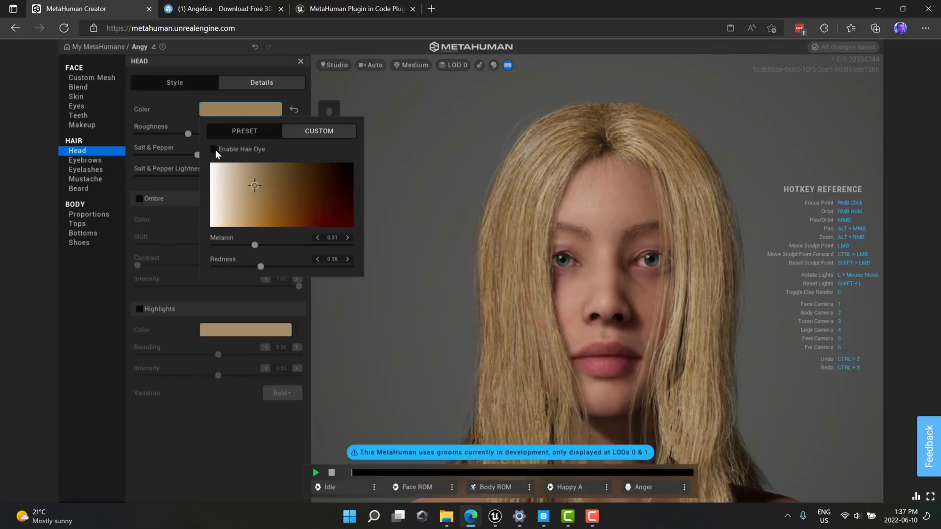
Dye Angy's hair bright green and switch her eyelashes to the sixth style
{"action": "left_click", "coordinate": [215, 150]}
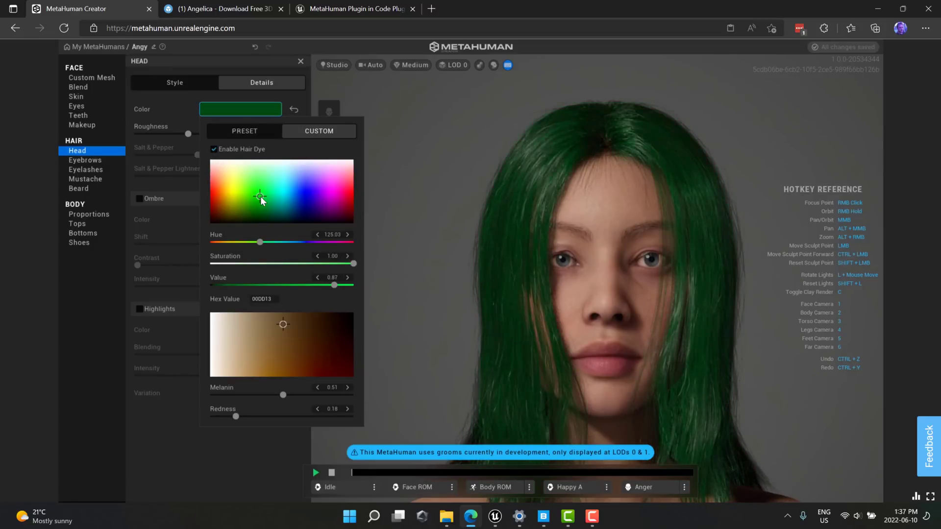
{"action": "mouse_move", "coordinate": [179, 107]}
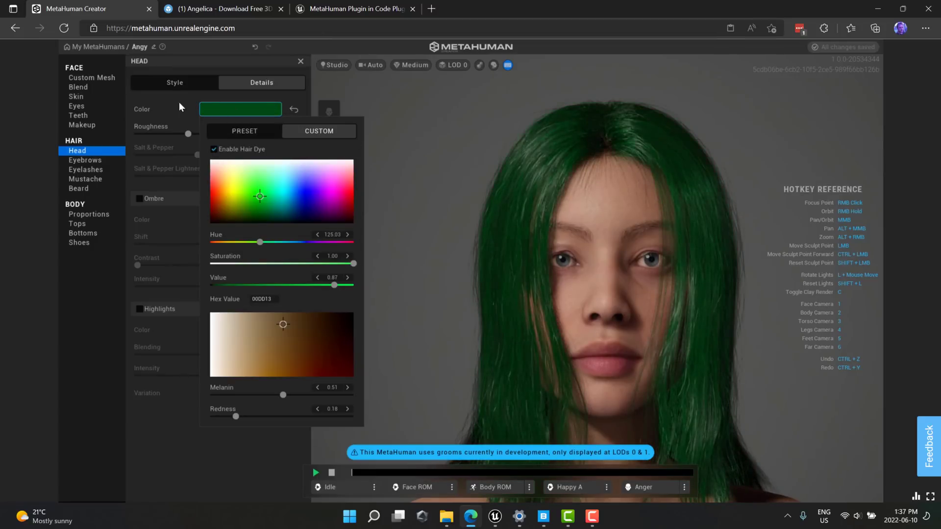
{"action": "left_click", "coordinate": [84, 160]}
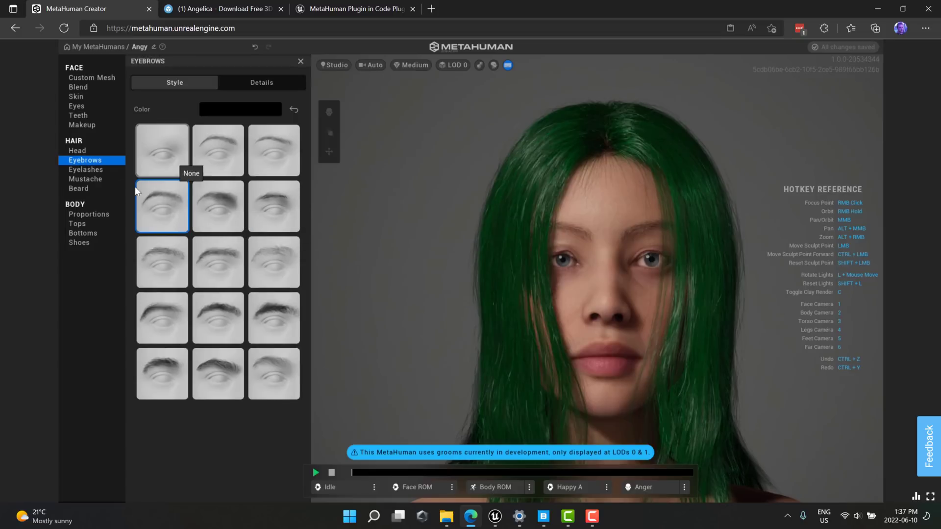
{"action": "left_click", "coordinate": [85, 169]}
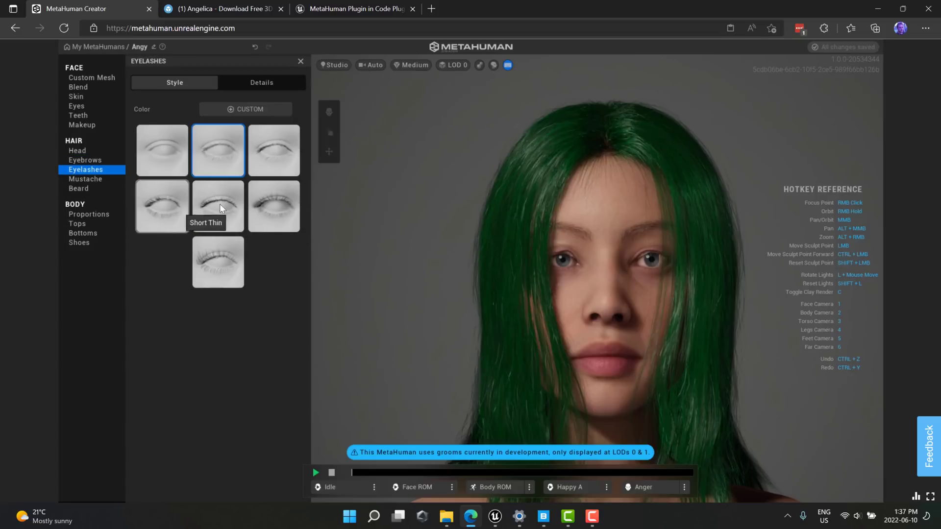
{"action": "left_click", "coordinate": [273, 206]}
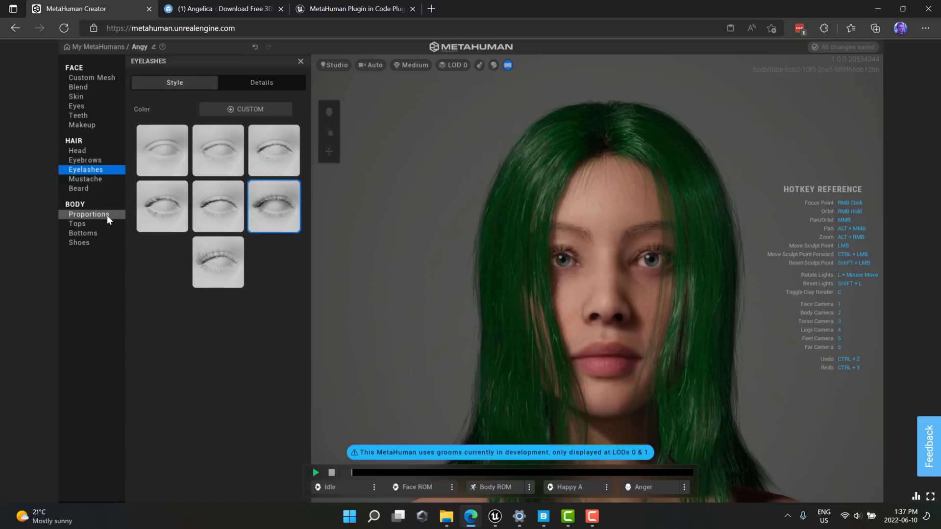
{"action": "mouse_move", "coordinate": [83, 232]}
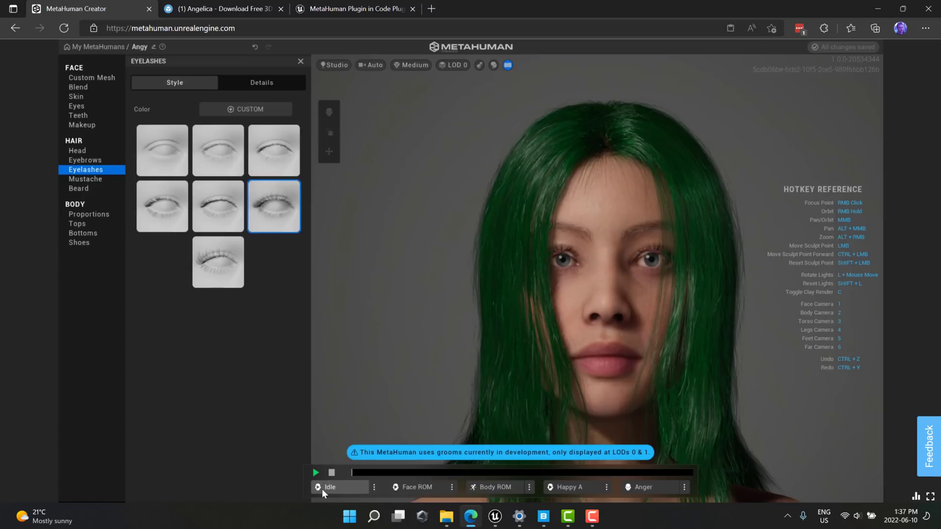
Preview Angy in the Emotional body pose, then with the Anger facial expression
{"action": "left_click", "coordinate": [316, 473]}
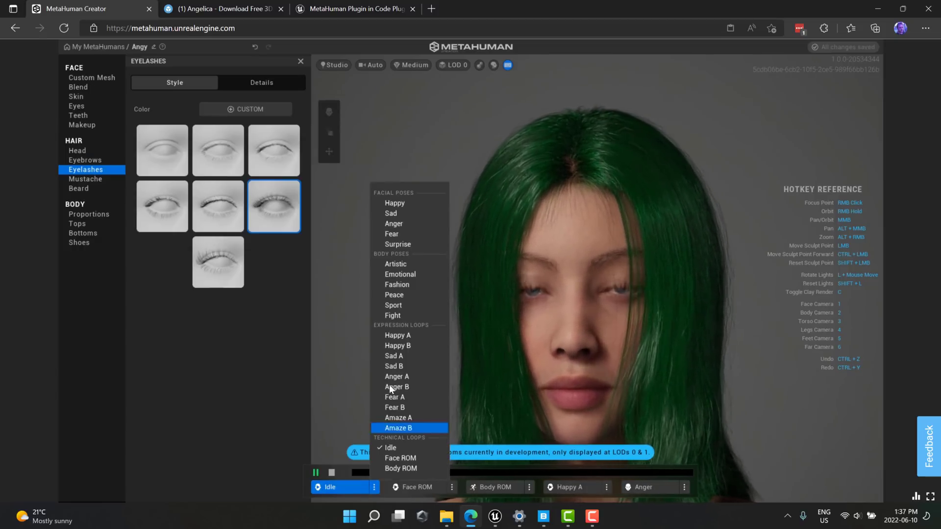
{"action": "left_click", "coordinate": [399, 274]}
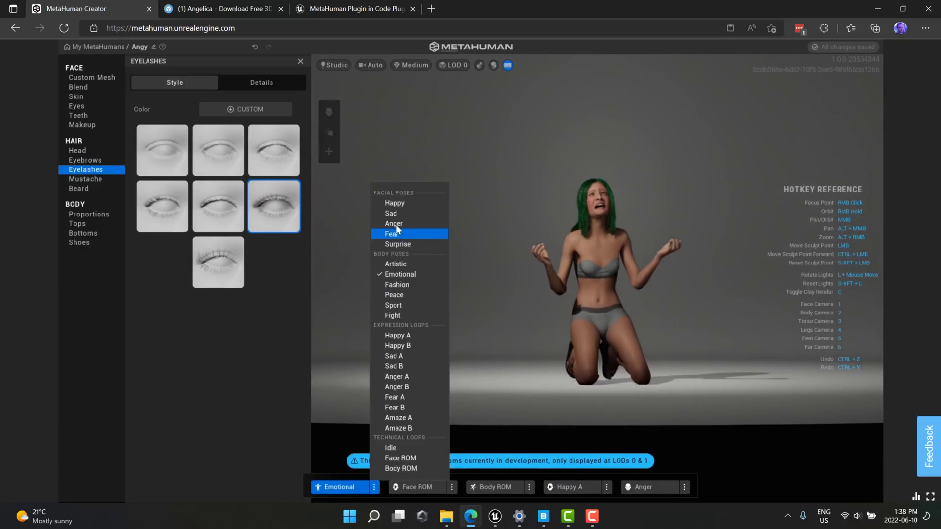
{"action": "left_click", "coordinate": [396, 223]}
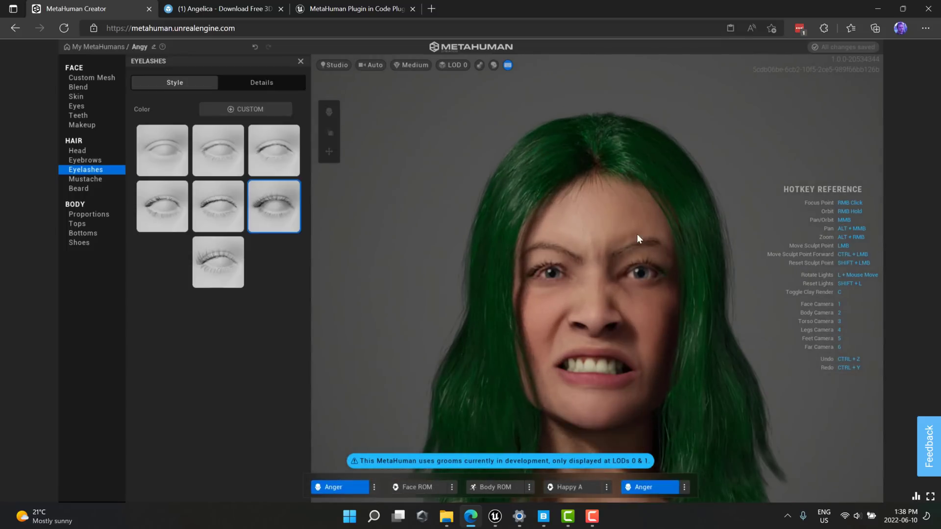
{"action": "mouse_move", "coordinate": [635, 347]}
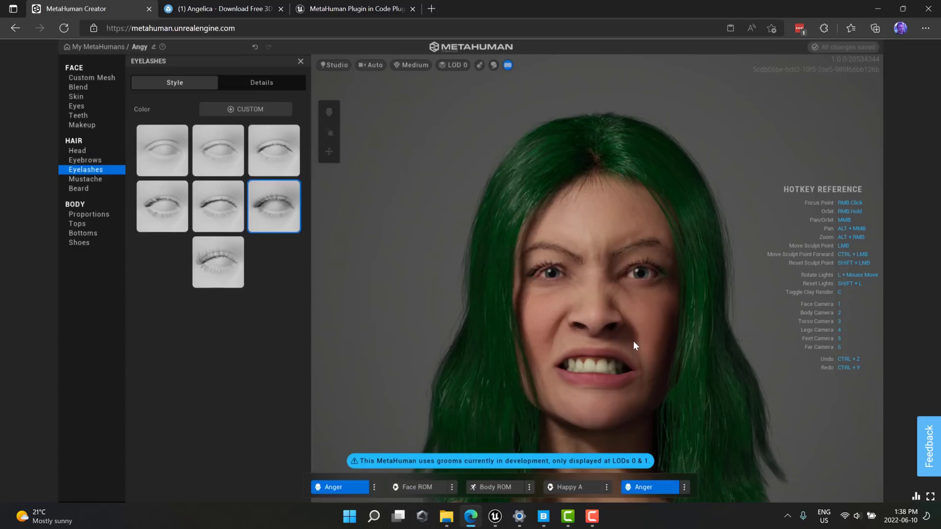
{"action": "mouse_move", "coordinate": [689, 311]}
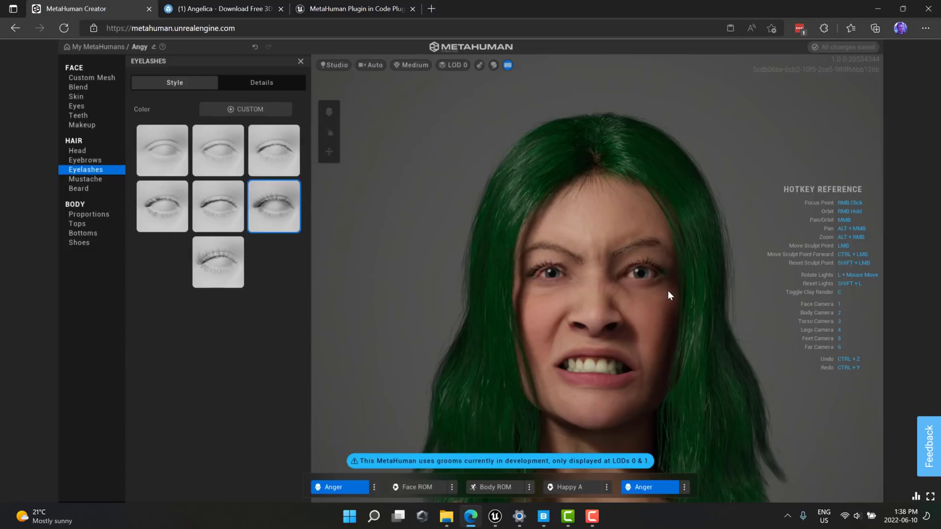
{"action": "left_click", "coordinate": [92, 77]}
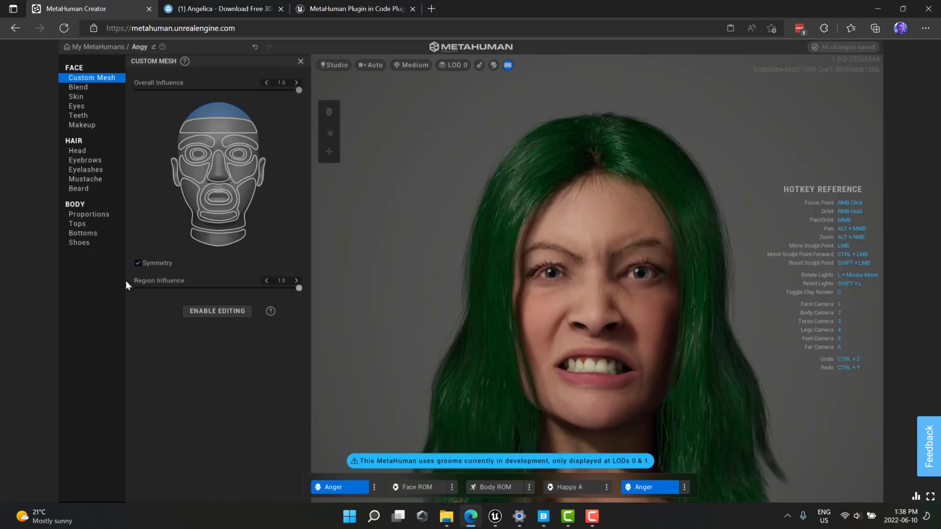
{"action": "mouse_move", "coordinate": [239, 185]}
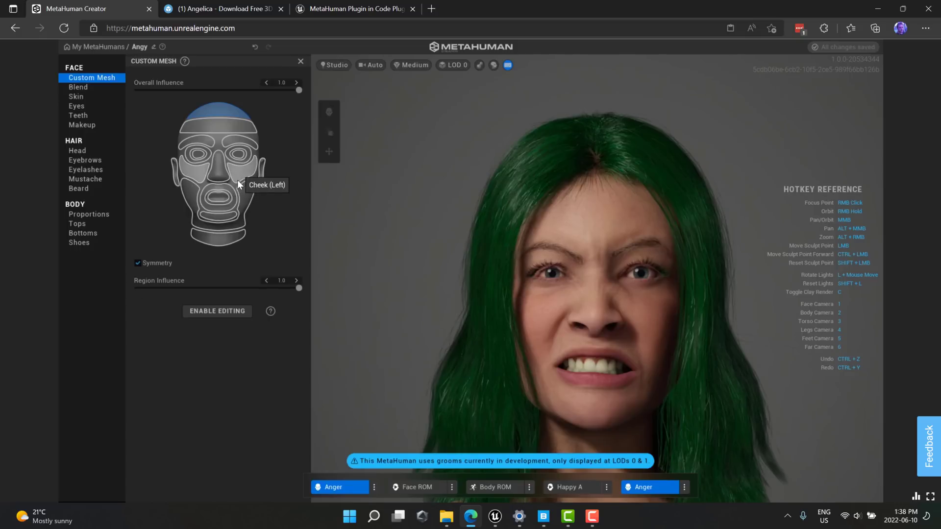
{"action": "mouse_move", "coordinate": [210, 129]}
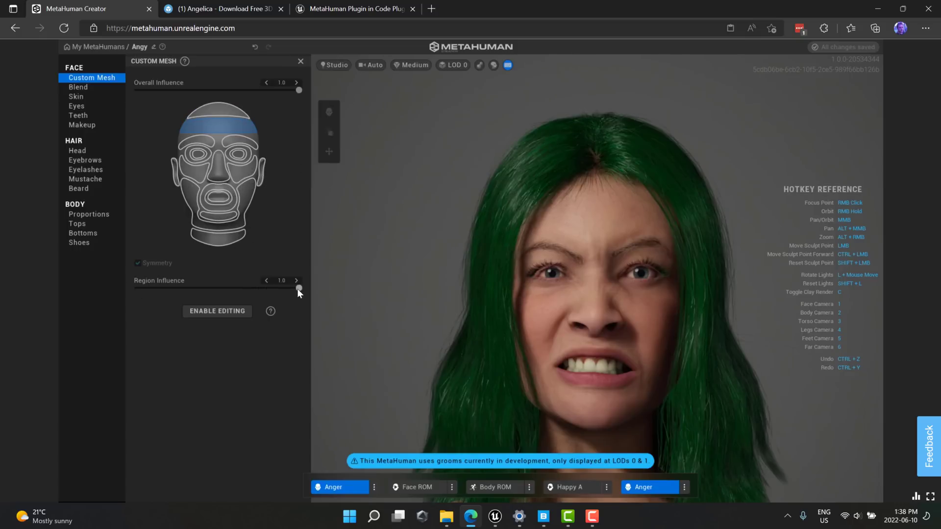
{"action": "left_click_drag", "start_coordinate": [299, 288], "coordinate": [143, 288]}
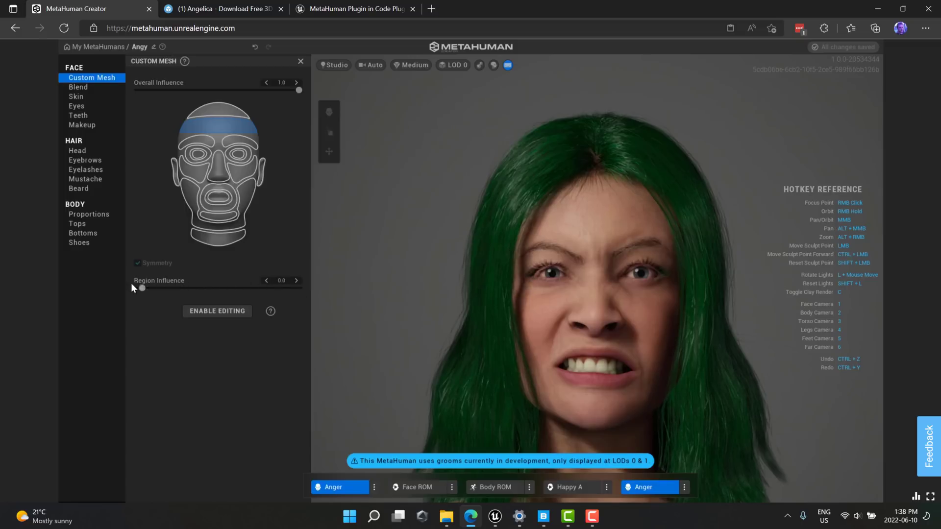
{"action": "left_click_drag", "start_coordinate": [142, 289], "coordinate": [298, 288]}
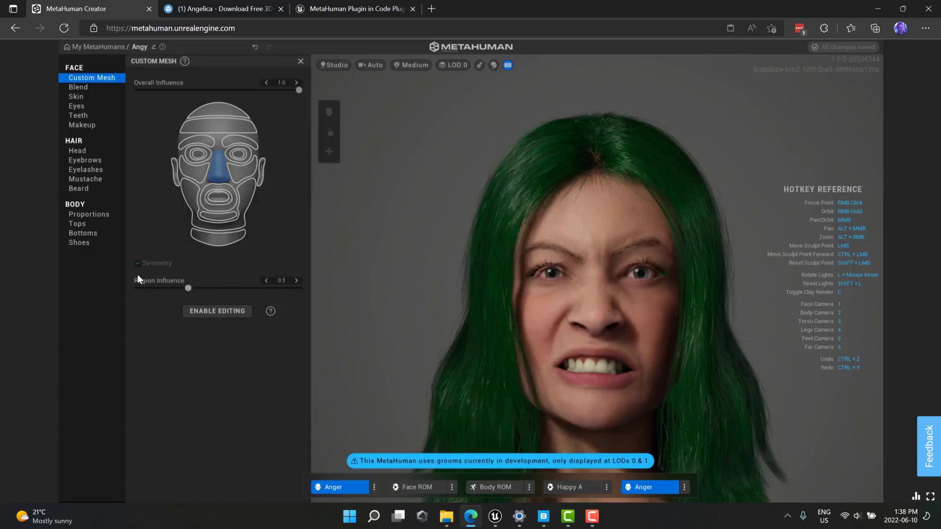
{"action": "left_click_drag", "start_coordinate": [188, 288], "coordinate": [298, 289]}
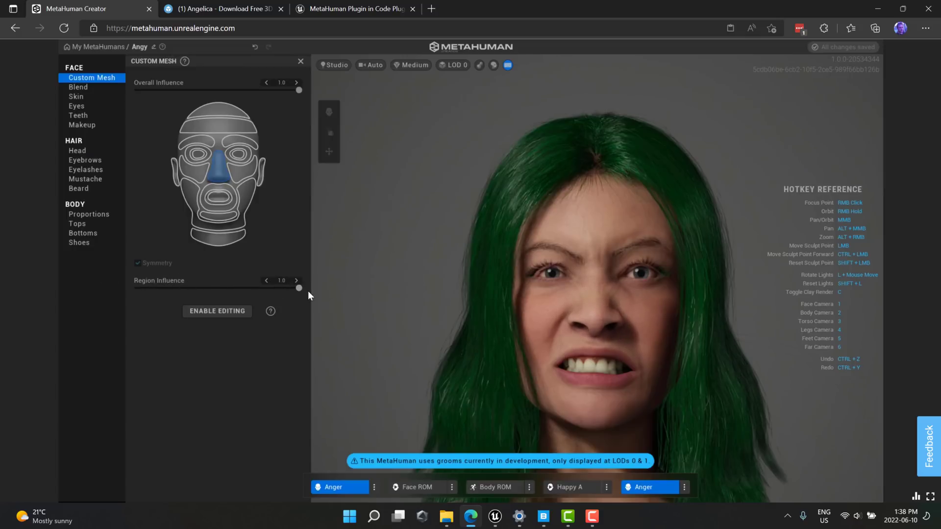
{"action": "mouse_move", "coordinate": [227, 146]}
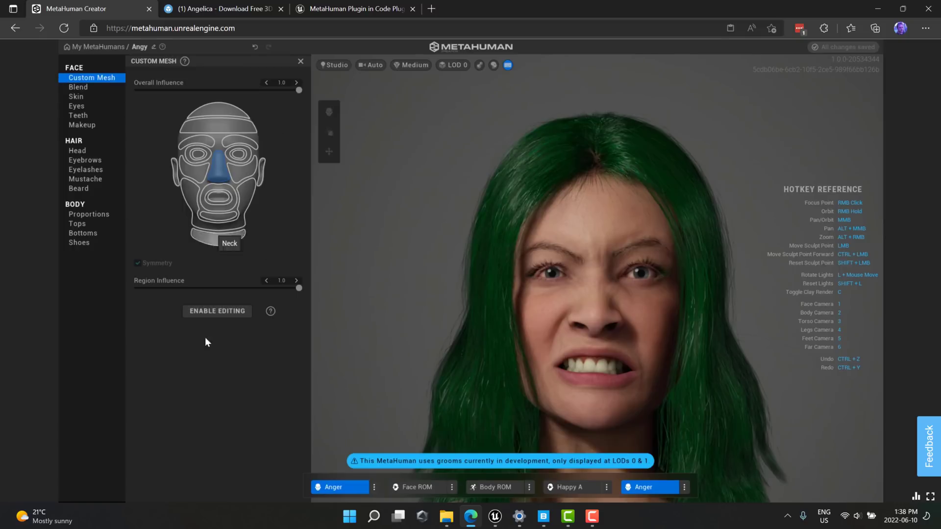
{"action": "mouse_move", "coordinate": [270, 311]}
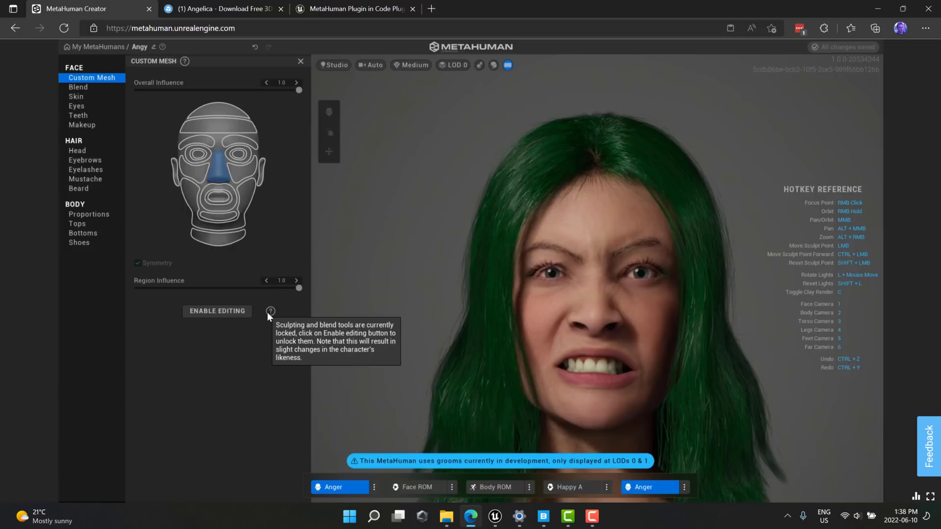
{"action": "mouse_move", "coordinate": [315, 270]}
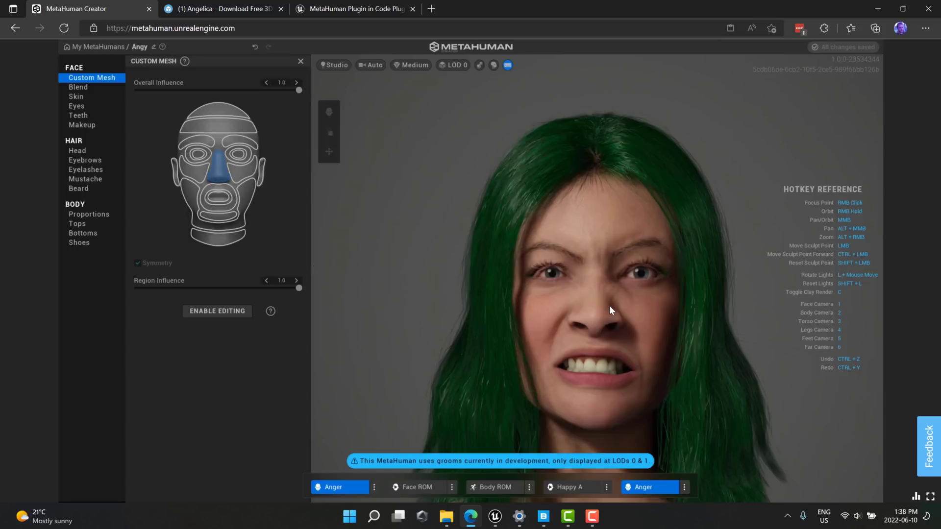
{"action": "mouse_move", "coordinate": [624, 334]}
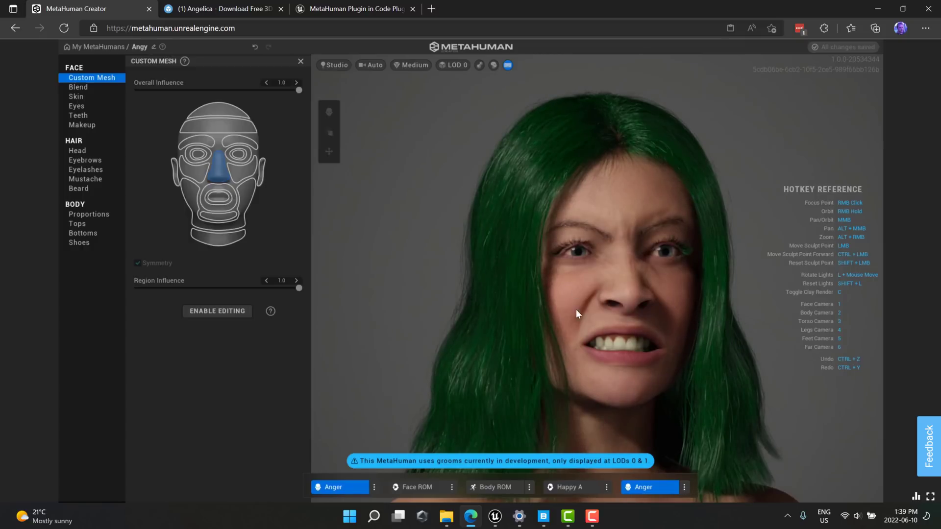
{"action": "mouse_move", "coordinate": [617, 269]}
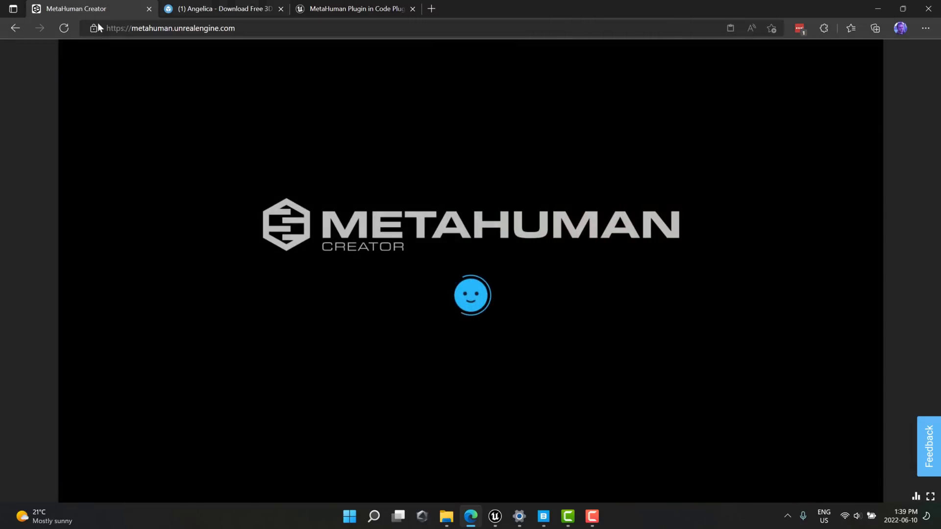
{"action": "mouse_move", "coordinate": [453, 273]}
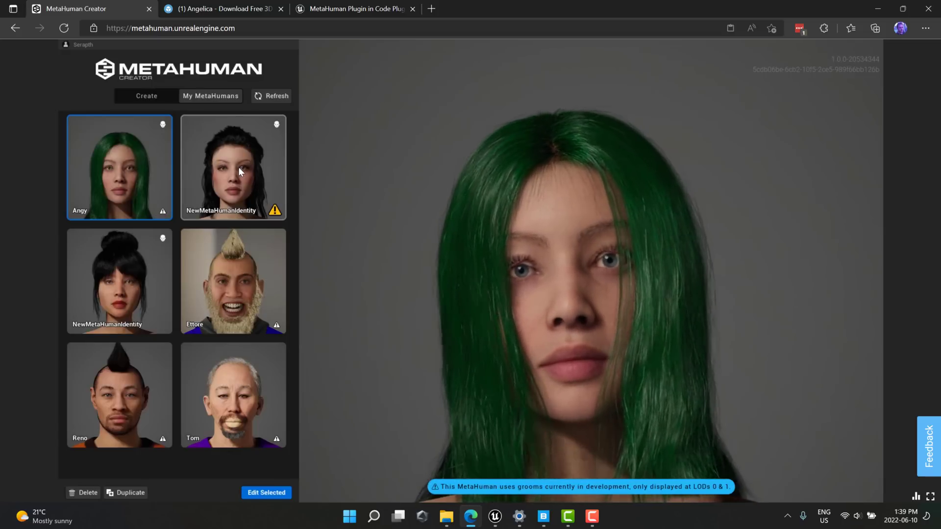
Preview NewMetaHumanIdentity in My MetaHumans, then reselect green-haired Angy
{"action": "left_click", "coordinate": [233, 168]}
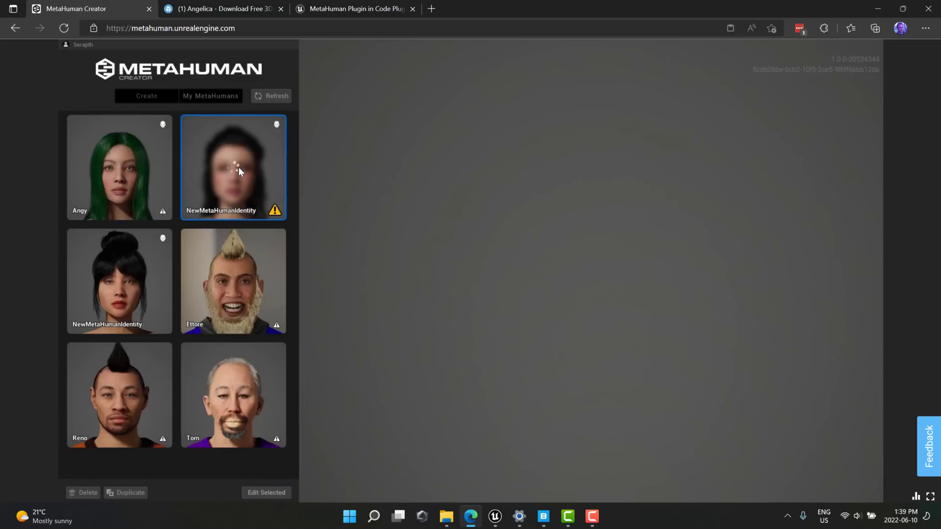
{"action": "mouse_move", "coordinate": [615, 266]}
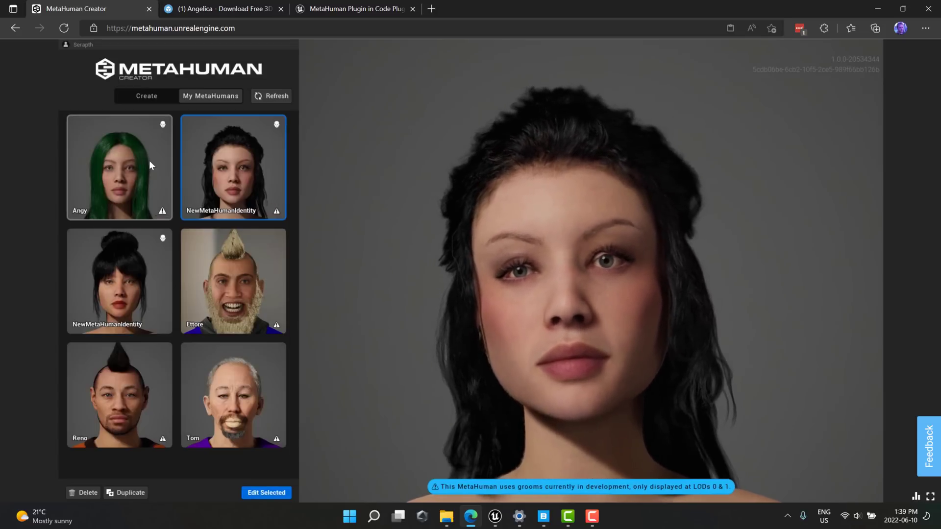
{"action": "left_click", "coordinate": [119, 167]}
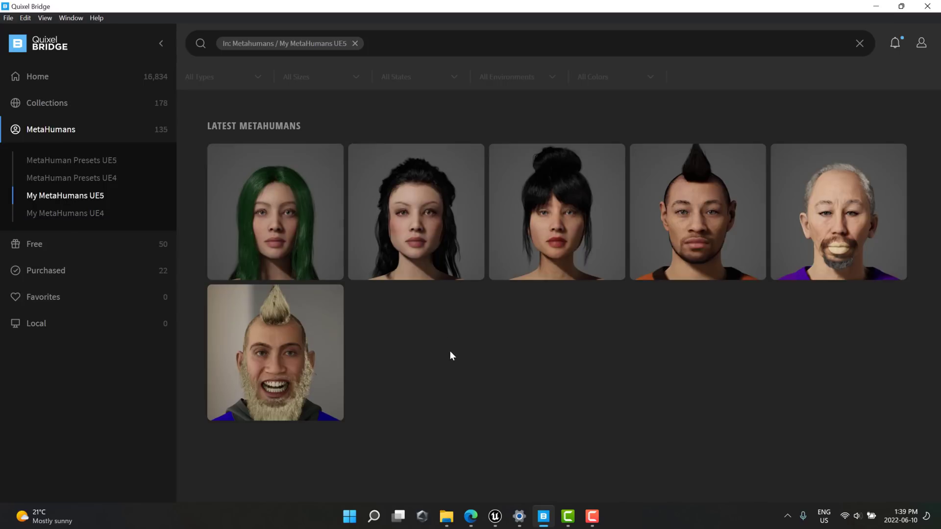
{"action": "mouse_move", "coordinate": [416, 212]}
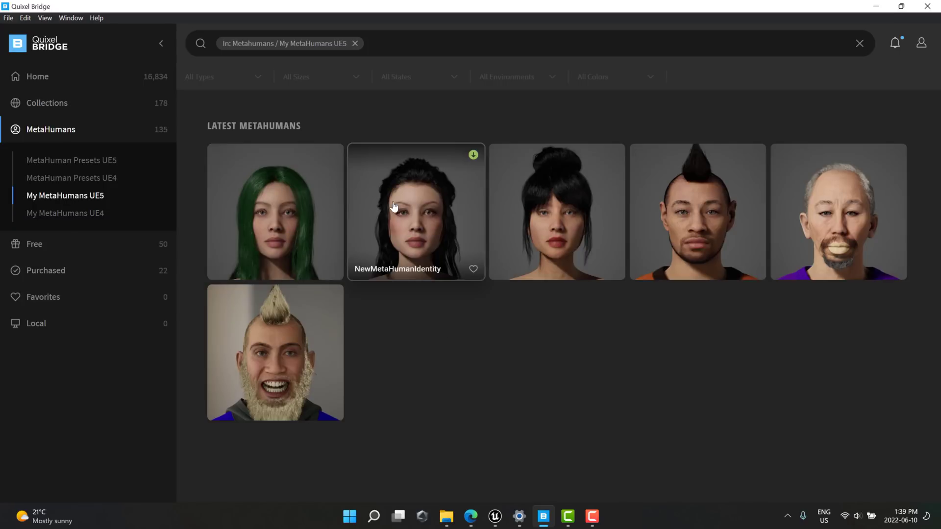
Open Angy's Bridge details, check the 8K download resolution and dismiss the UE5 notice
{"action": "left_click", "coordinate": [275, 212]}
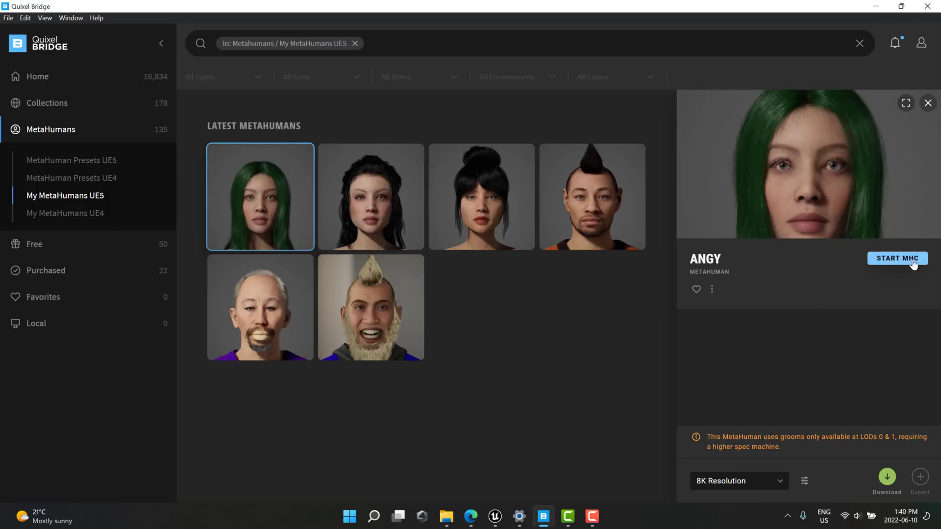
{"action": "left_click", "coordinate": [738, 481]}
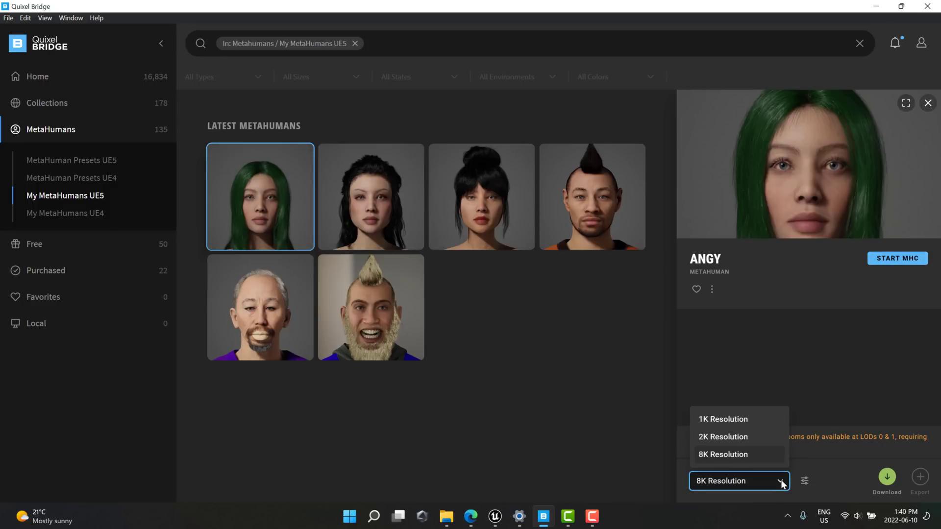
{"action": "mouse_move", "coordinate": [746, 455]}
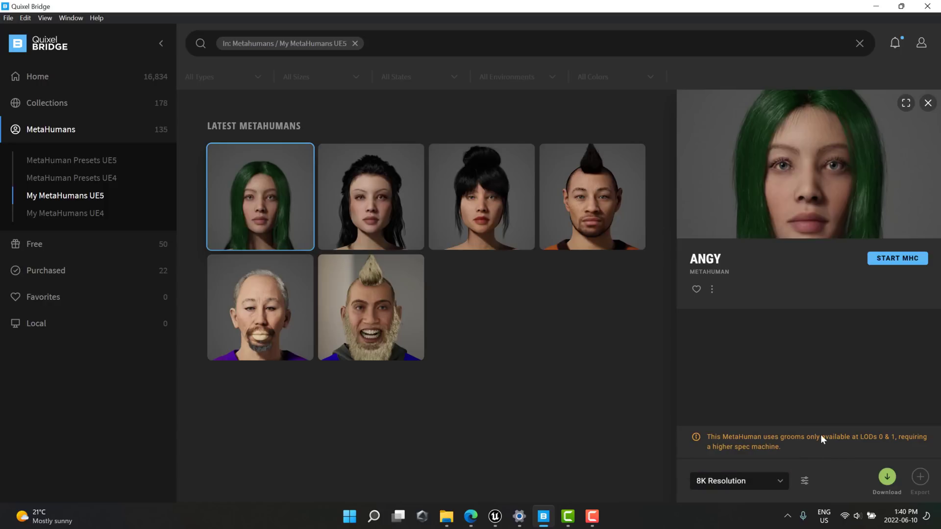
{"action": "mouse_move", "coordinate": [791, 345]}
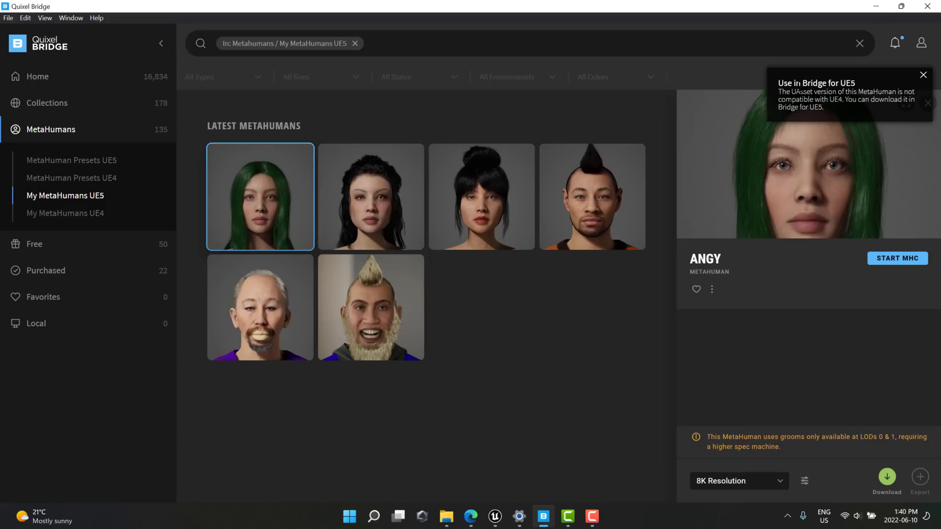
{"action": "left_click", "coordinate": [922, 74]}
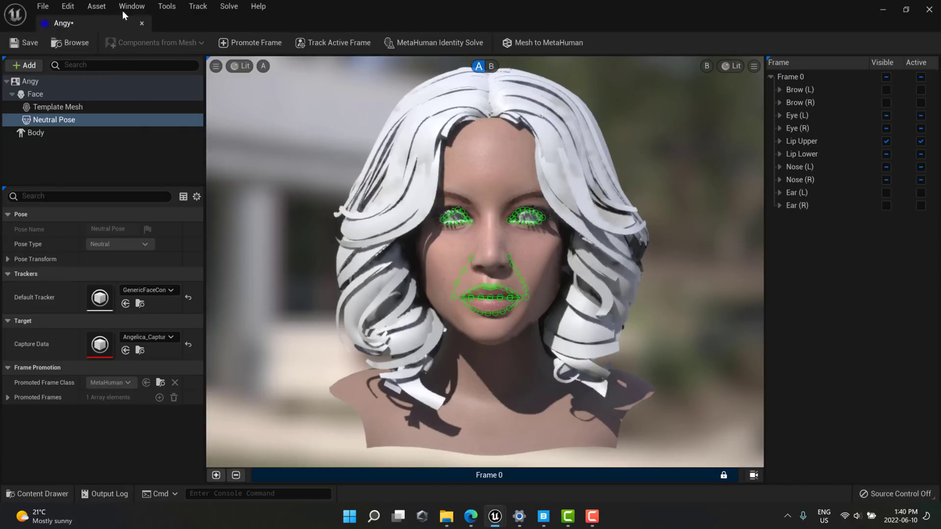
Launch the built-in Quixel Bridge from the Window menu and maximize it
{"action": "left_click", "coordinate": [131, 6]}
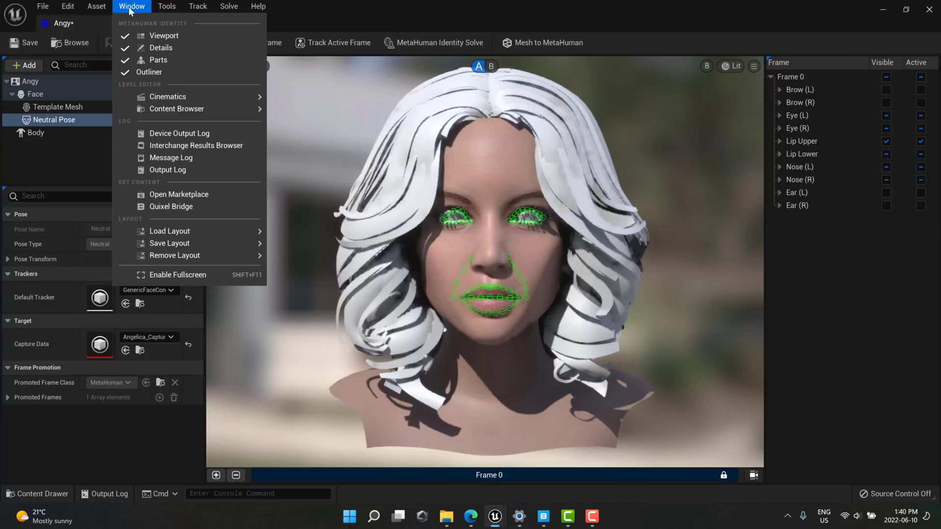
{"action": "mouse_move", "coordinate": [171, 206]}
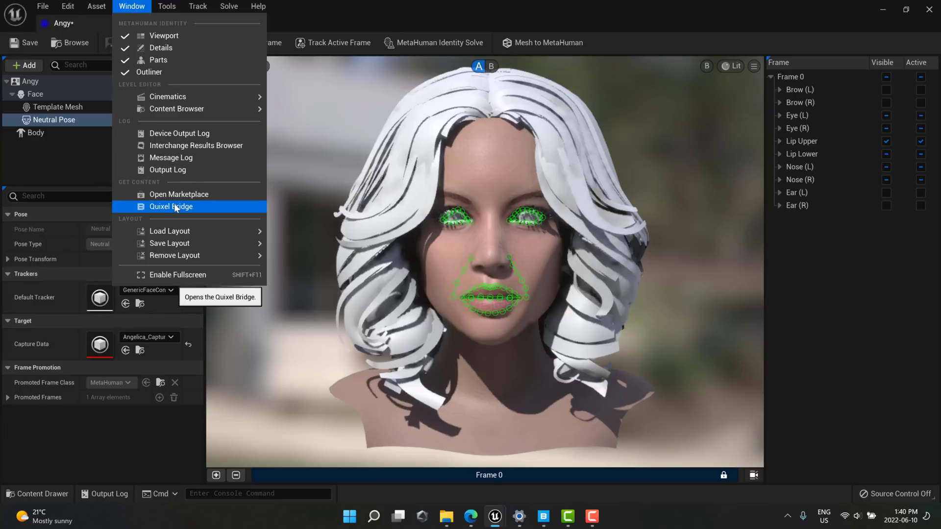
{"action": "left_click", "coordinate": [170, 206]}
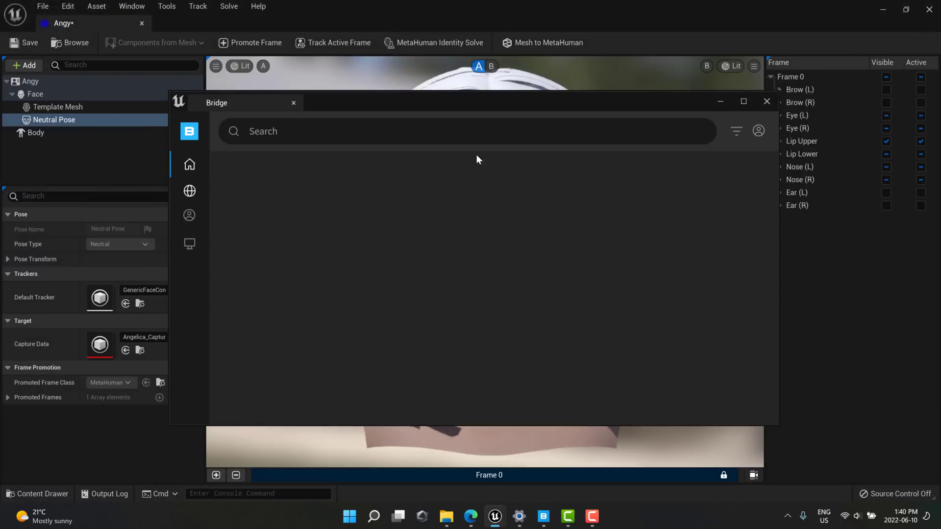
{"action": "left_click", "coordinate": [189, 191]}
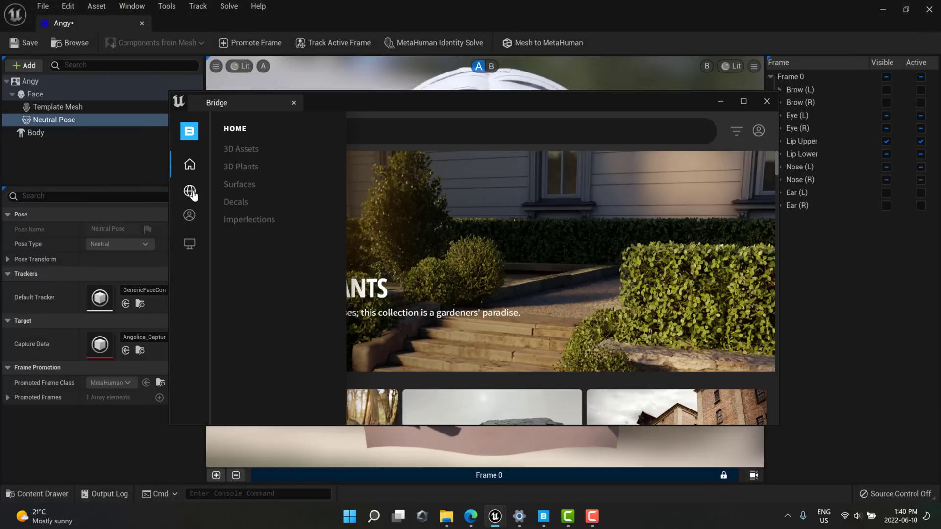
{"action": "mouse_move", "coordinate": [410, 108]}
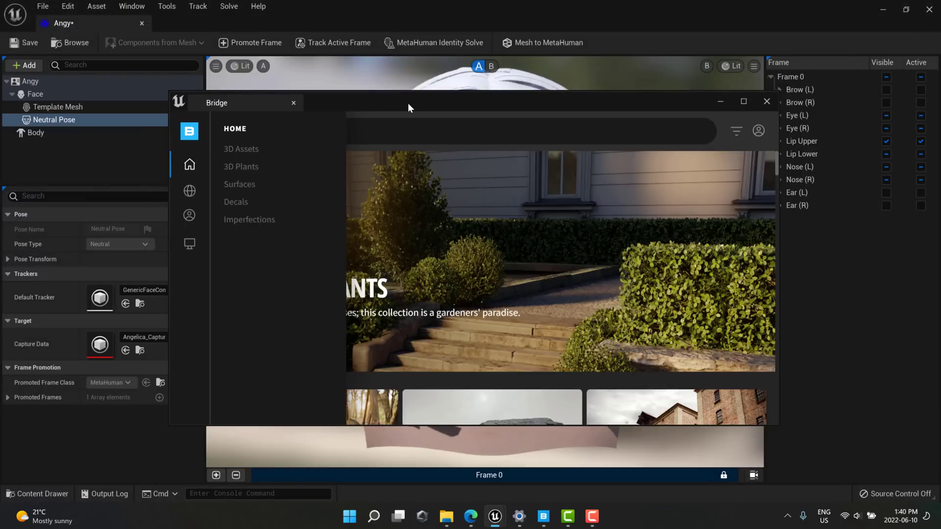
{"action": "left_click", "coordinate": [742, 101]}
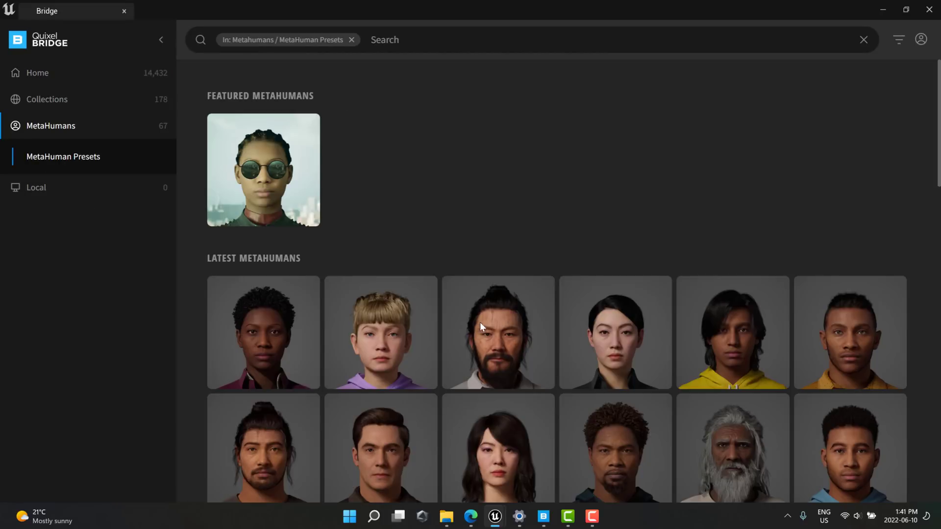
Browse MetaHuman Presets, compare with standalone Bridge, and find the Local library empty
{"action": "scroll", "scroll_direction": "down", "scroll_amount": 3}
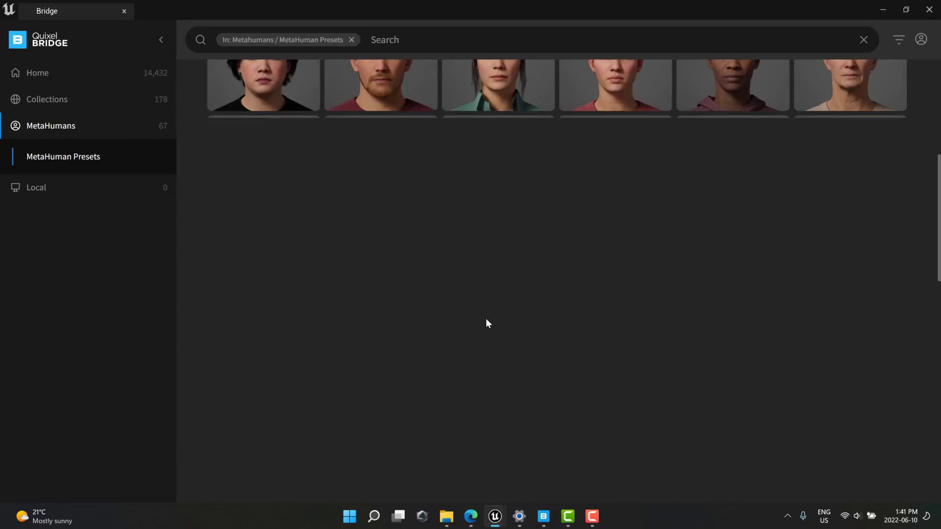
{"action": "scroll", "scroll_direction": "down", "scroll_amount": 3}
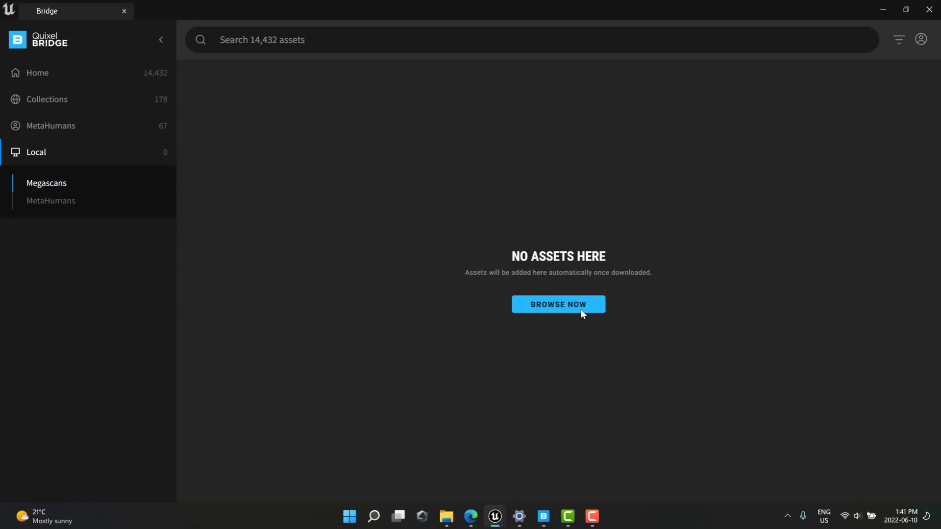
{"action": "left_click", "coordinate": [51, 125]}
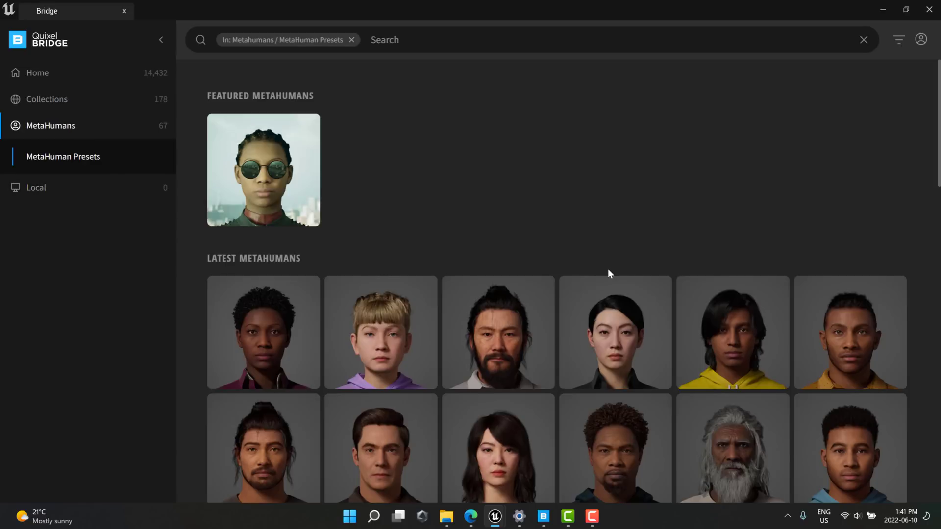
{"action": "scroll", "scroll_direction": "down", "scroll_amount": 3}
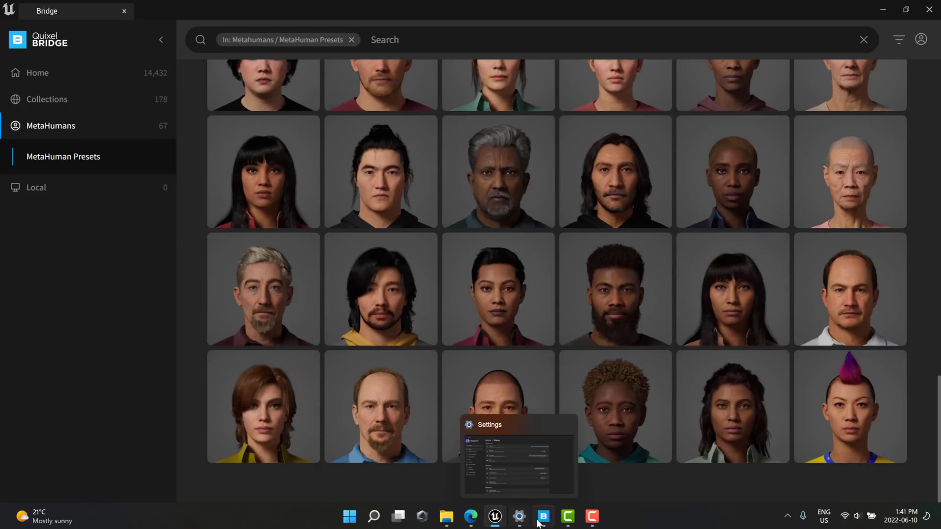
{"action": "left_click", "coordinate": [542, 516]}
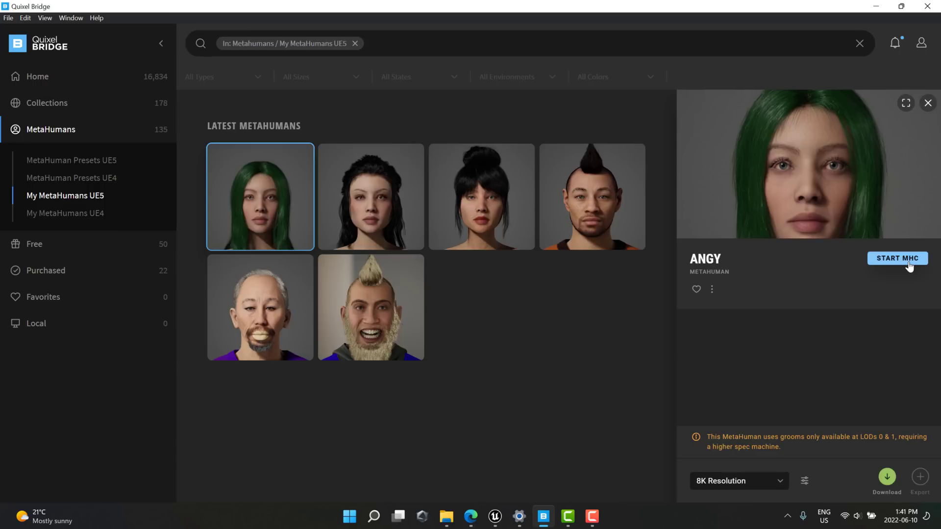
{"action": "mouse_move", "coordinate": [470, 516]}
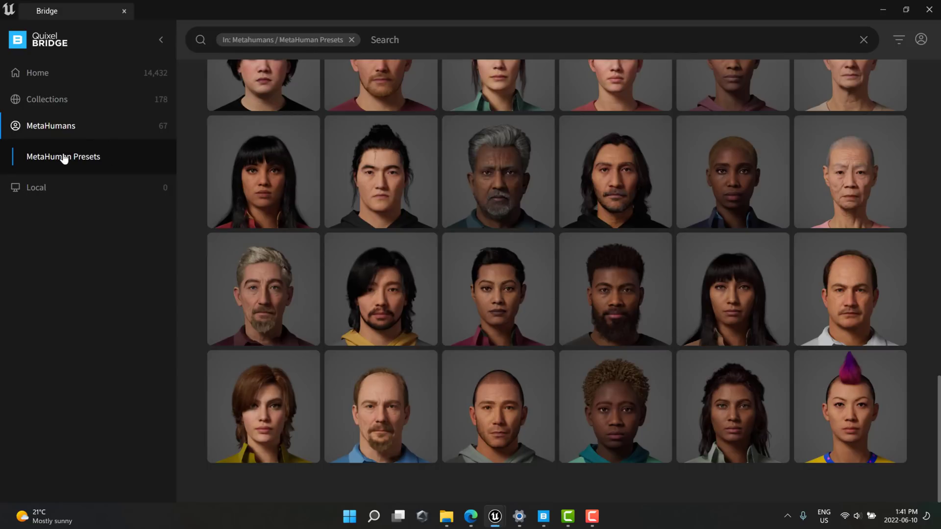
{"action": "left_click", "coordinate": [36, 152]}
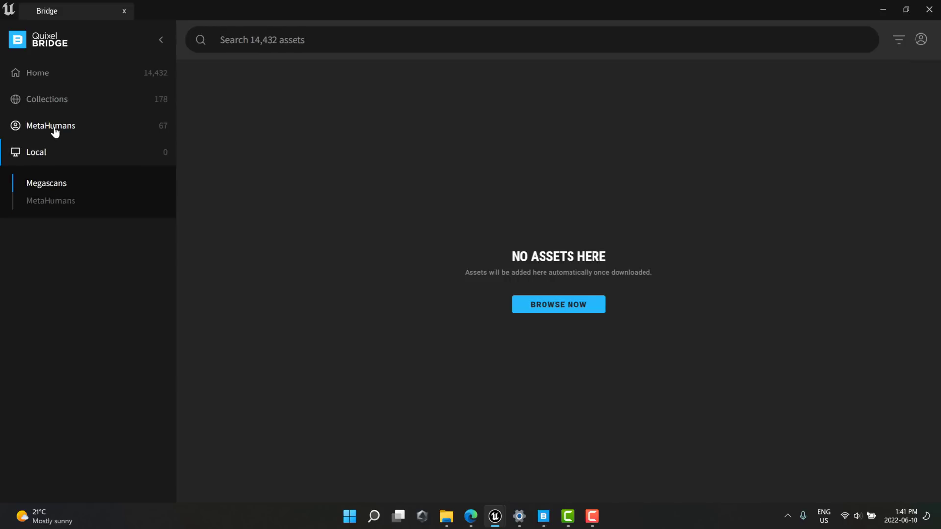
{"action": "left_click", "coordinate": [51, 126]}
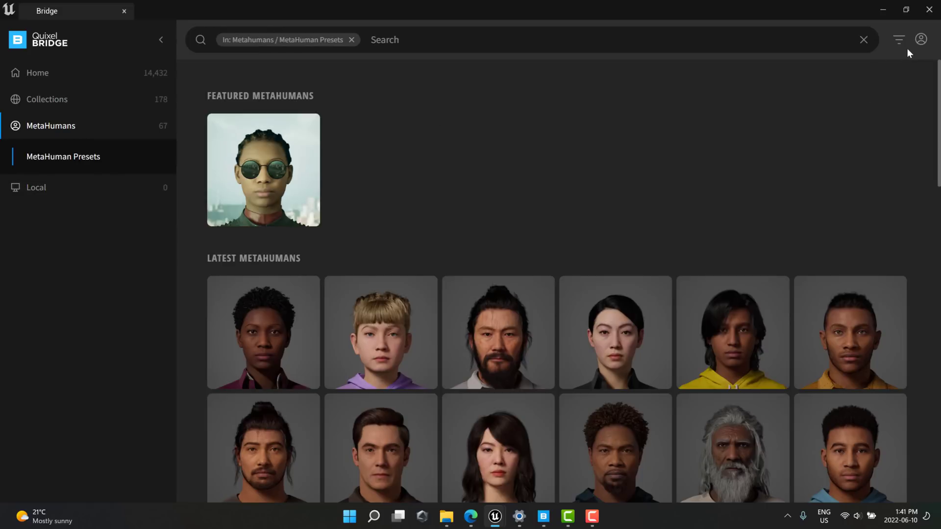